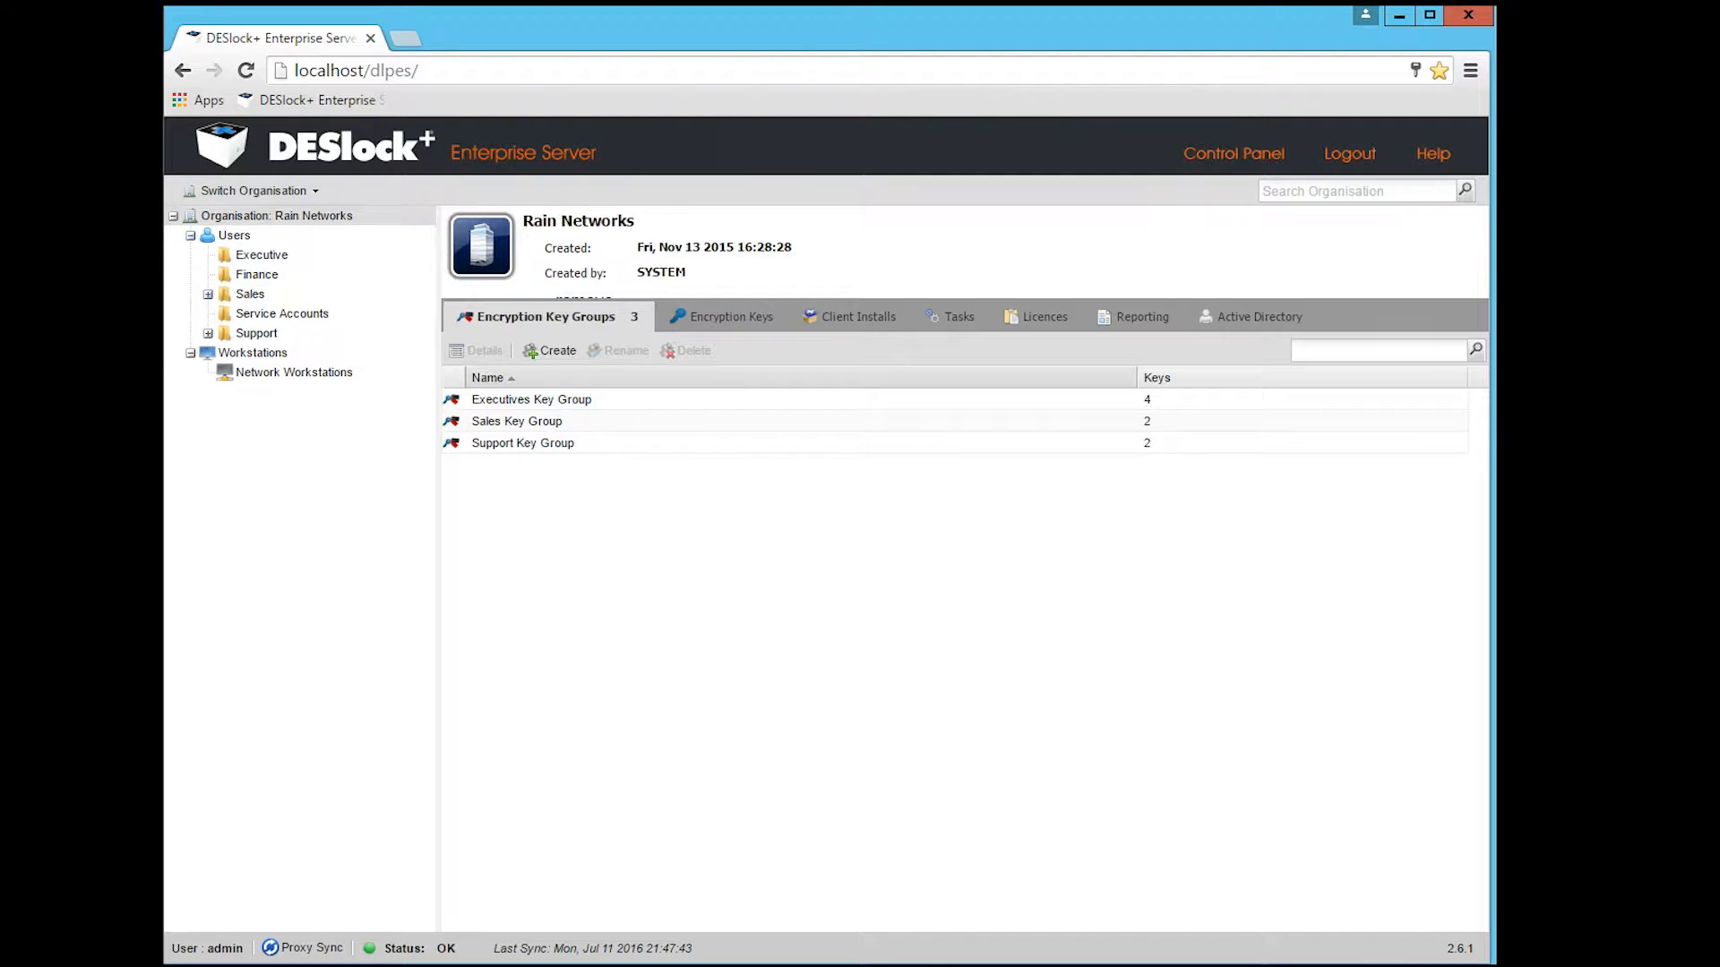
{"action": "mouse_move", "coordinate": [729, 12]}
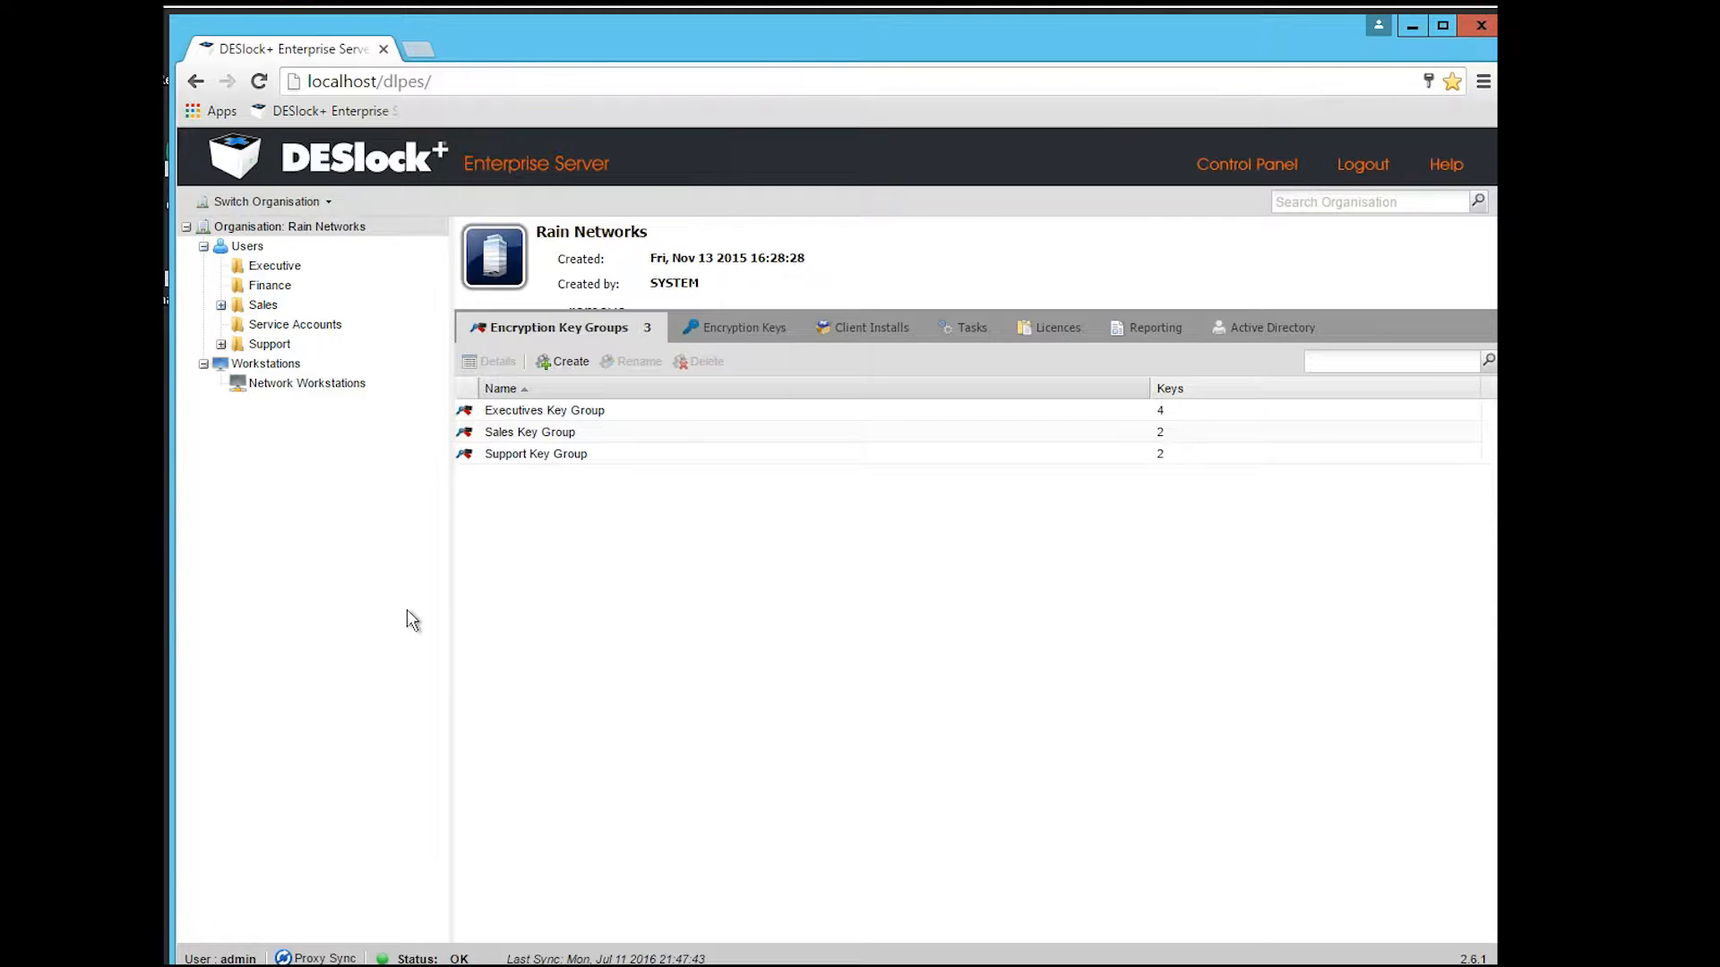
{"action": "mouse_move", "coordinate": [307, 747]}
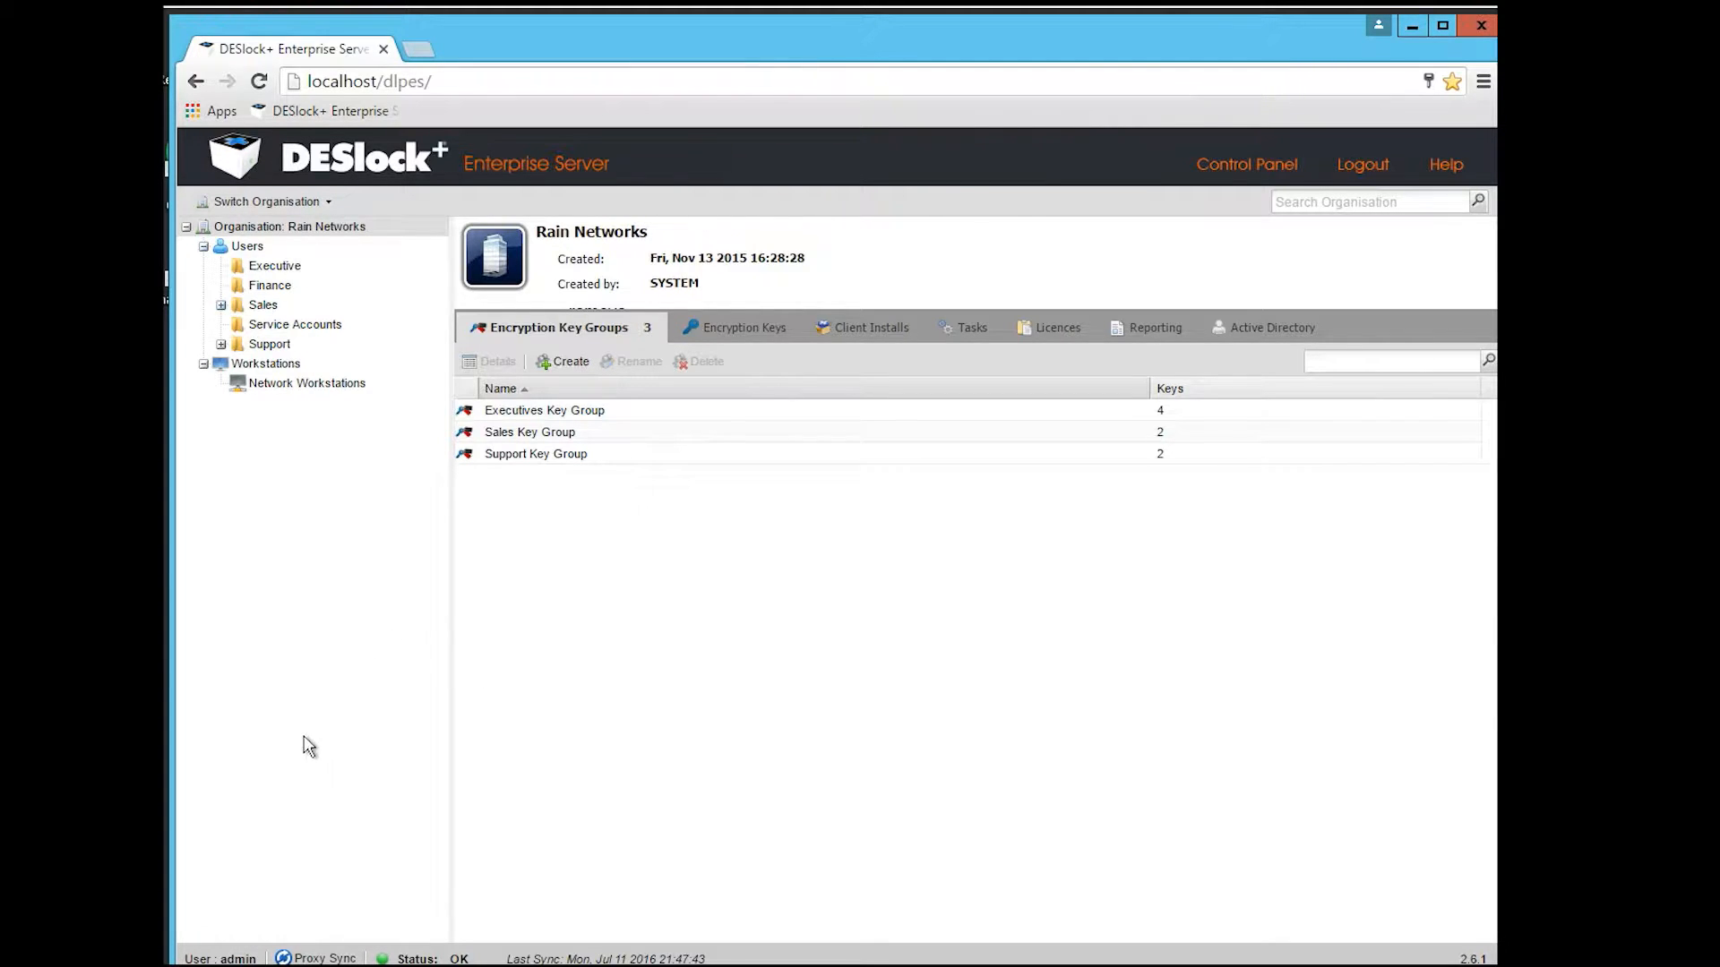
{"action": "mouse_move", "coordinate": [1282, 332]}
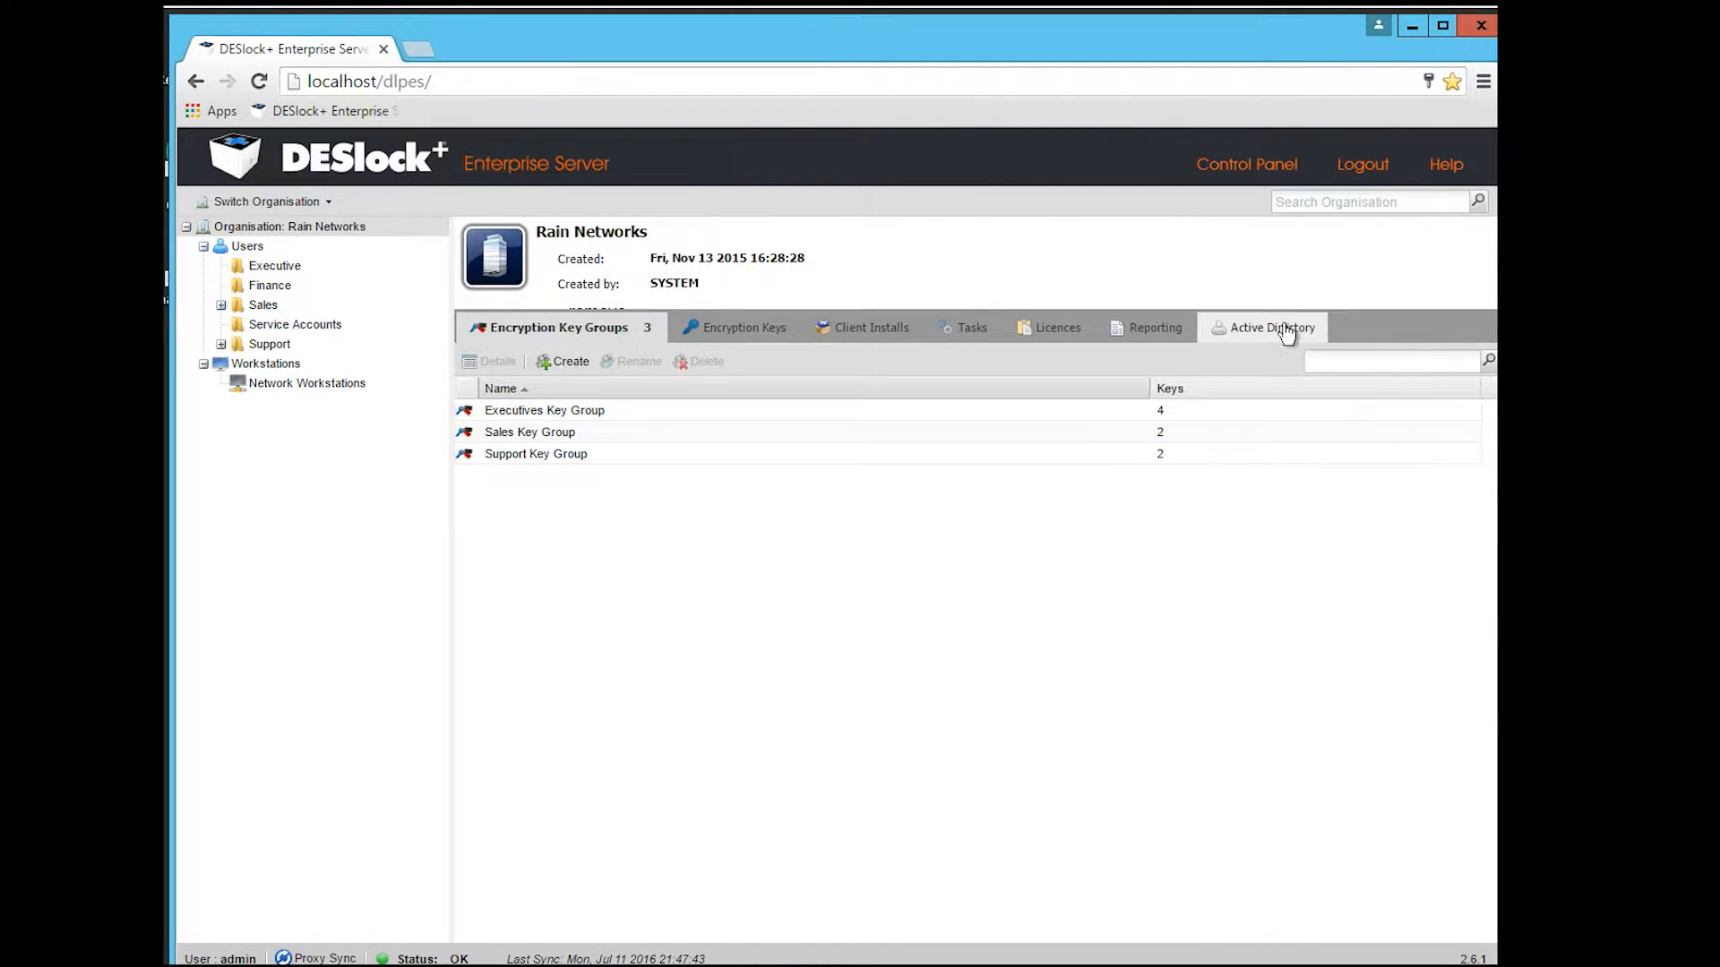
Check the Active Directory sync status, then list the four Rain Networks users
{"action": "left_click", "coordinate": [1272, 328]}
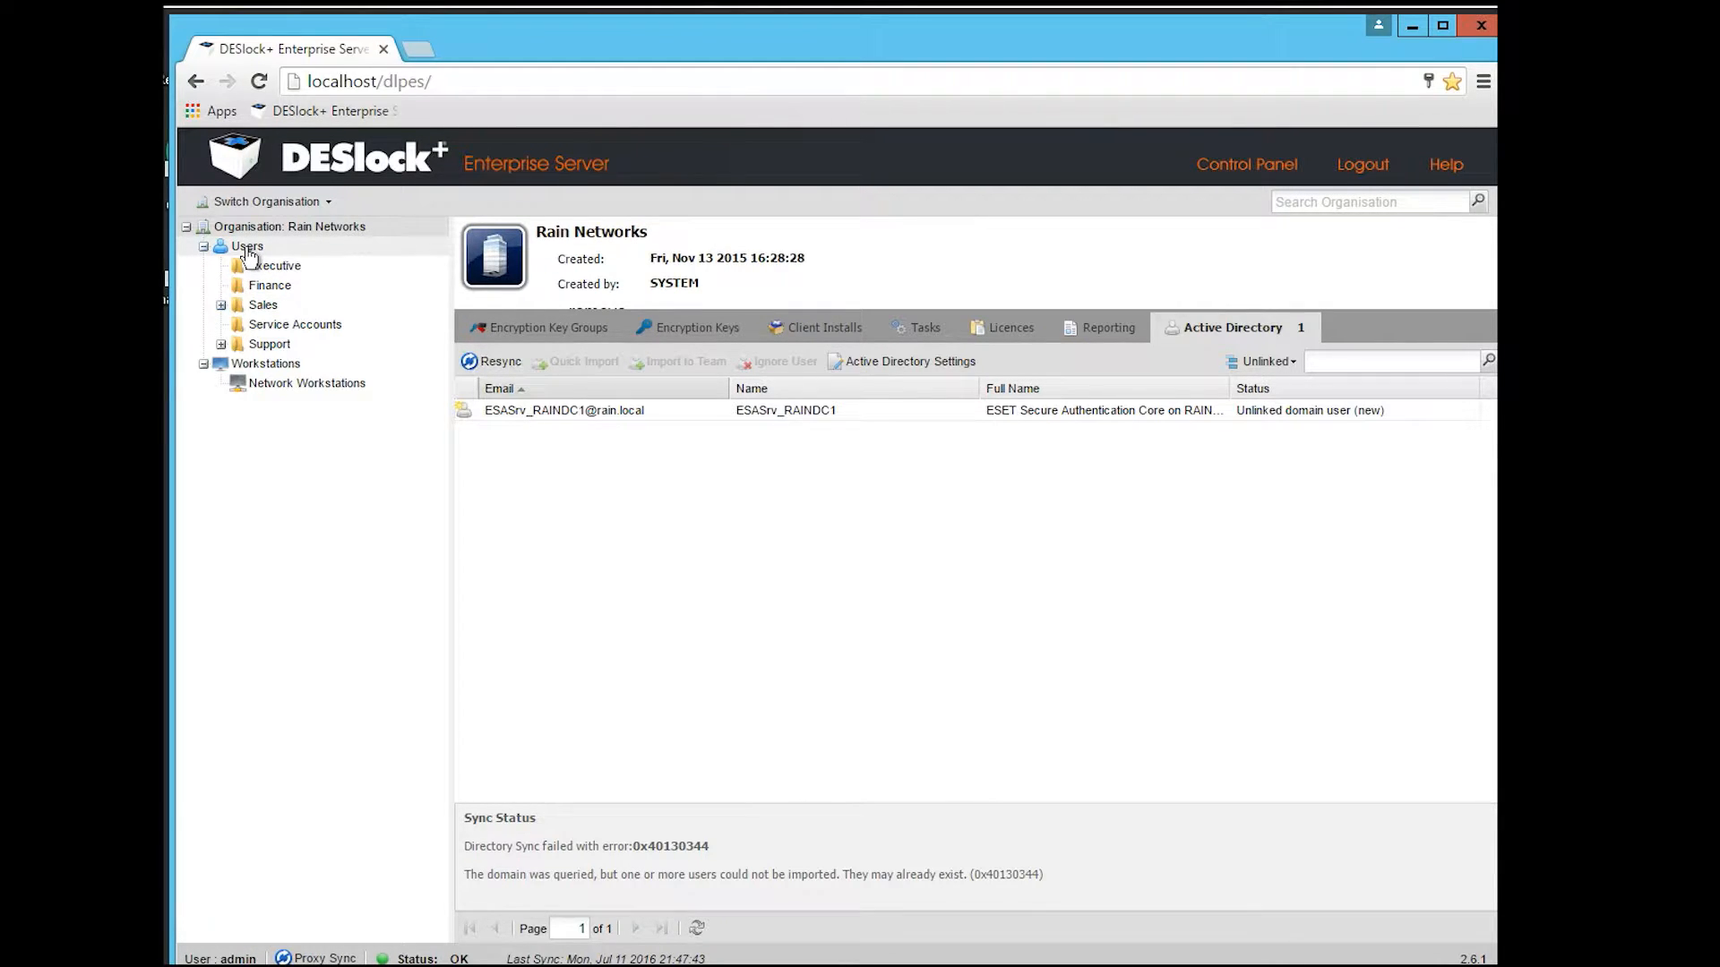
{"action": "mouse_move", "coordinate": [255, 254]}
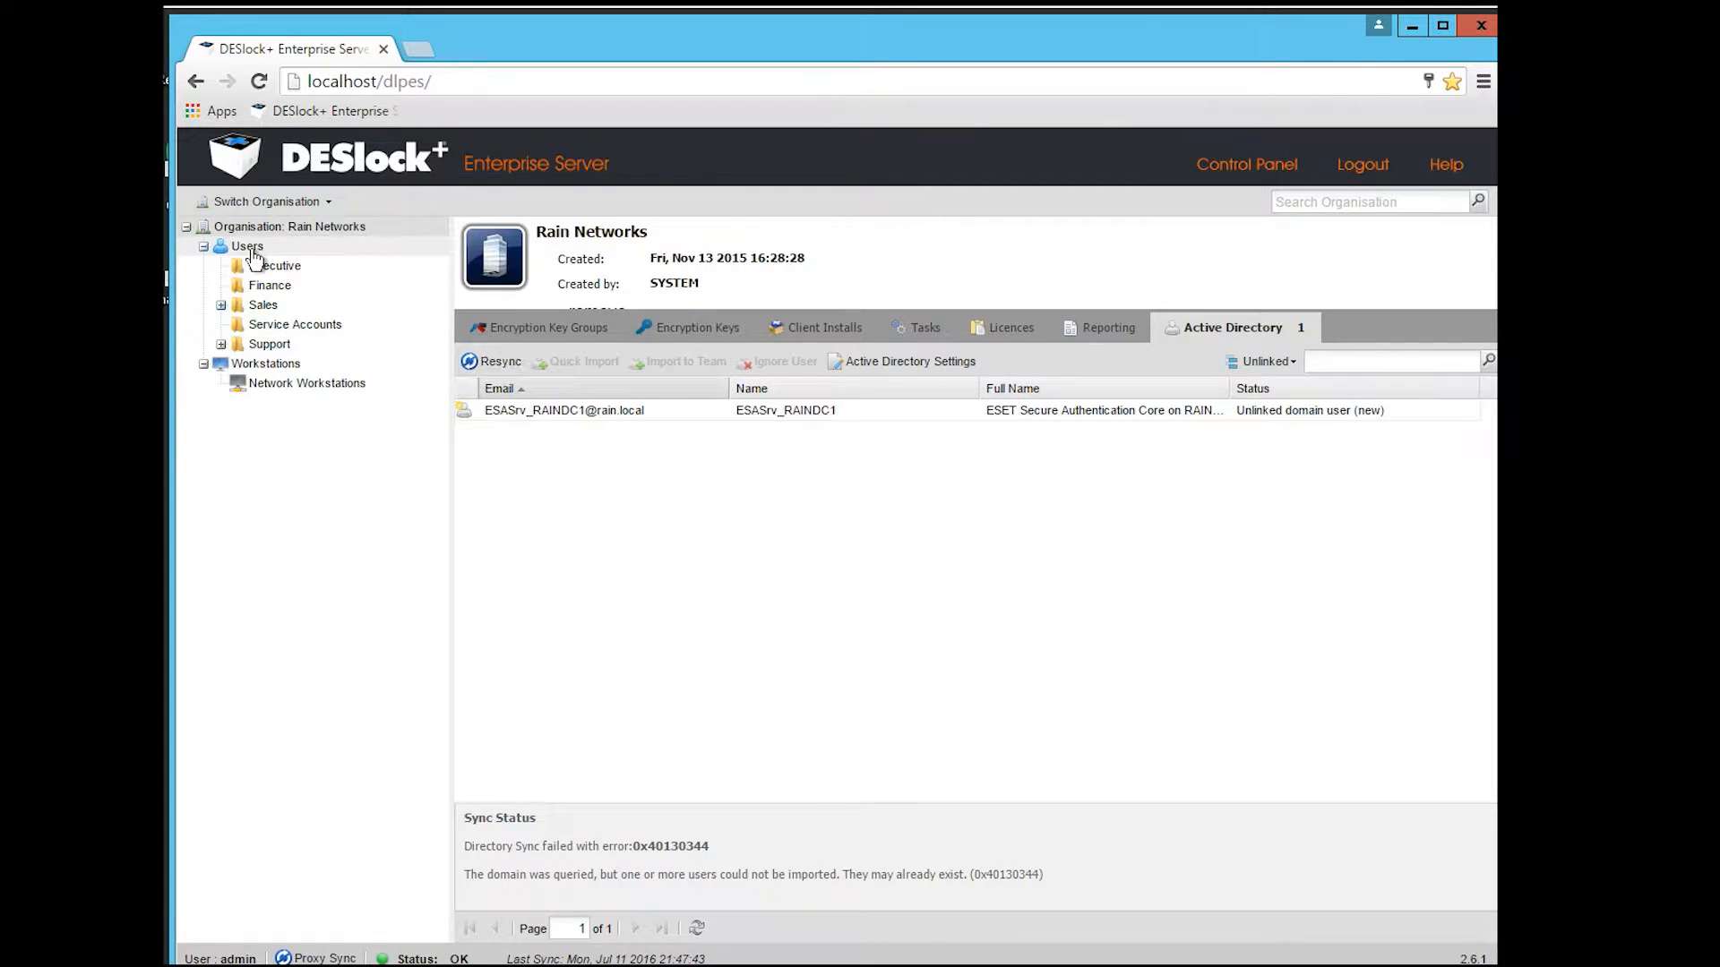
{"action": "left_click", "coordinate": [246, 246]}
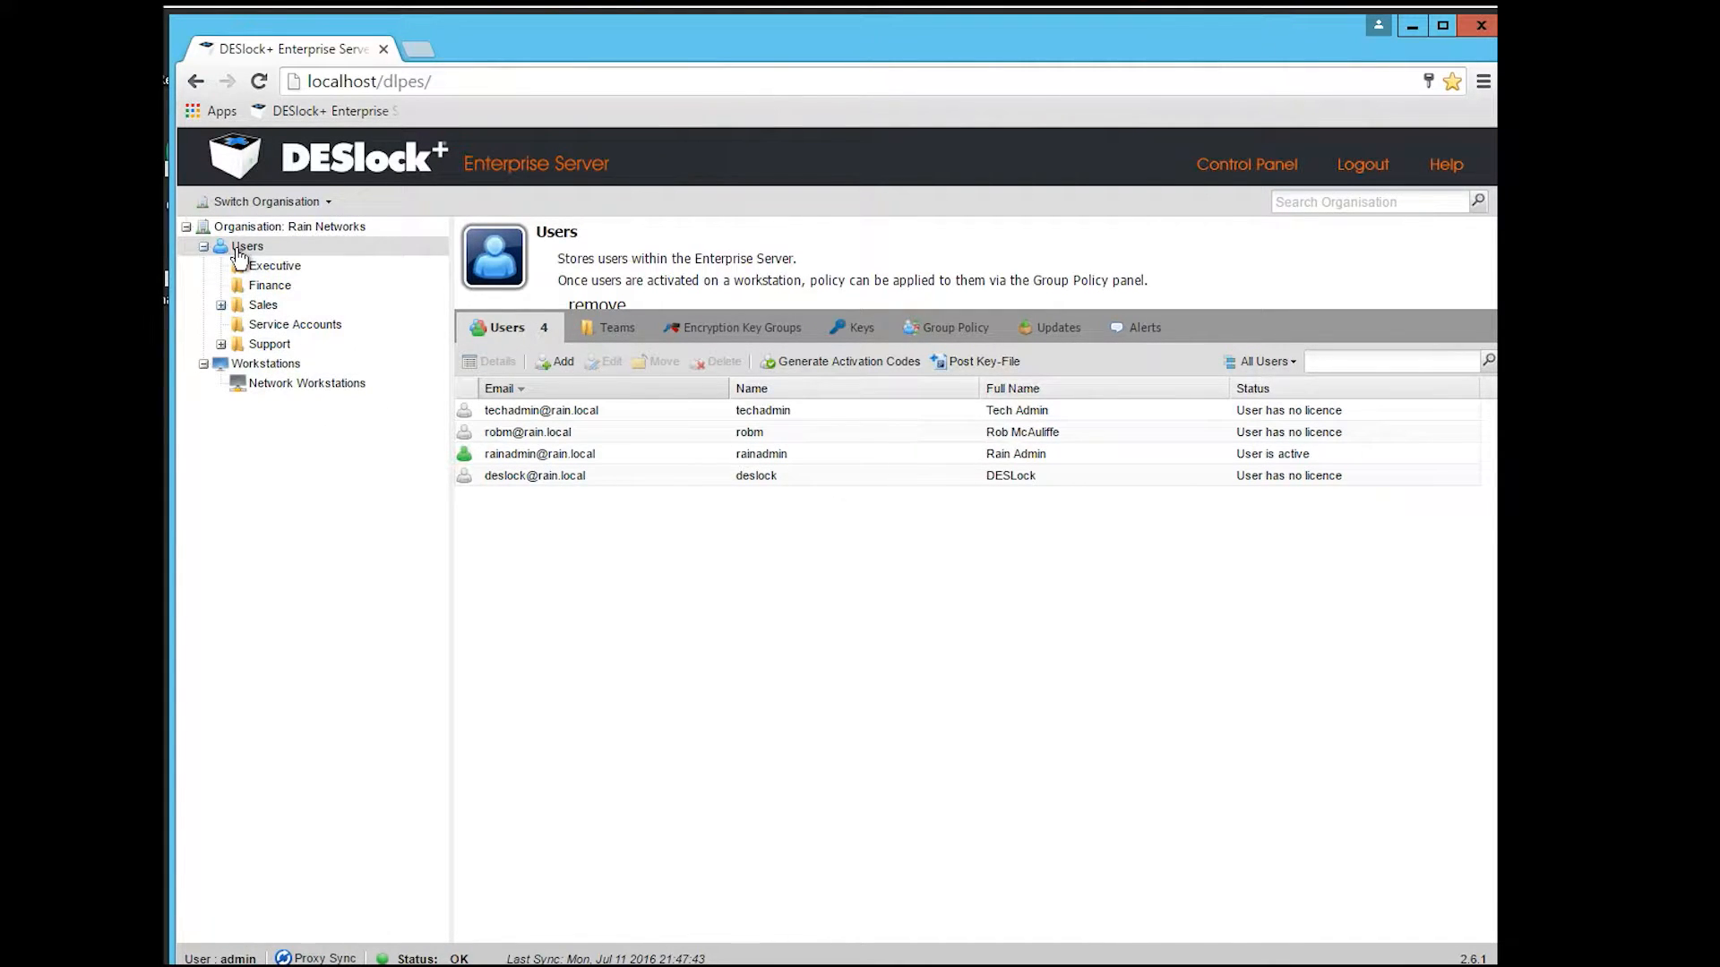
Go back from Users to the Rain Networks Active Directory listing with its sync error
{"action": "right_click", "coordinate": [245, 247]}
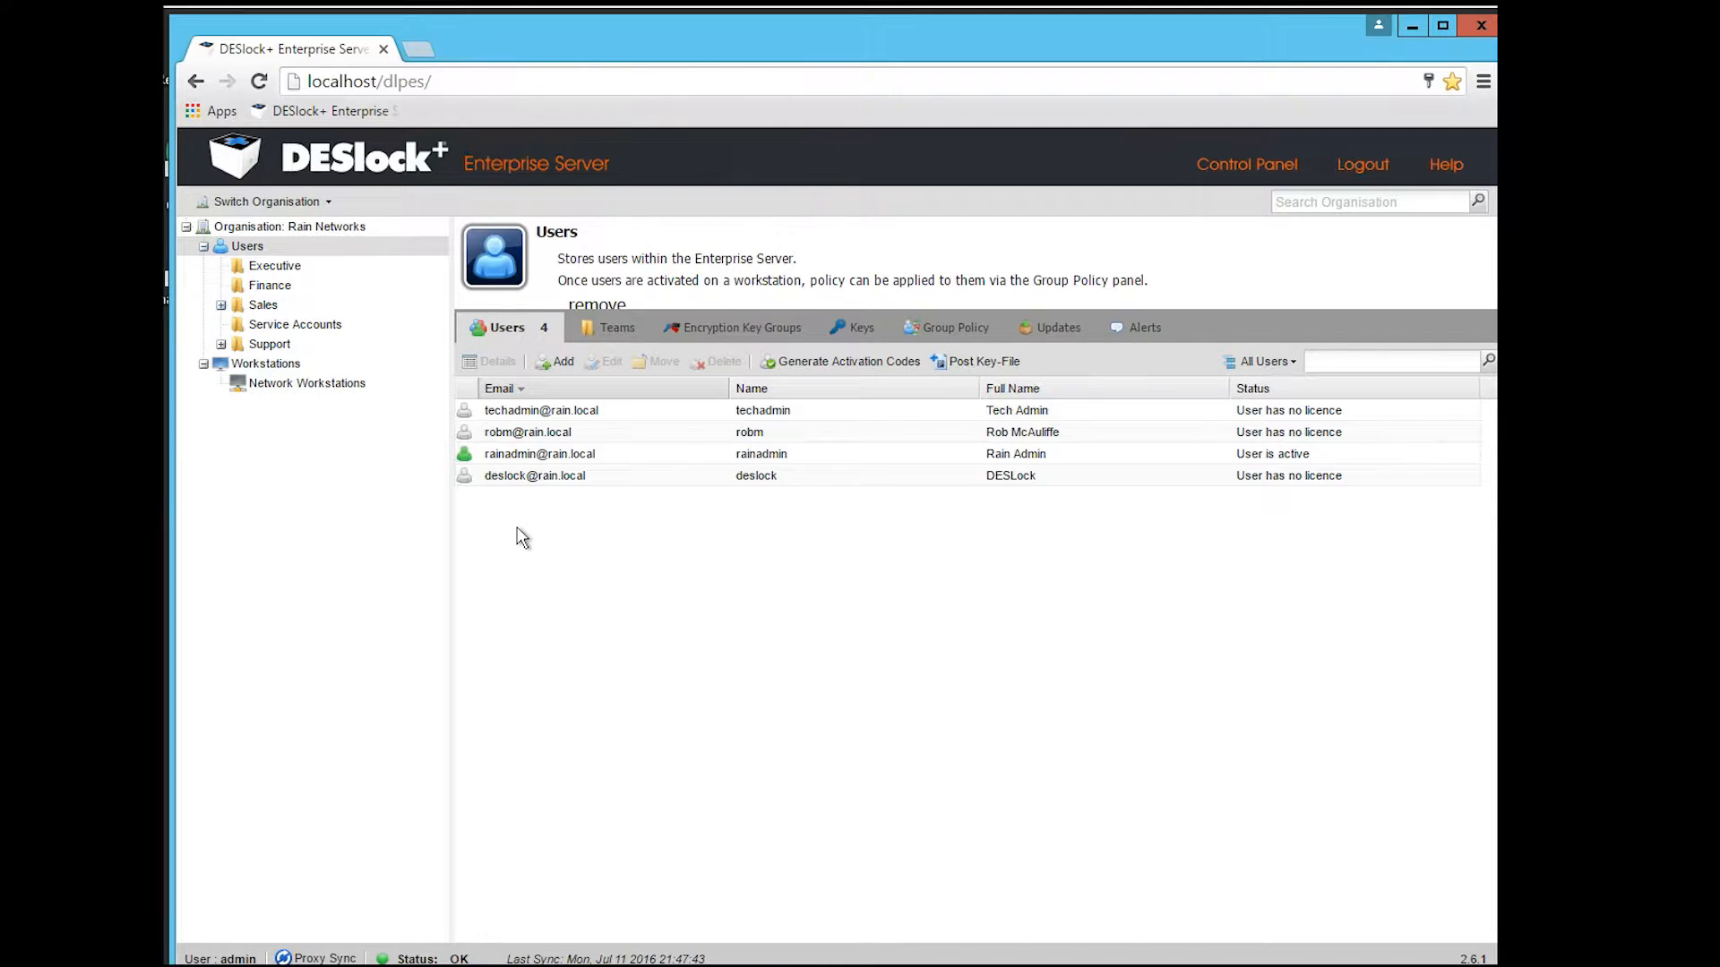
{"action": "mouse_move", "coordinate": [303, 260]}
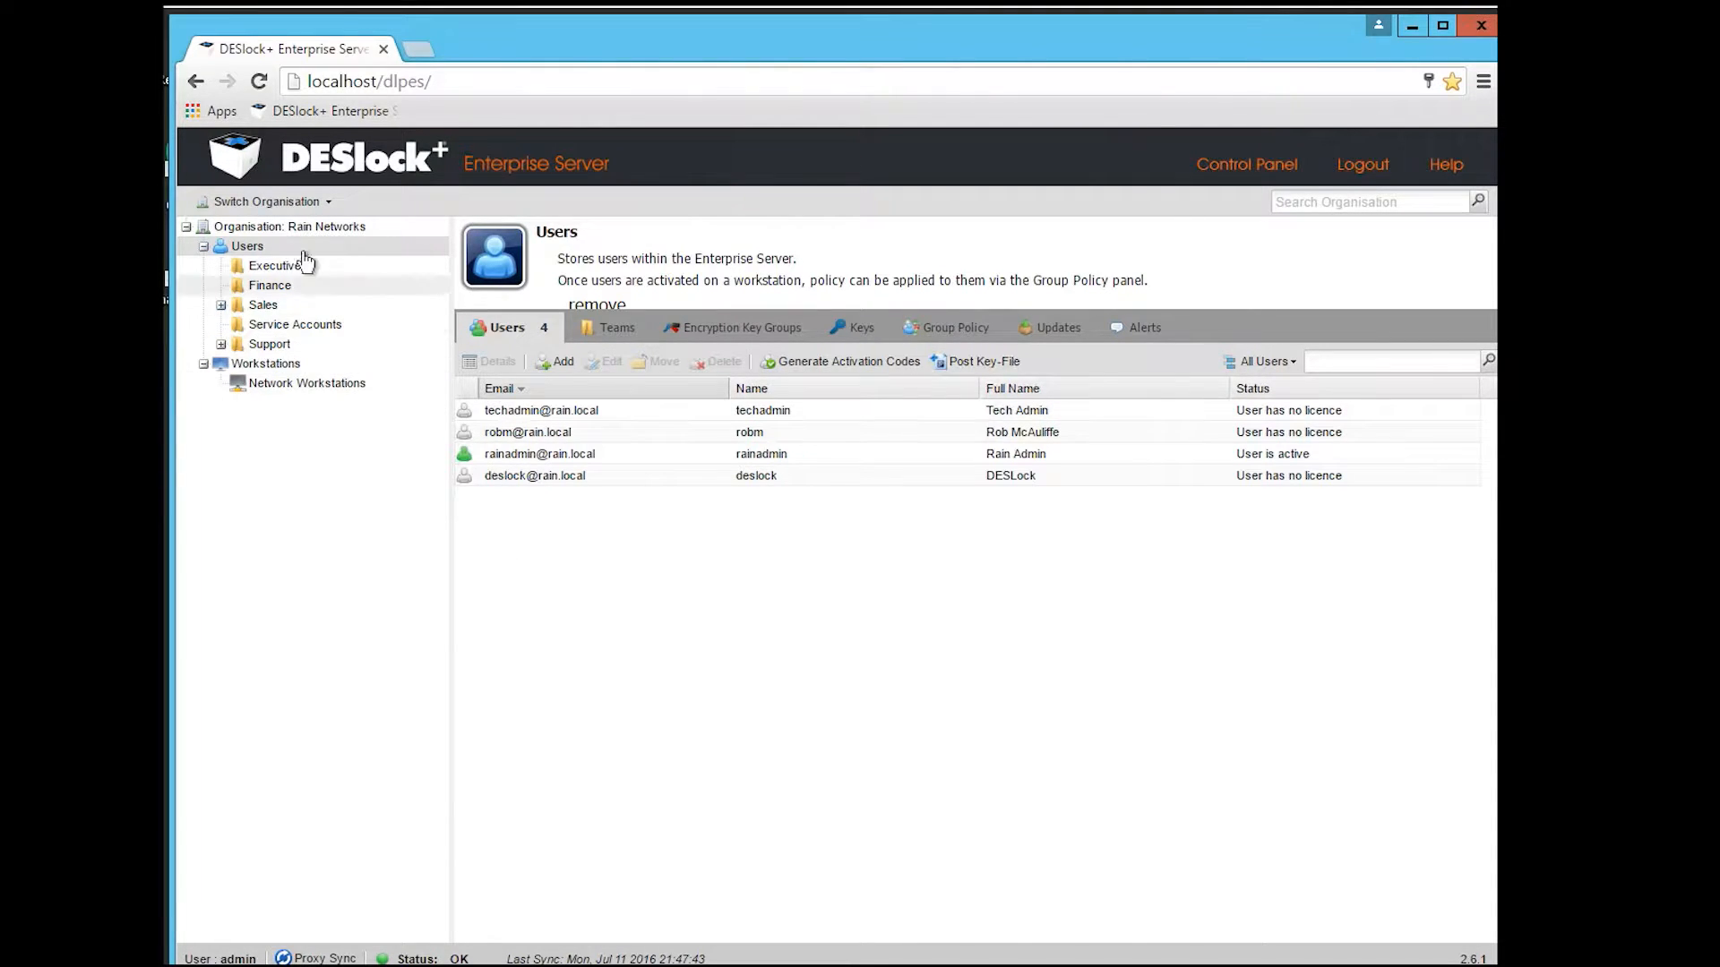
{"action": "left_click", "coordinate": [287, 227]}
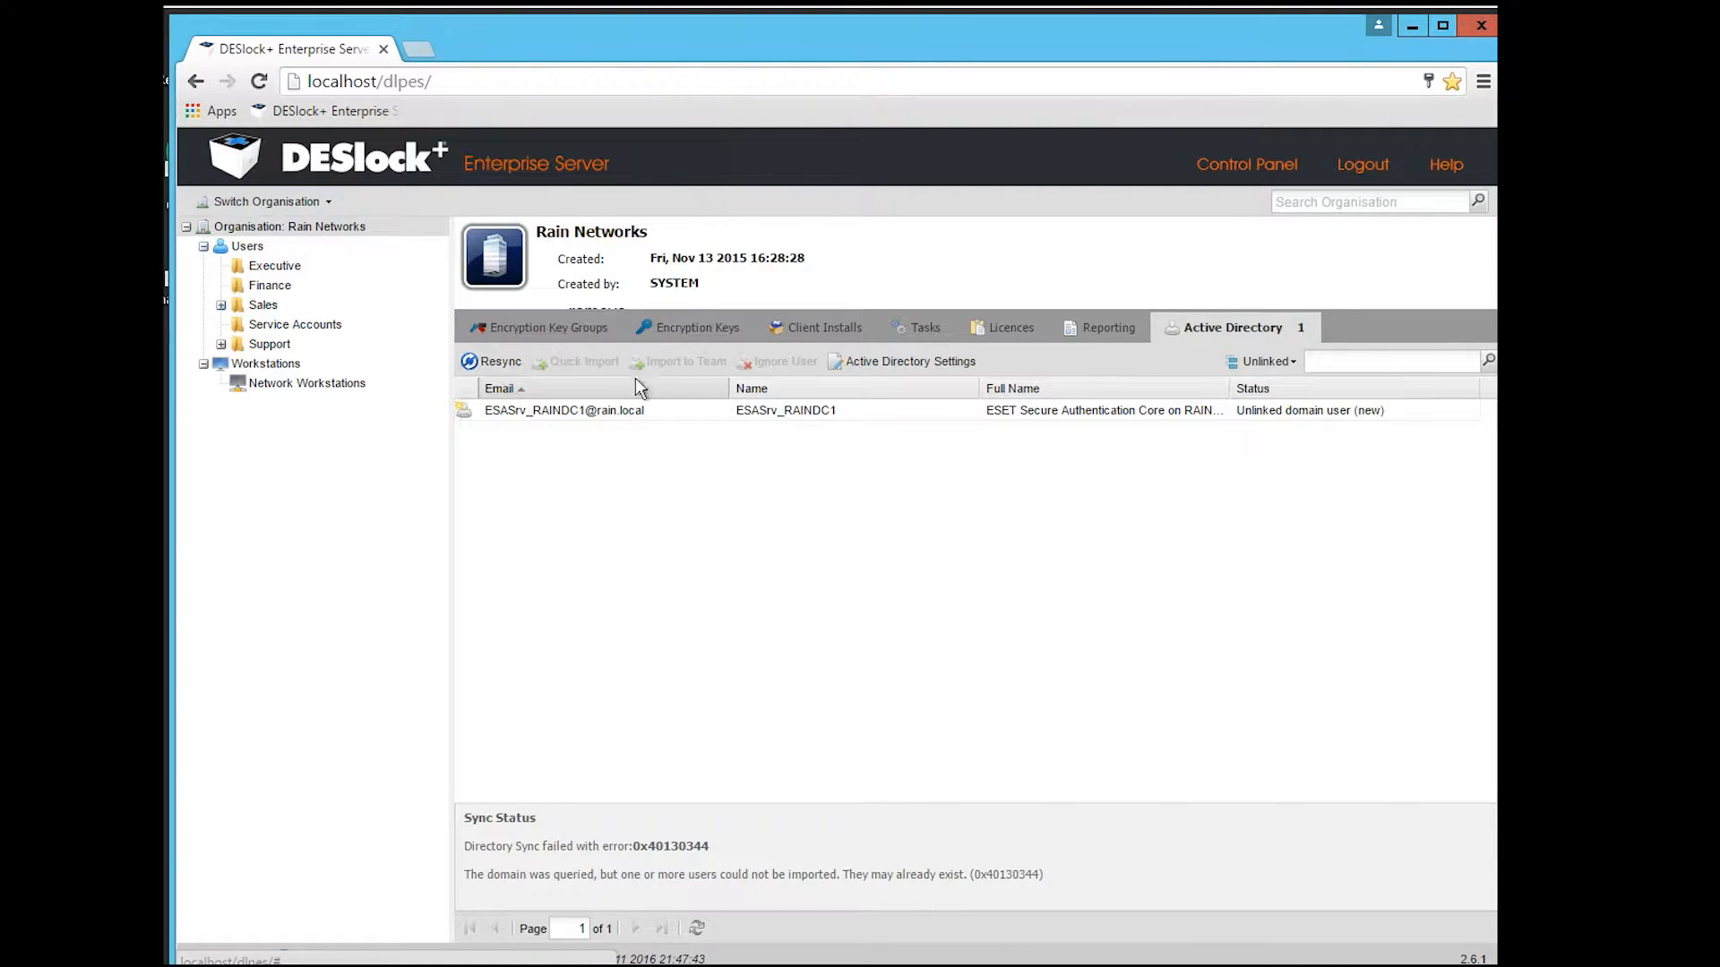
Review the three encryption key groups, inspect Sales Key Group, then list the encryption keys
{"action": "left_click", "coordinate": [551, 327]}
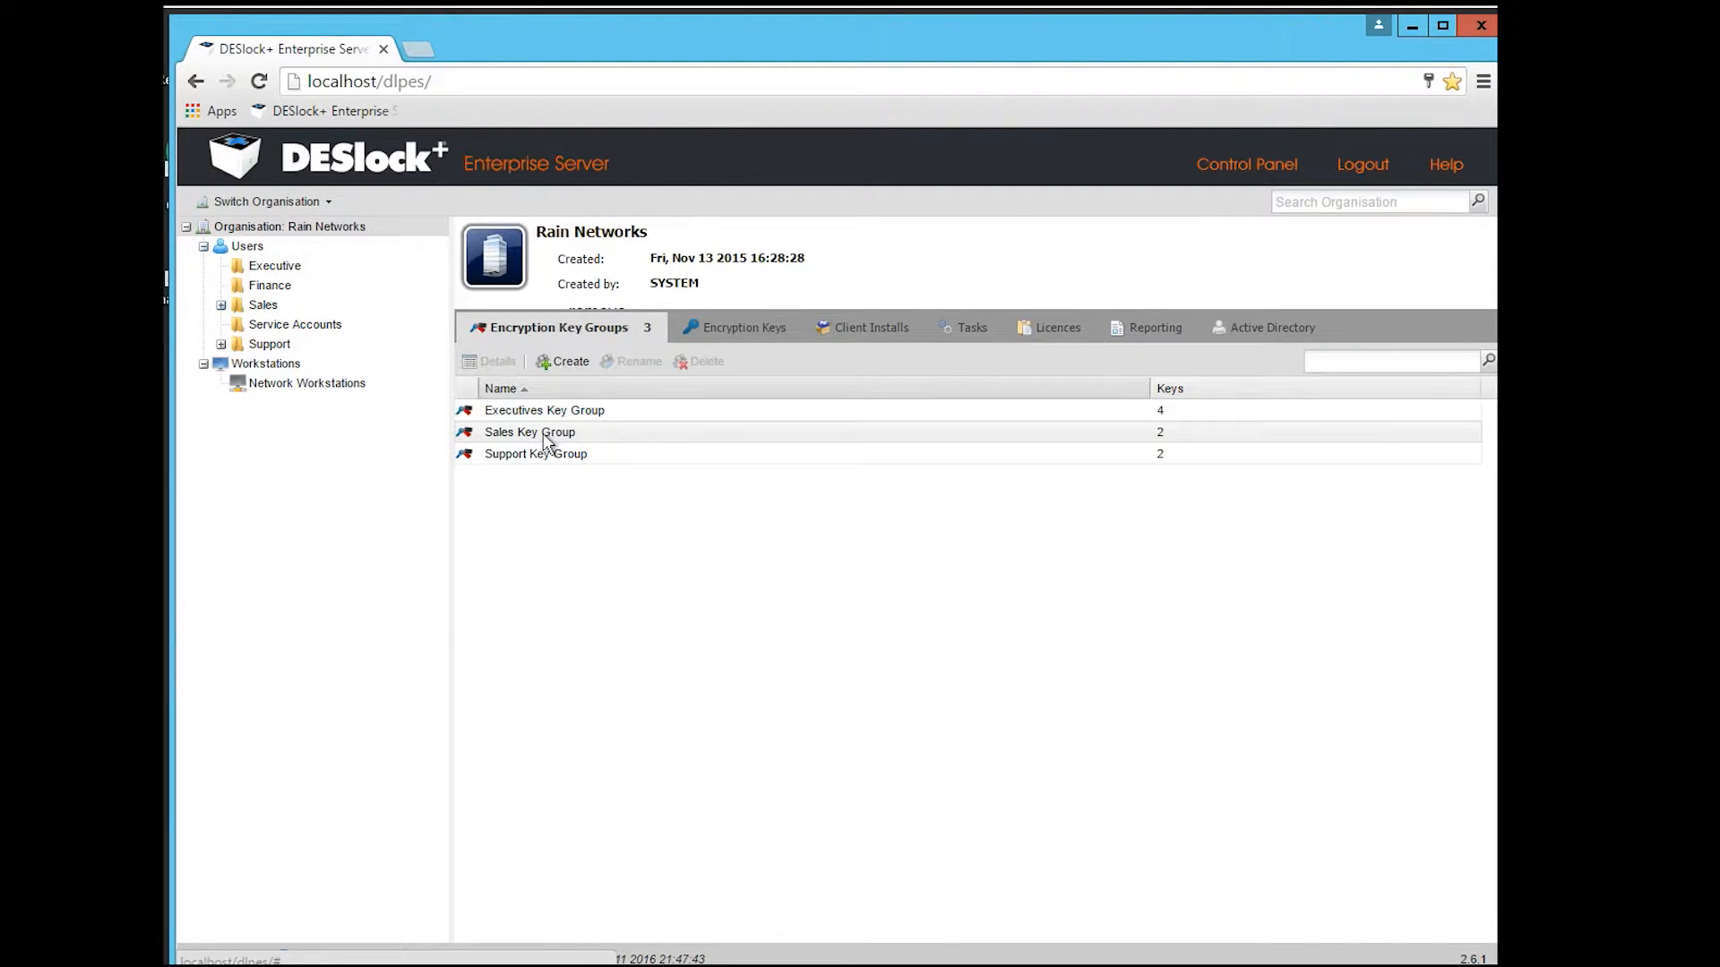
{"action": "double_click", "coordinate": [529, 432]}
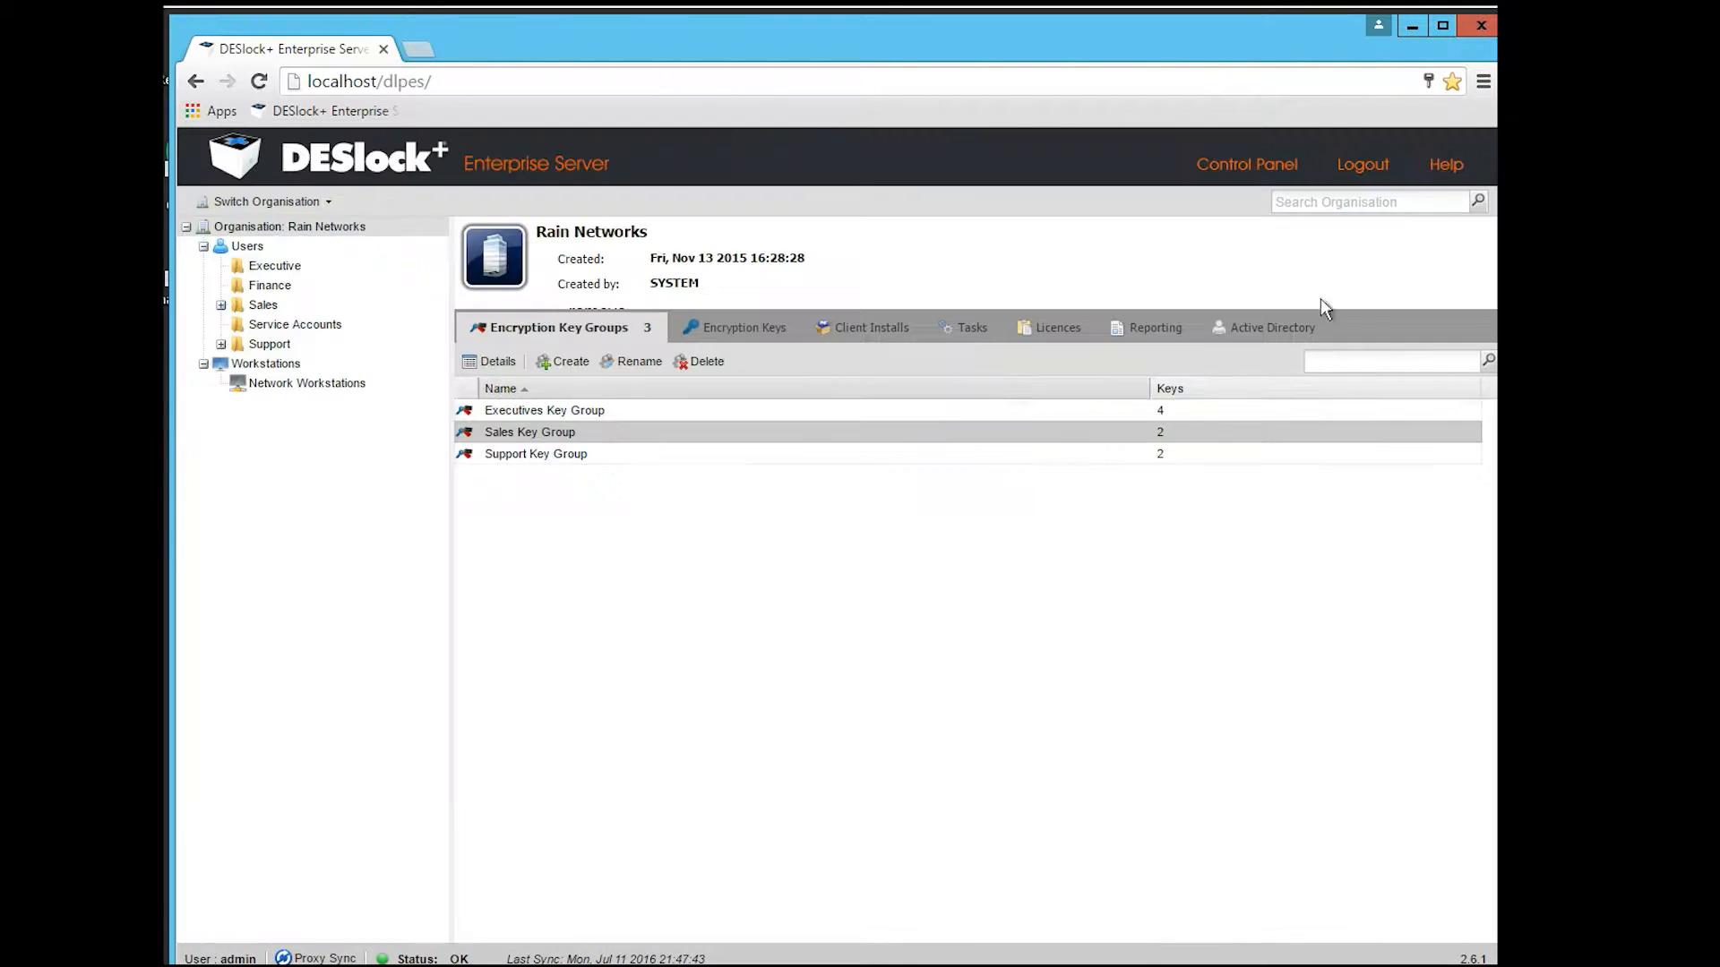
{"action": "left_click", "coordinate": [737, 327]}
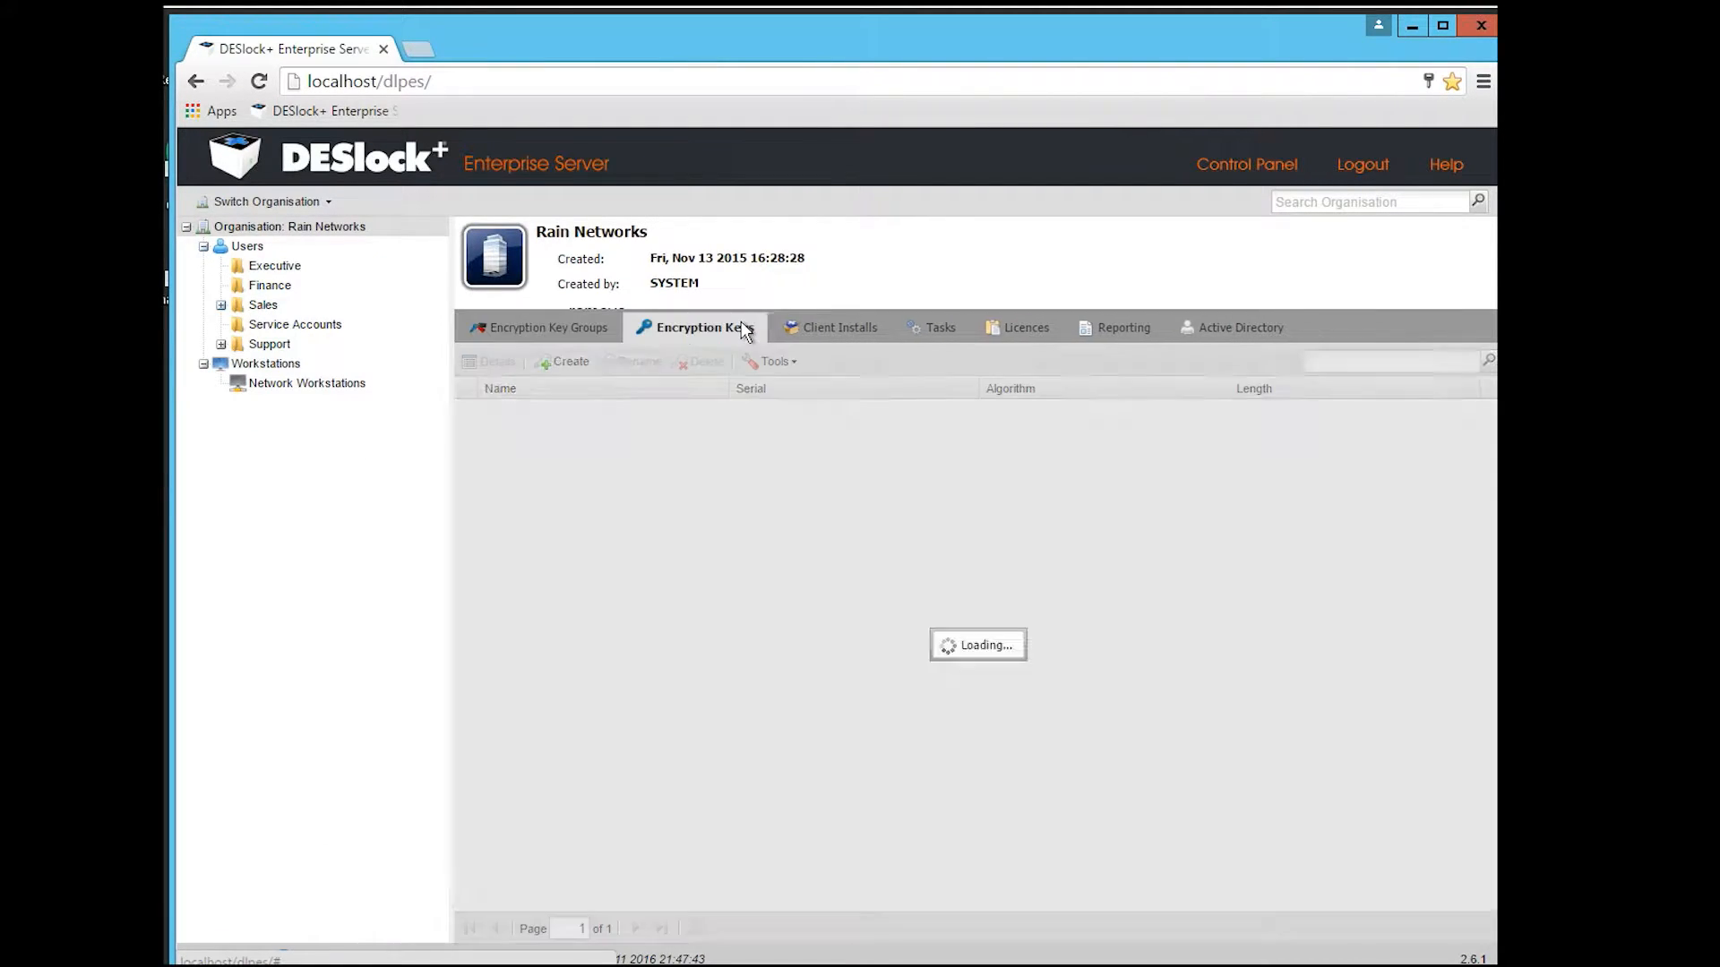
{"action": "left_click", "coordinate": [705, 327]}
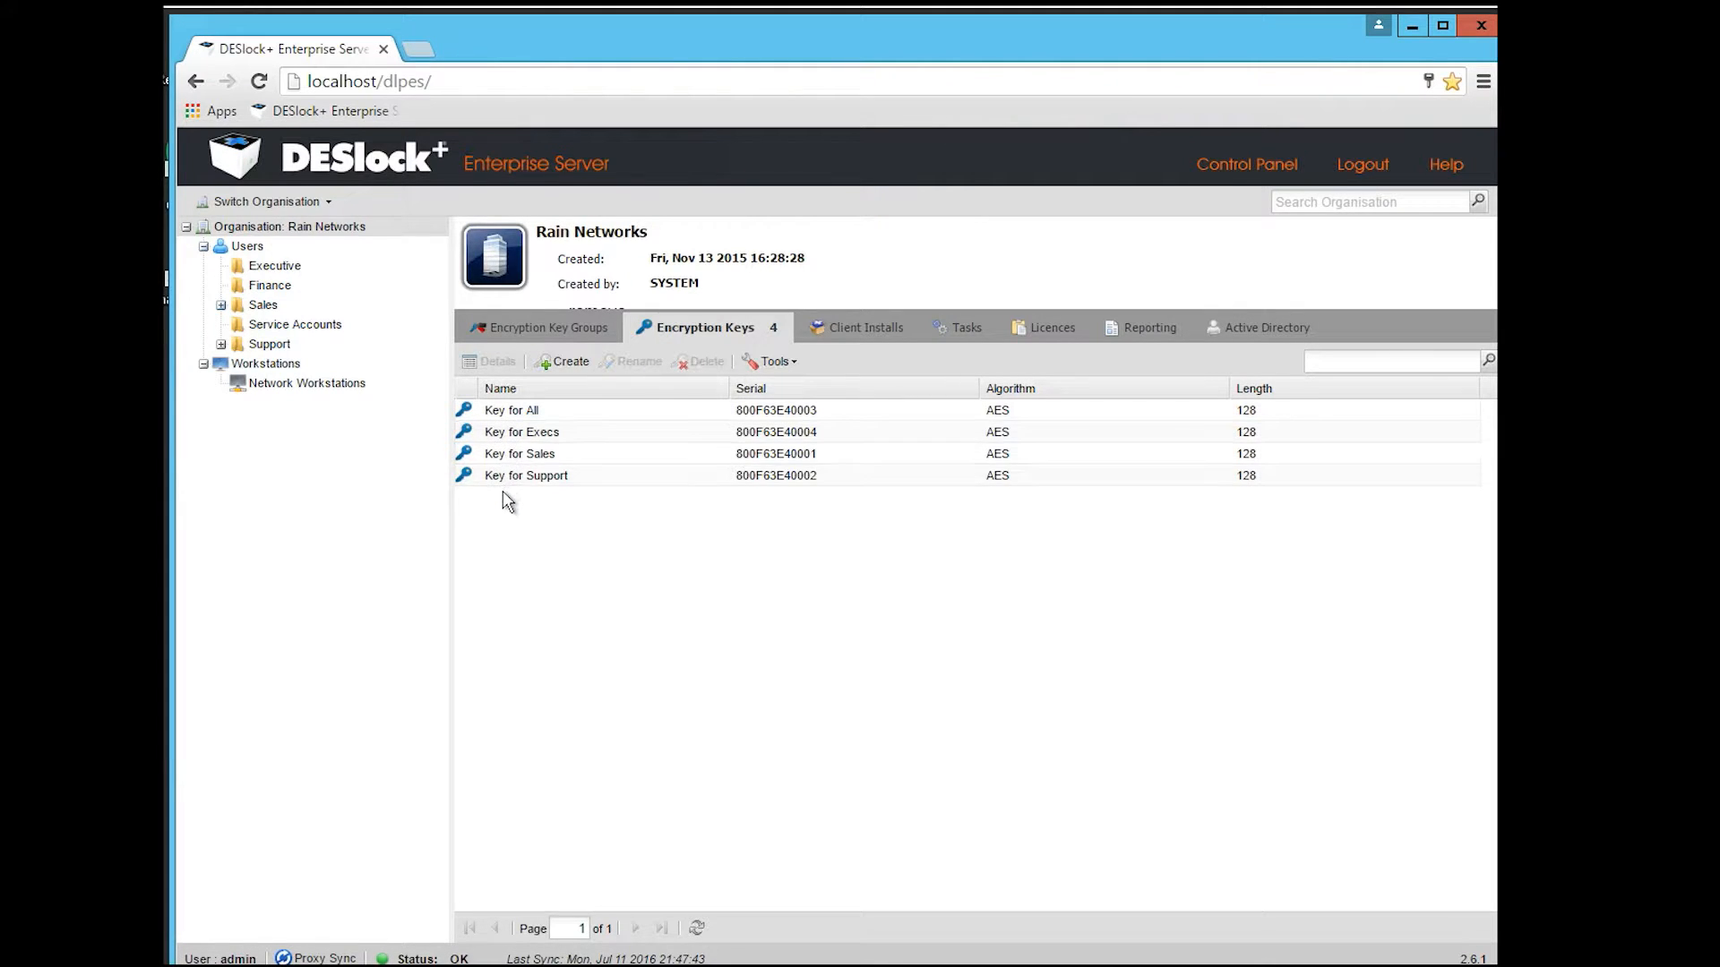
{"action": "mouse_move", "coordinate": [471, 492]}
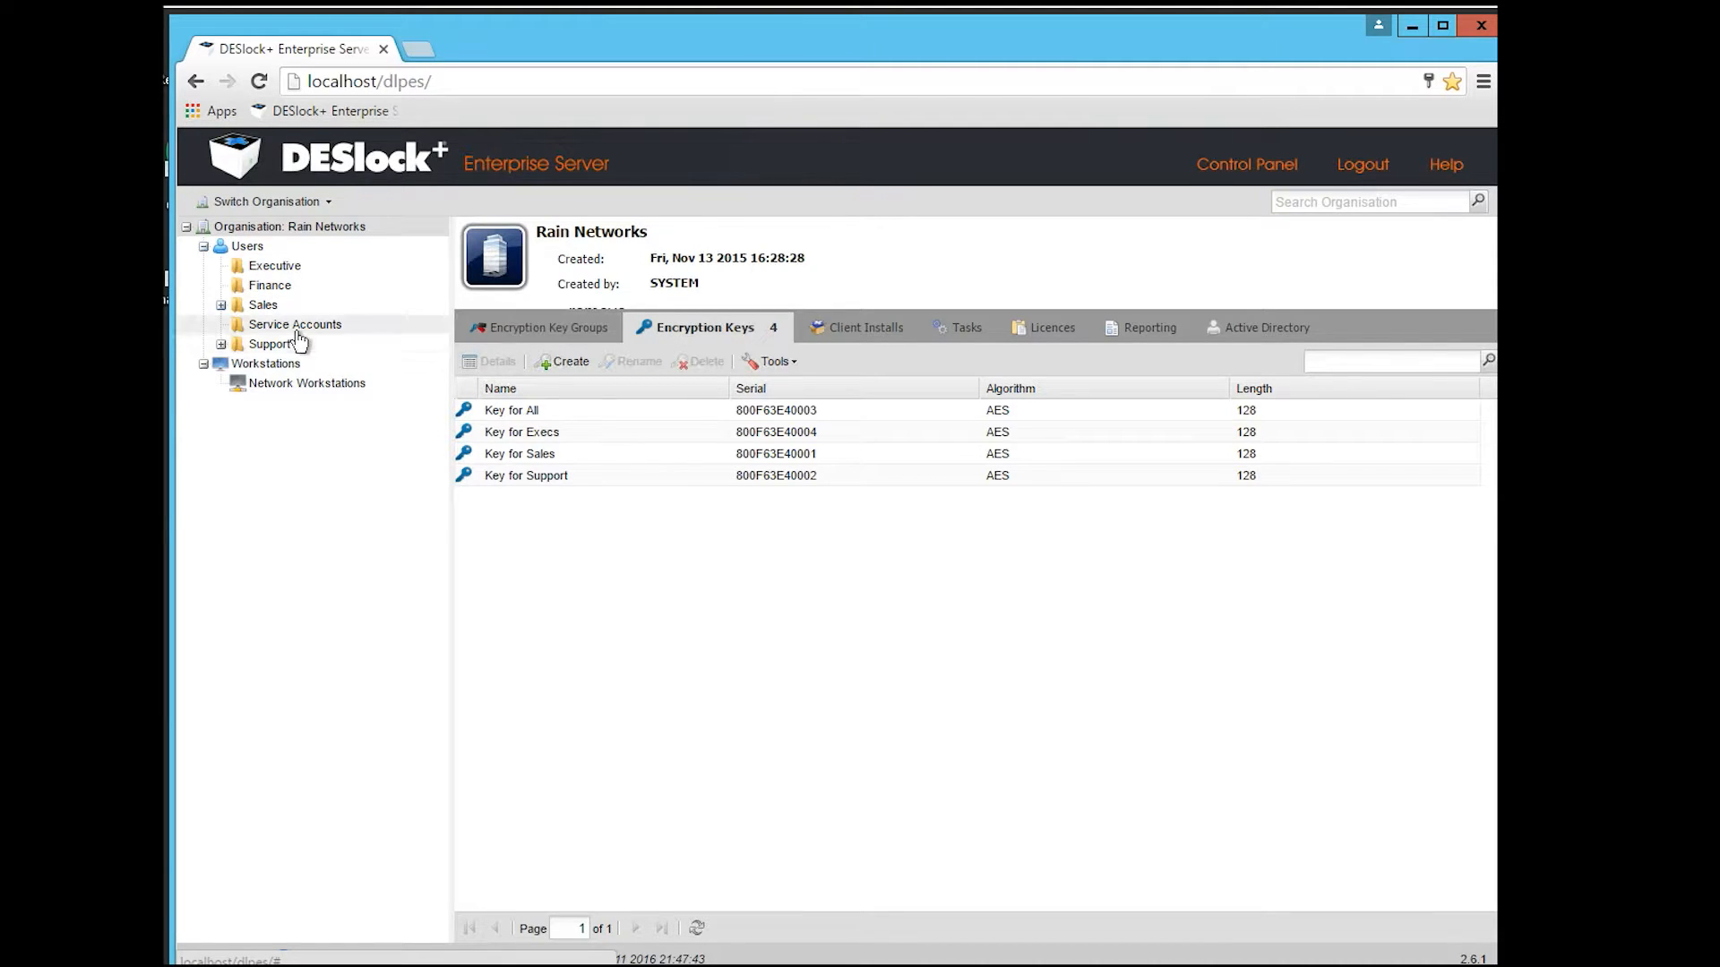
{"action": "left_click", "coordinate": [266, 305]}
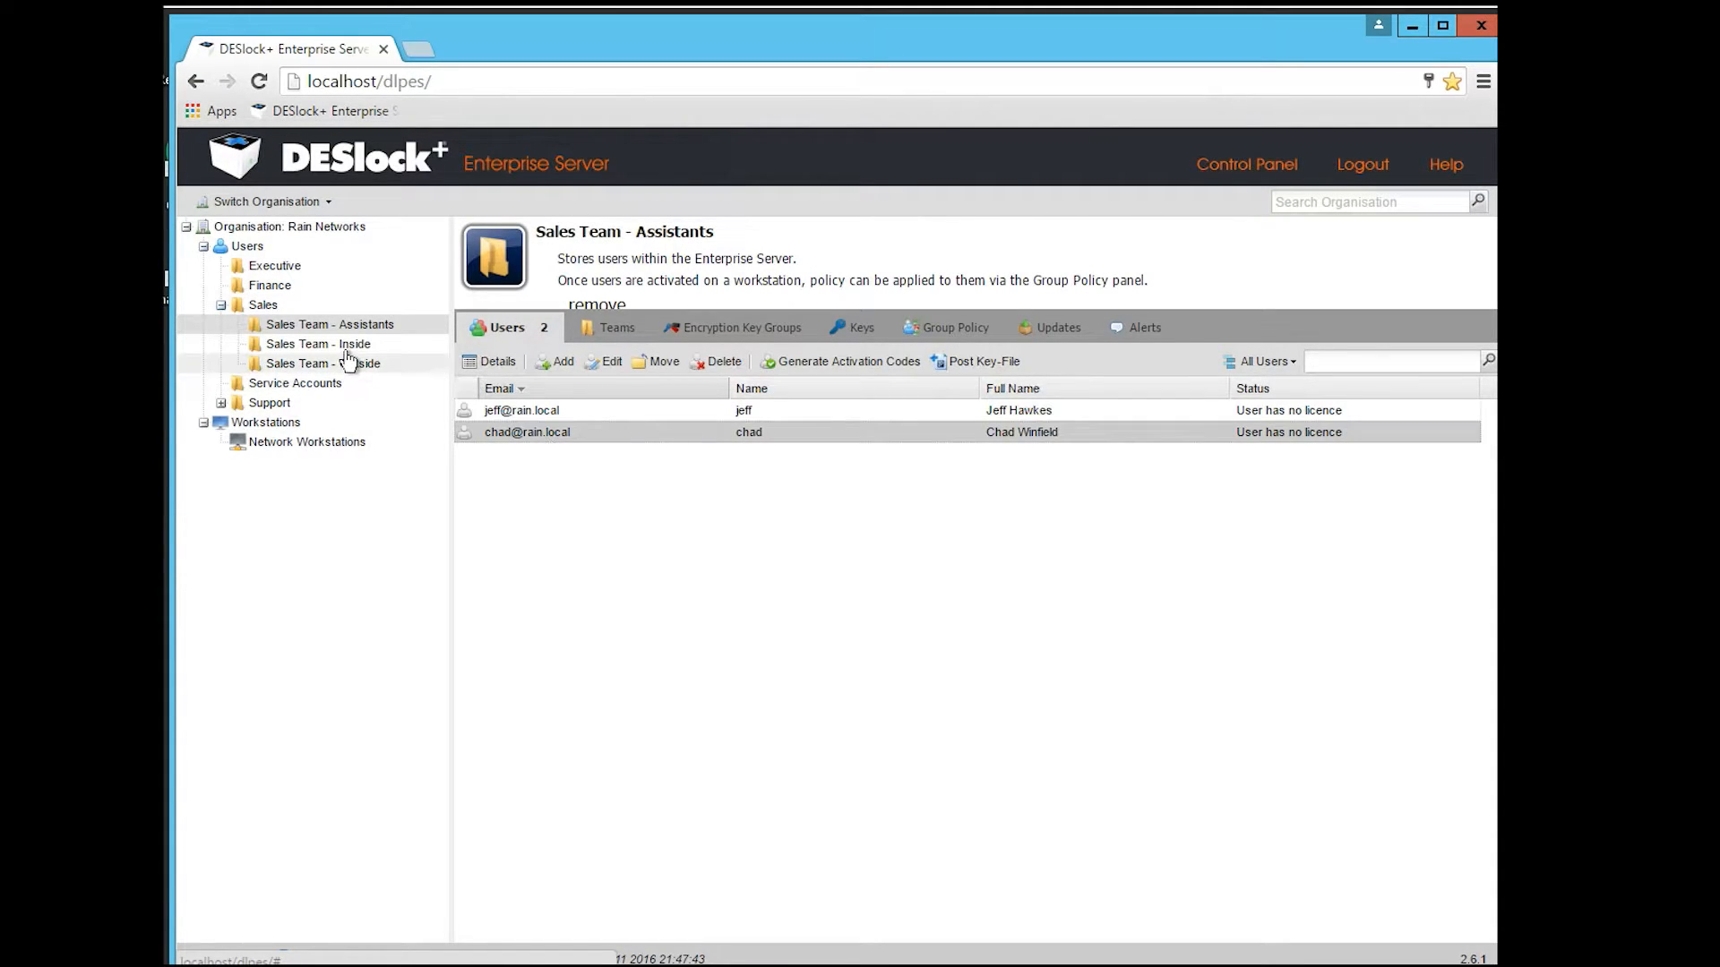
{"action": "left_click", "coordinate": [318, 344]}
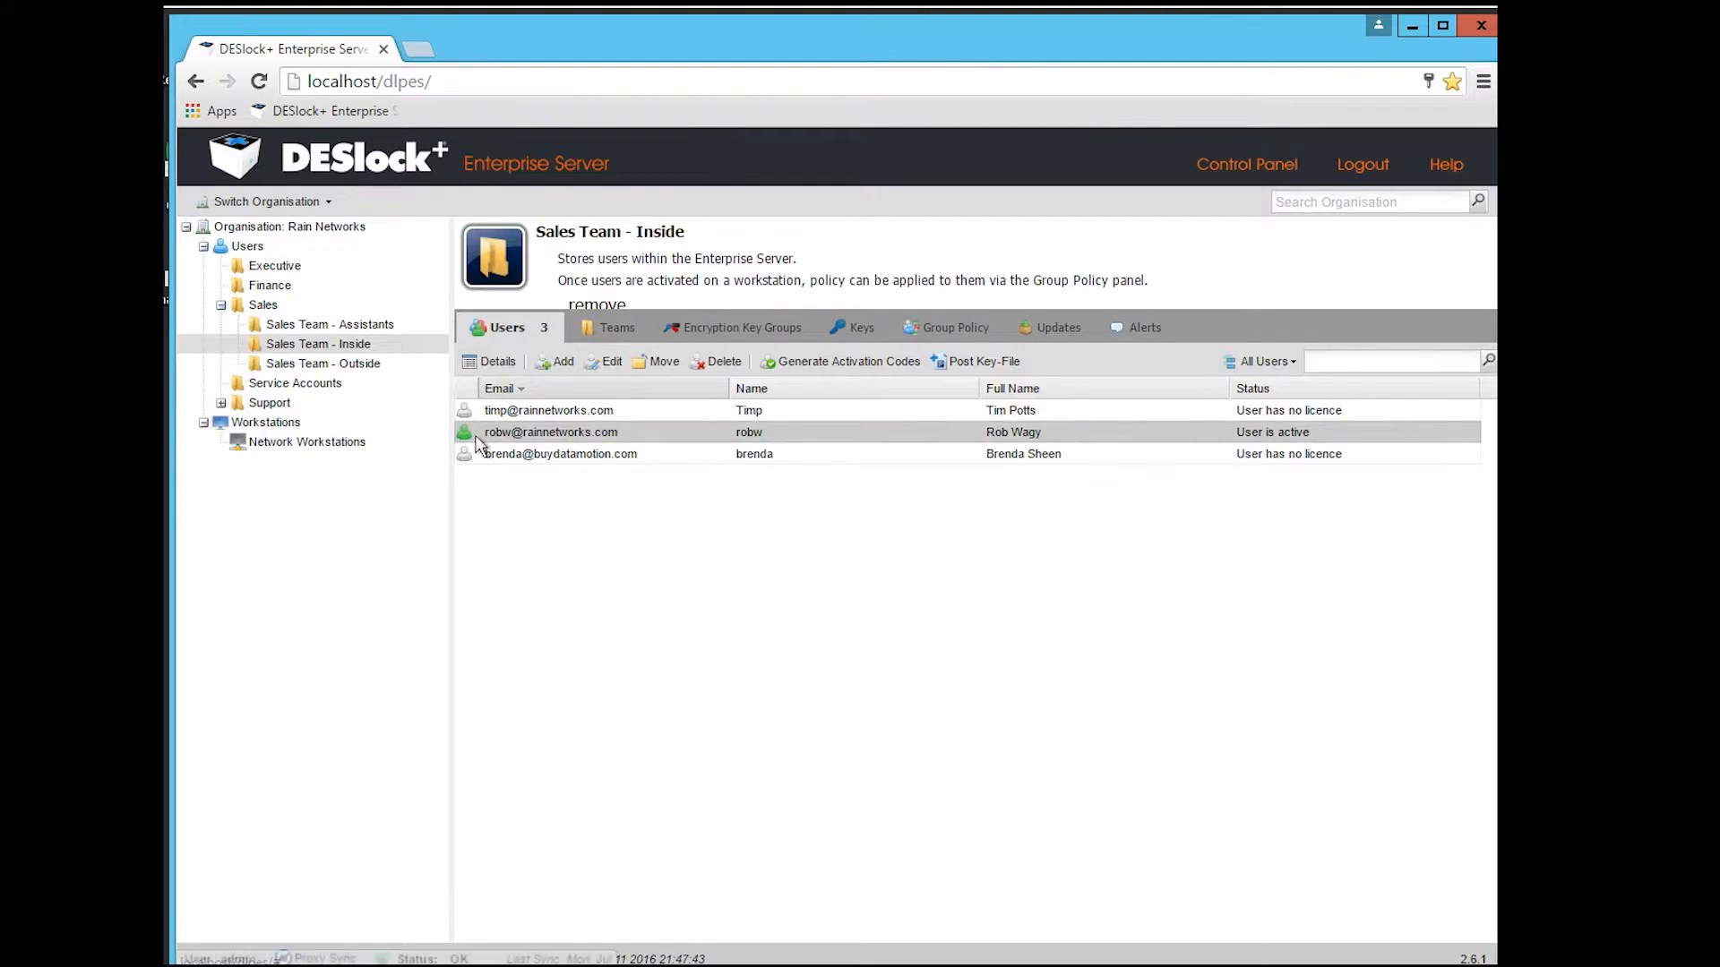
{"action": "double_click", "coordinate": [550, 432]}
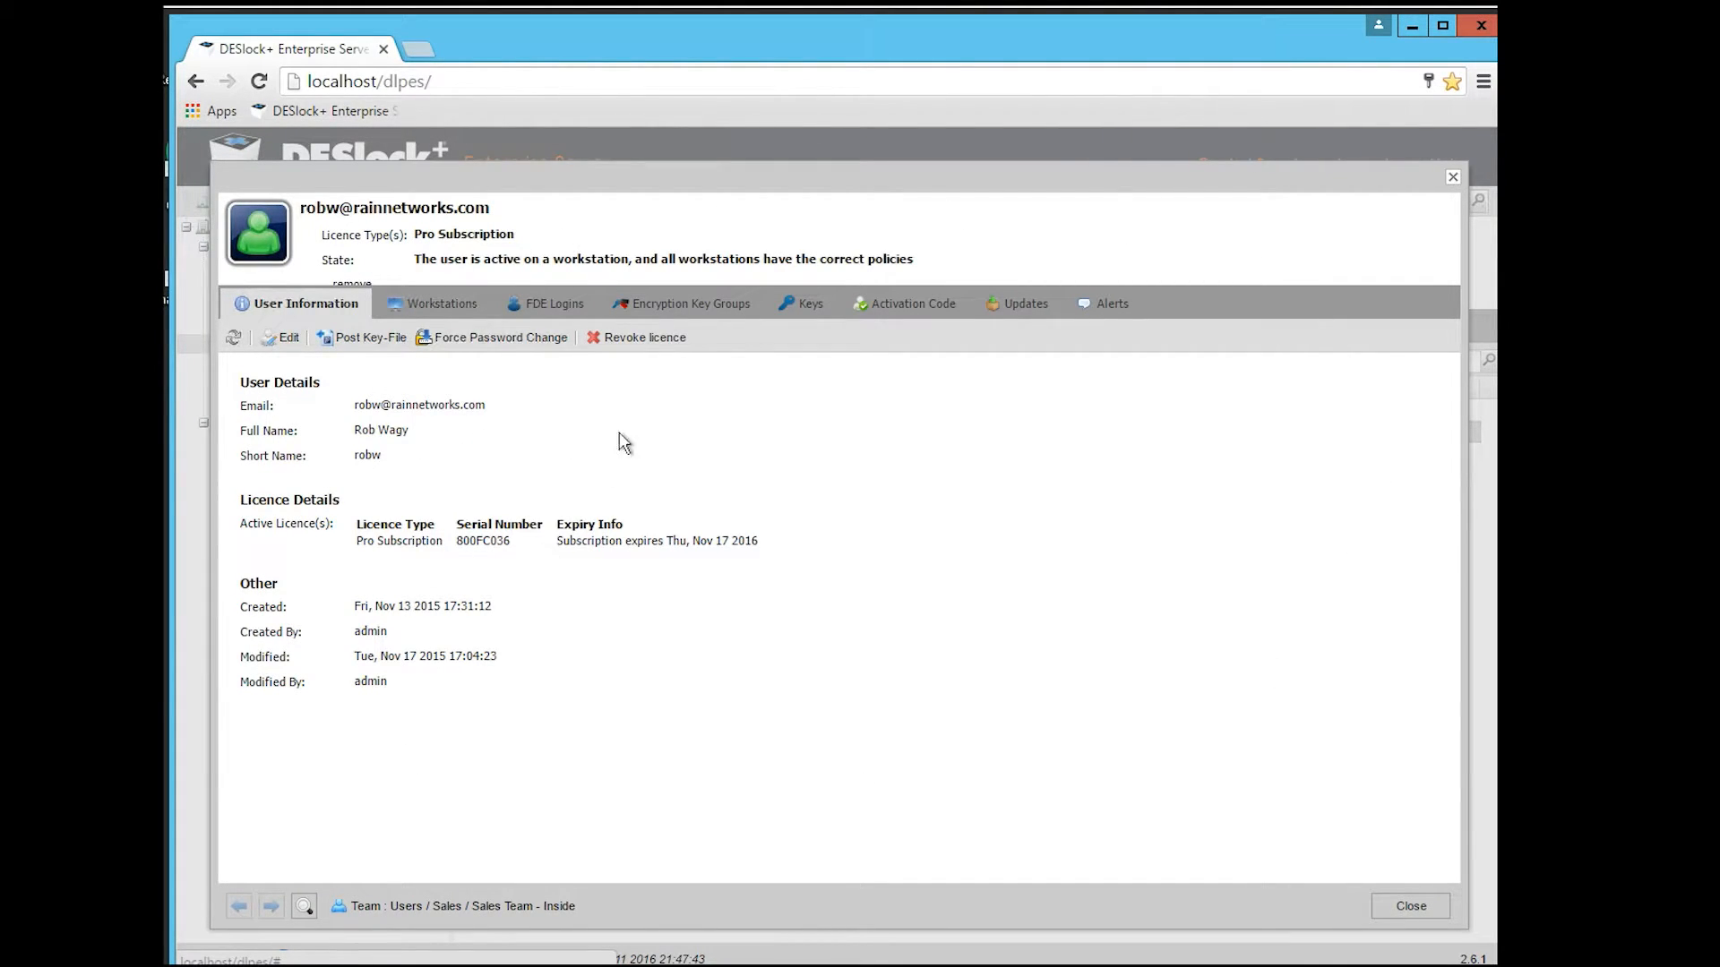
{"action": "left_click", "coordinate": [690, 304]}
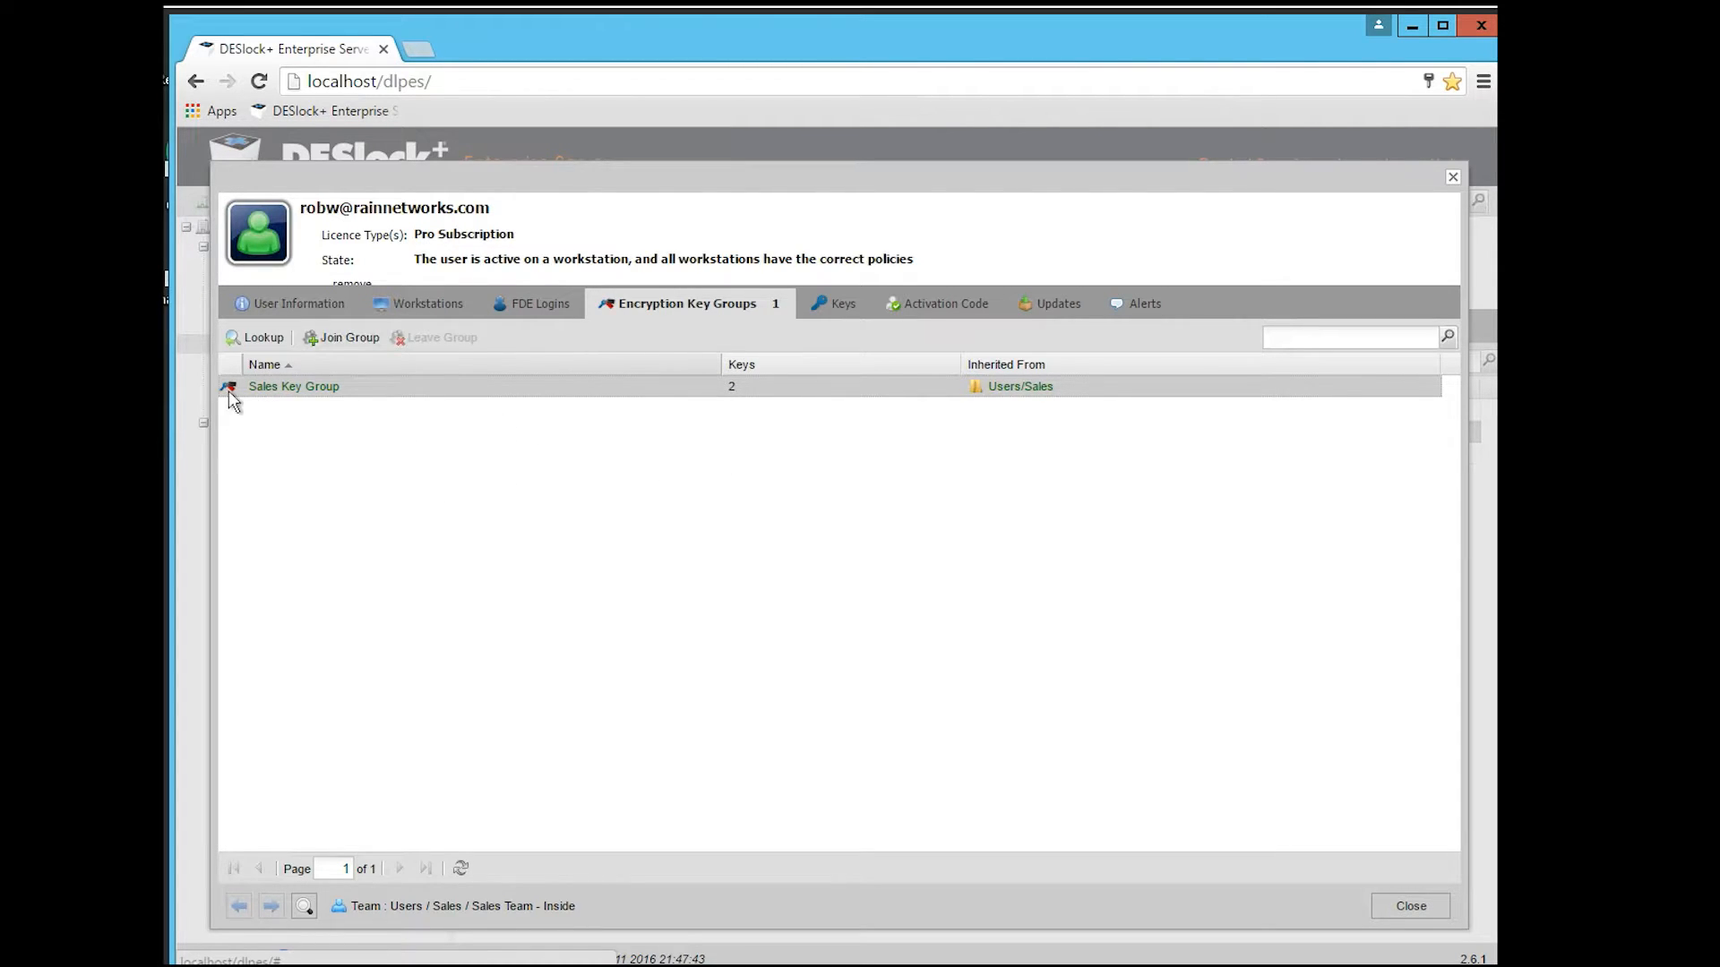
{"action": "mouse_move", "coordinate": [517, 451]}
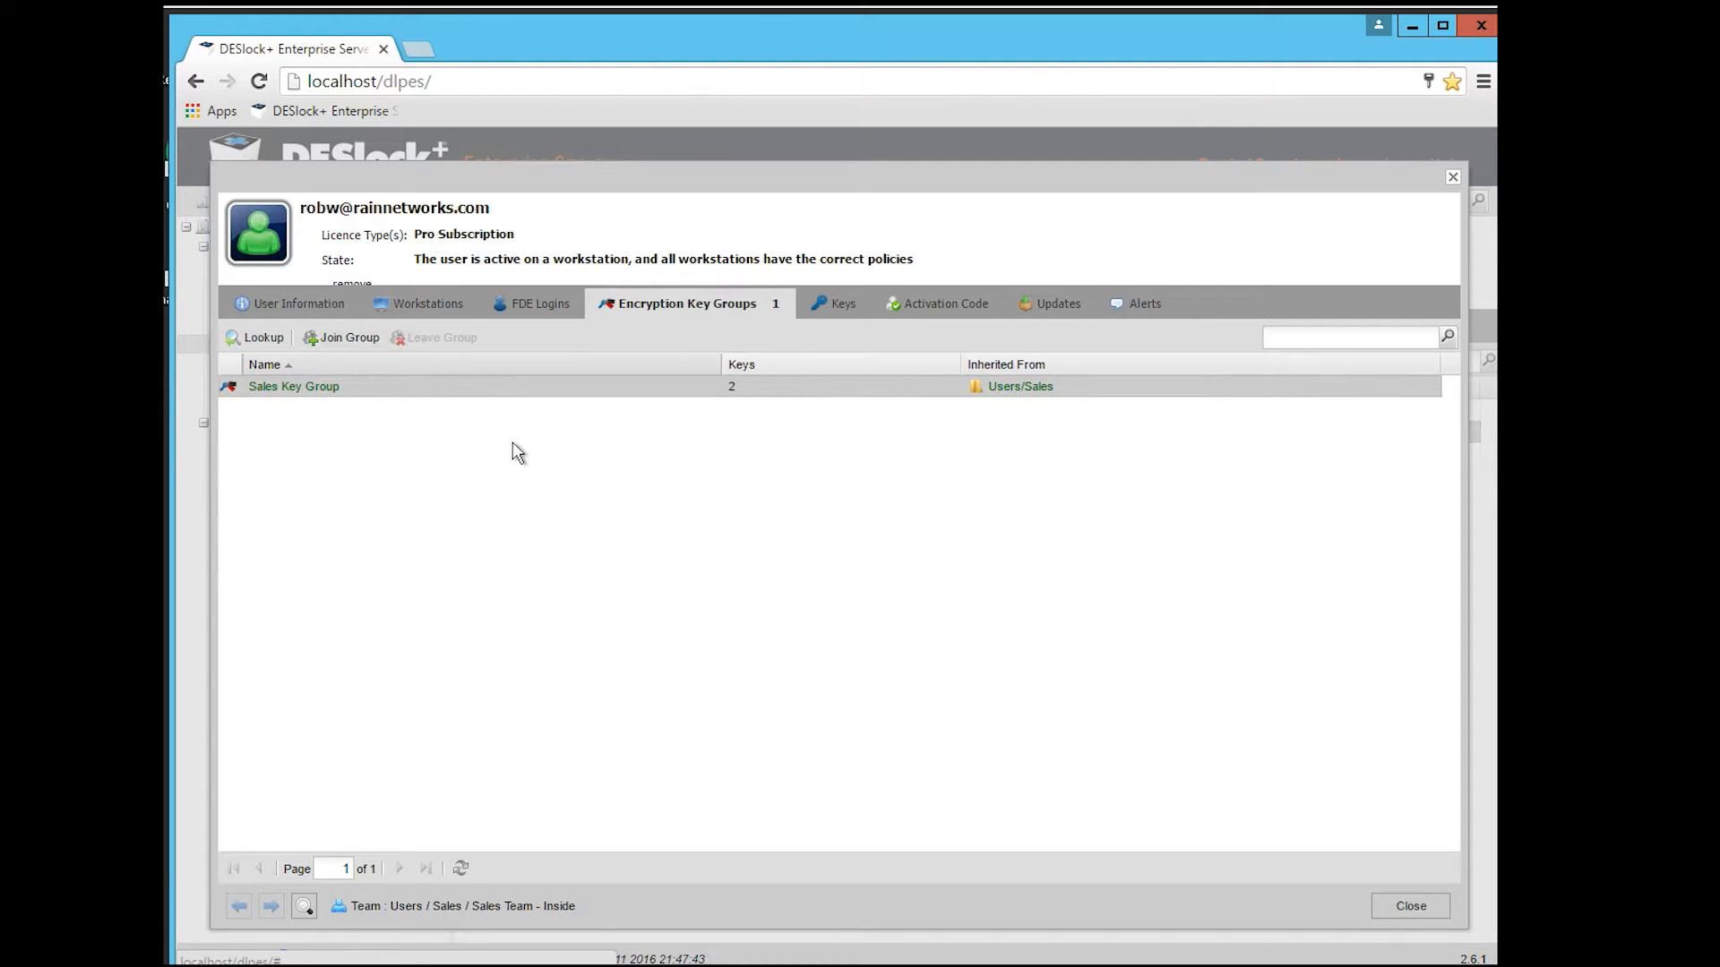
{"action": "mouse_move", "coordinate": [561, 510]}
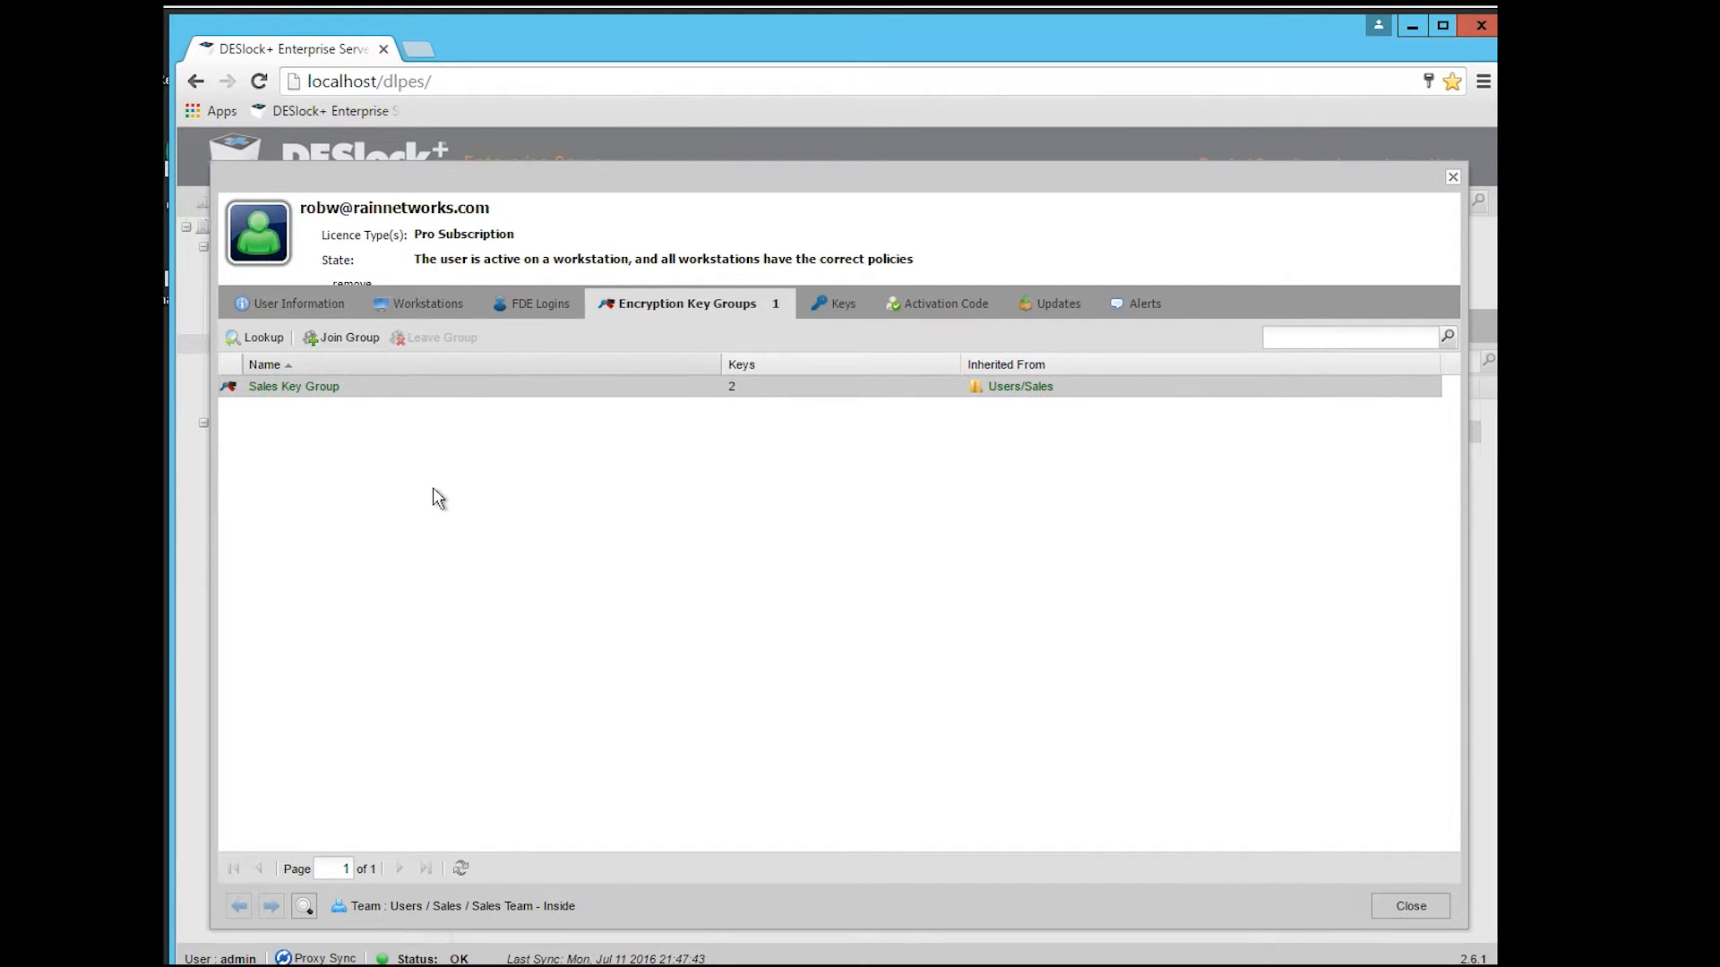
{"action": "mouse_move", "coordinate": [409, 492]}
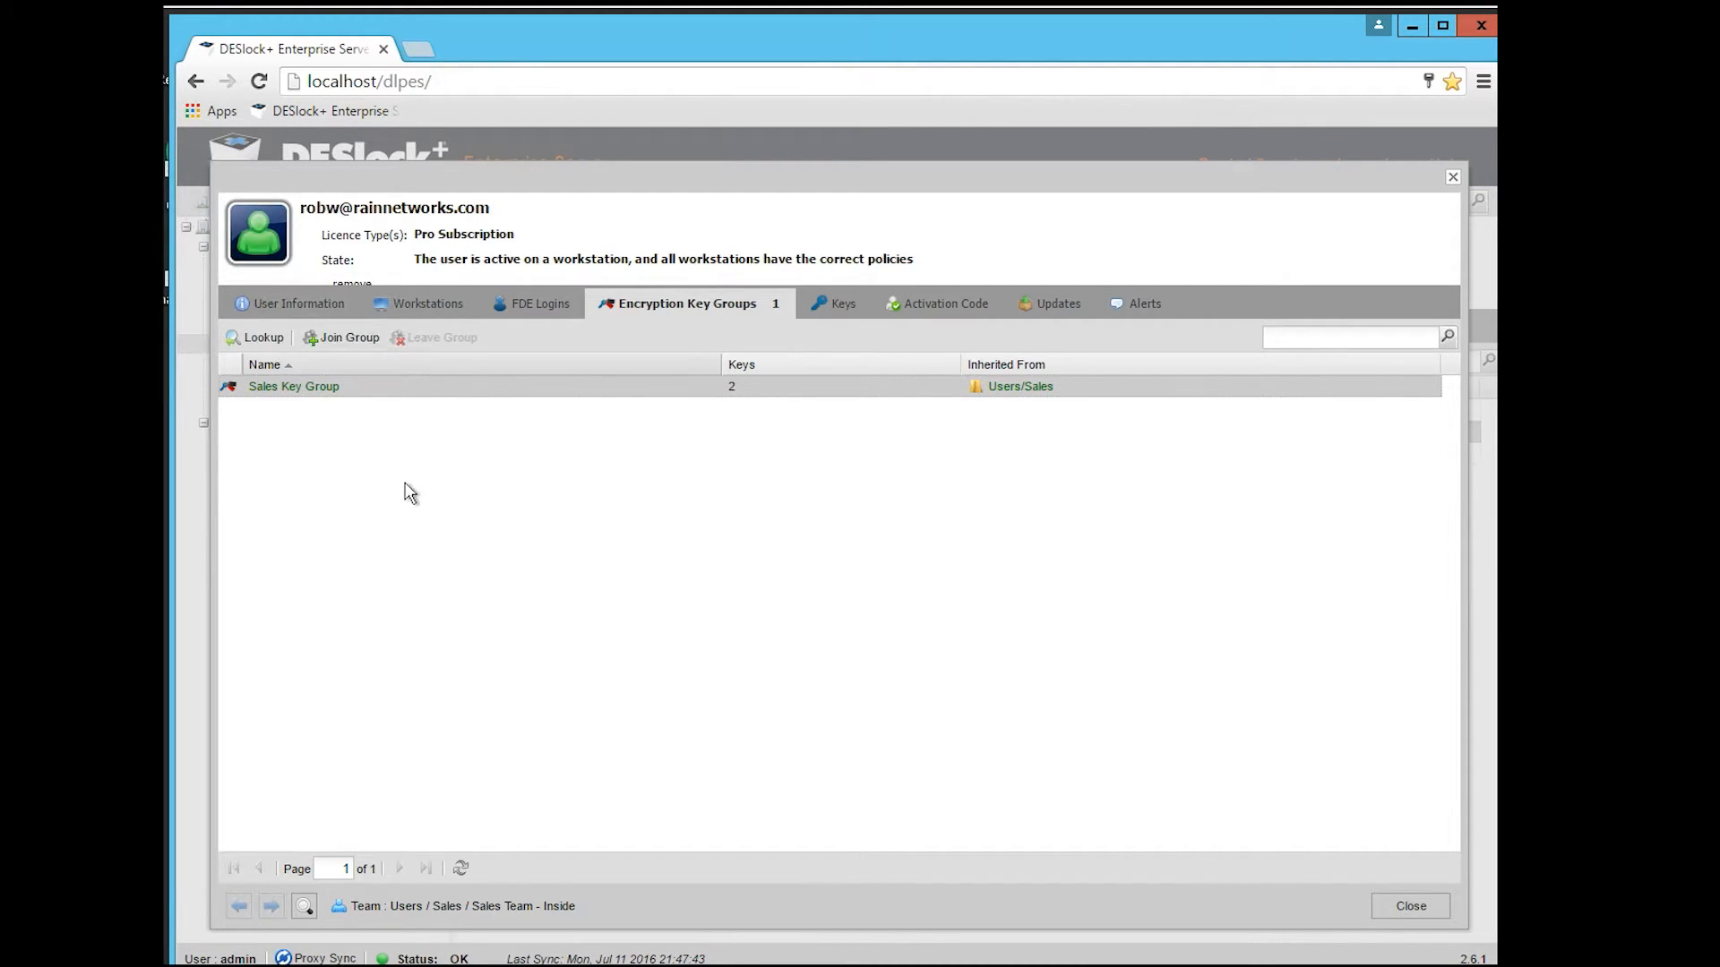
{"action": "mouse_move", "coordinate": [405, 488]}
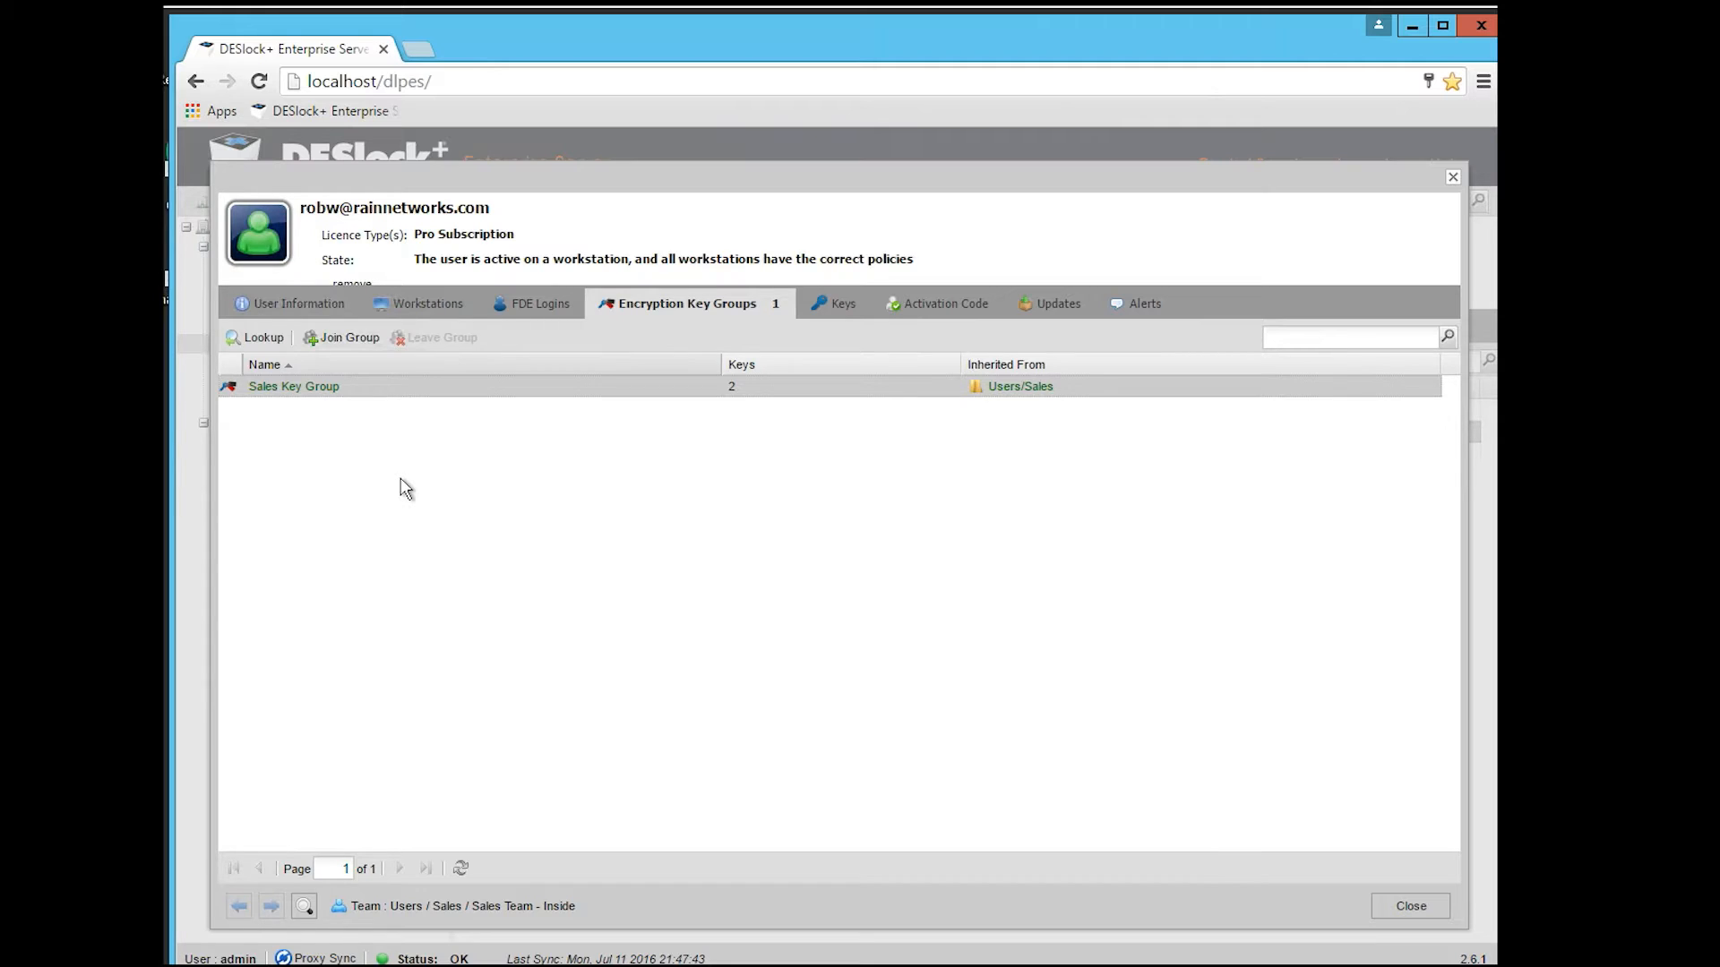
{"action": "mouse_move", "coordinate": [457, 519]}
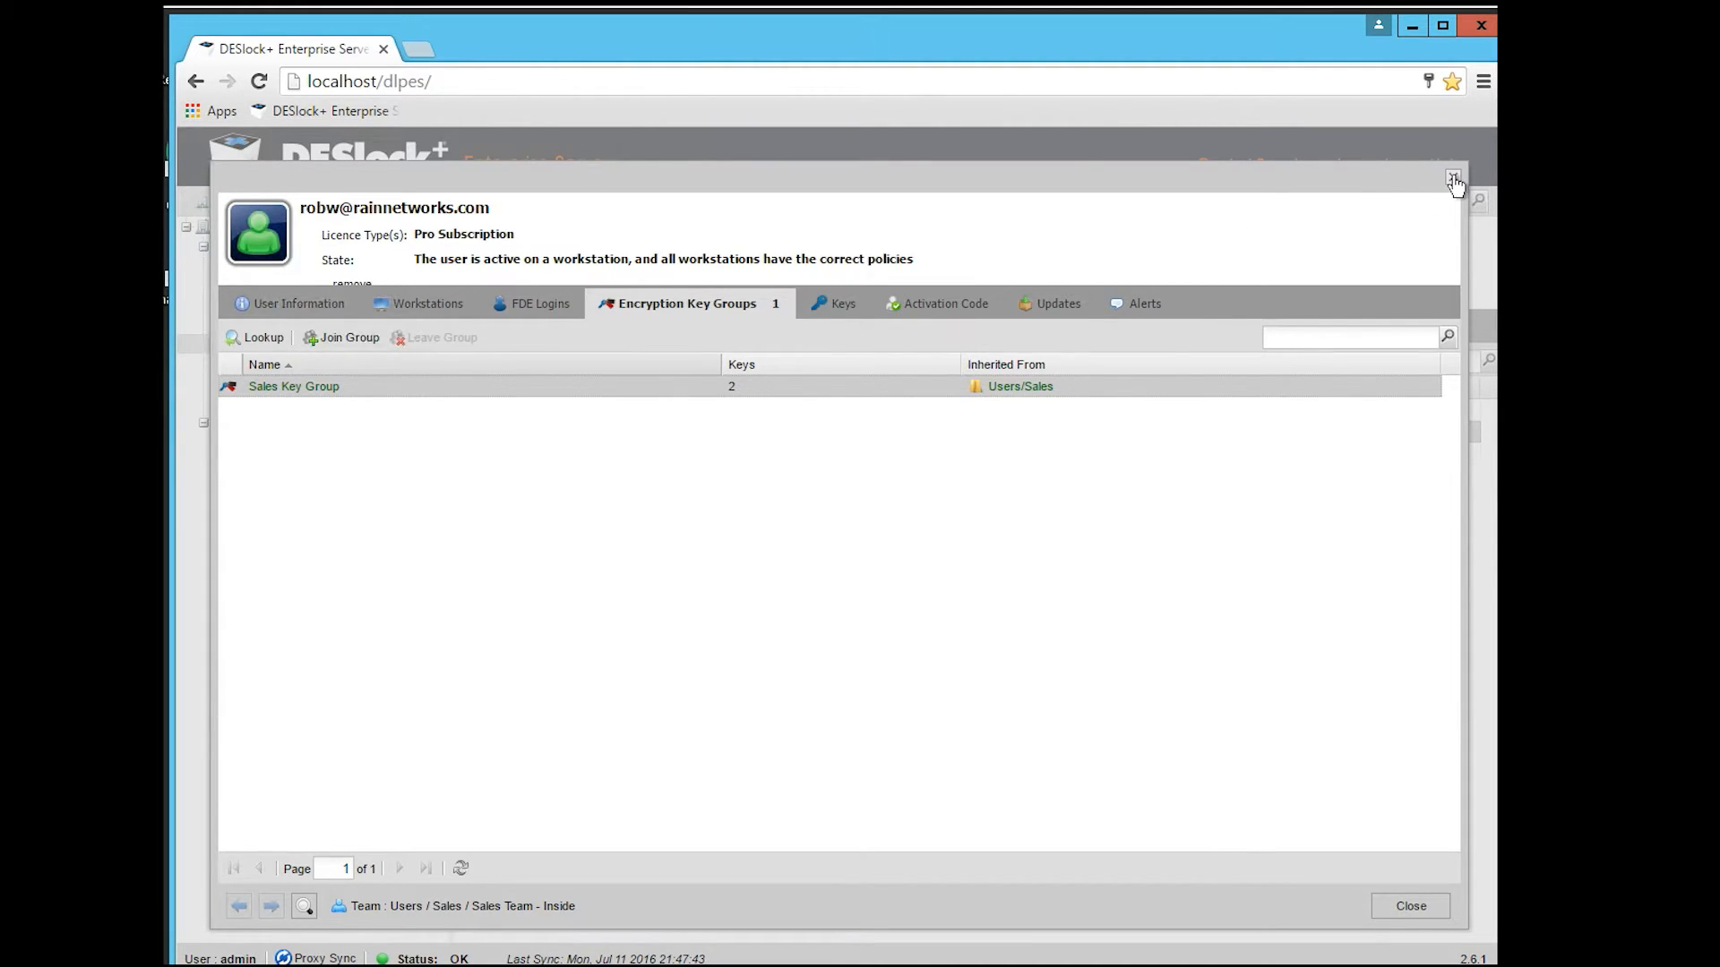
{"action": "mouse_move", "coordinate": [726, 628]}
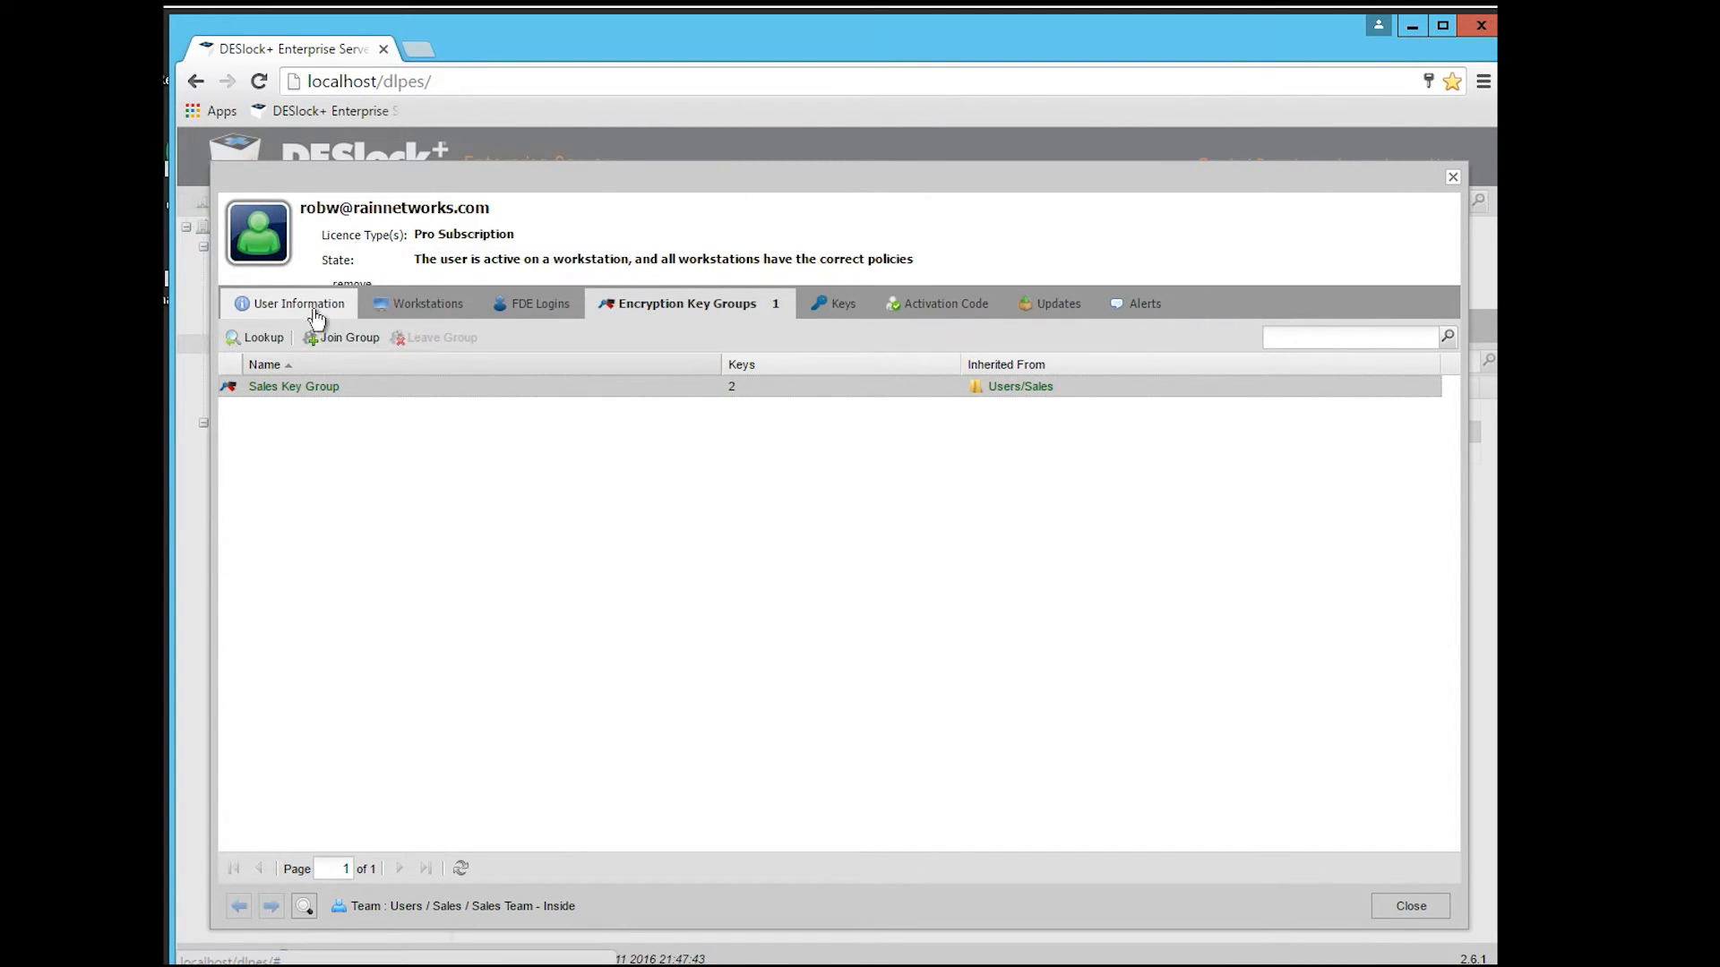
{"action": "left_click", "coordinate": [426, 304]}
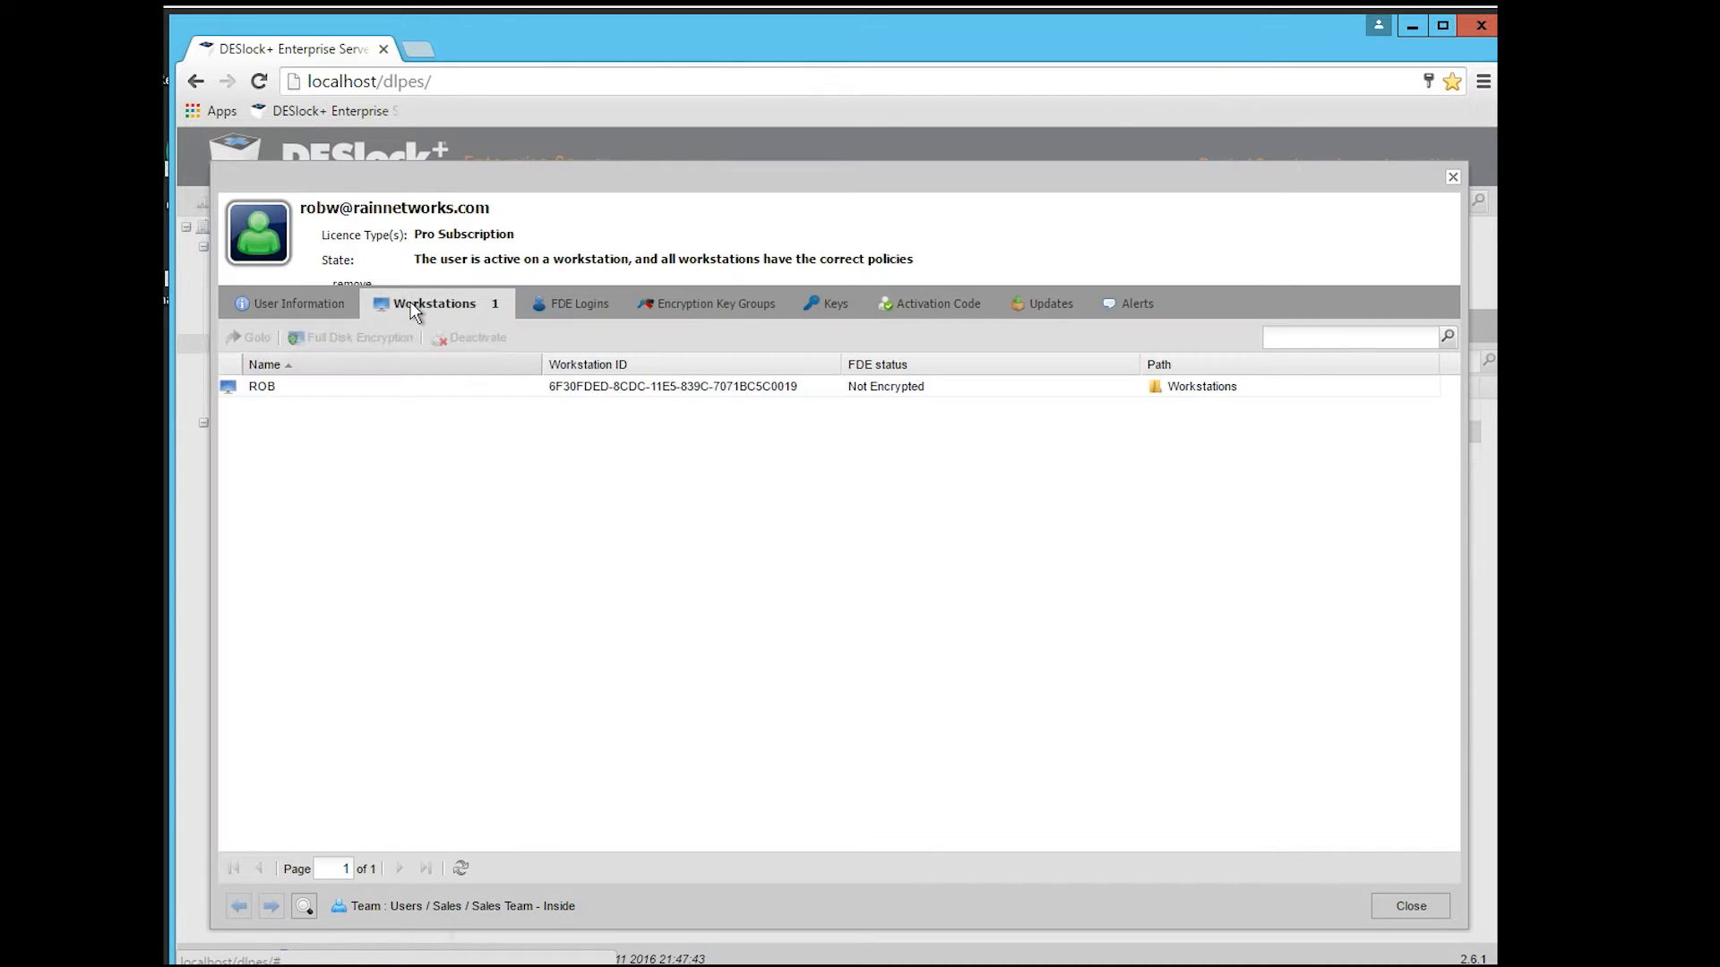
{"action": "left_click", "coordinate": [262, 386]}
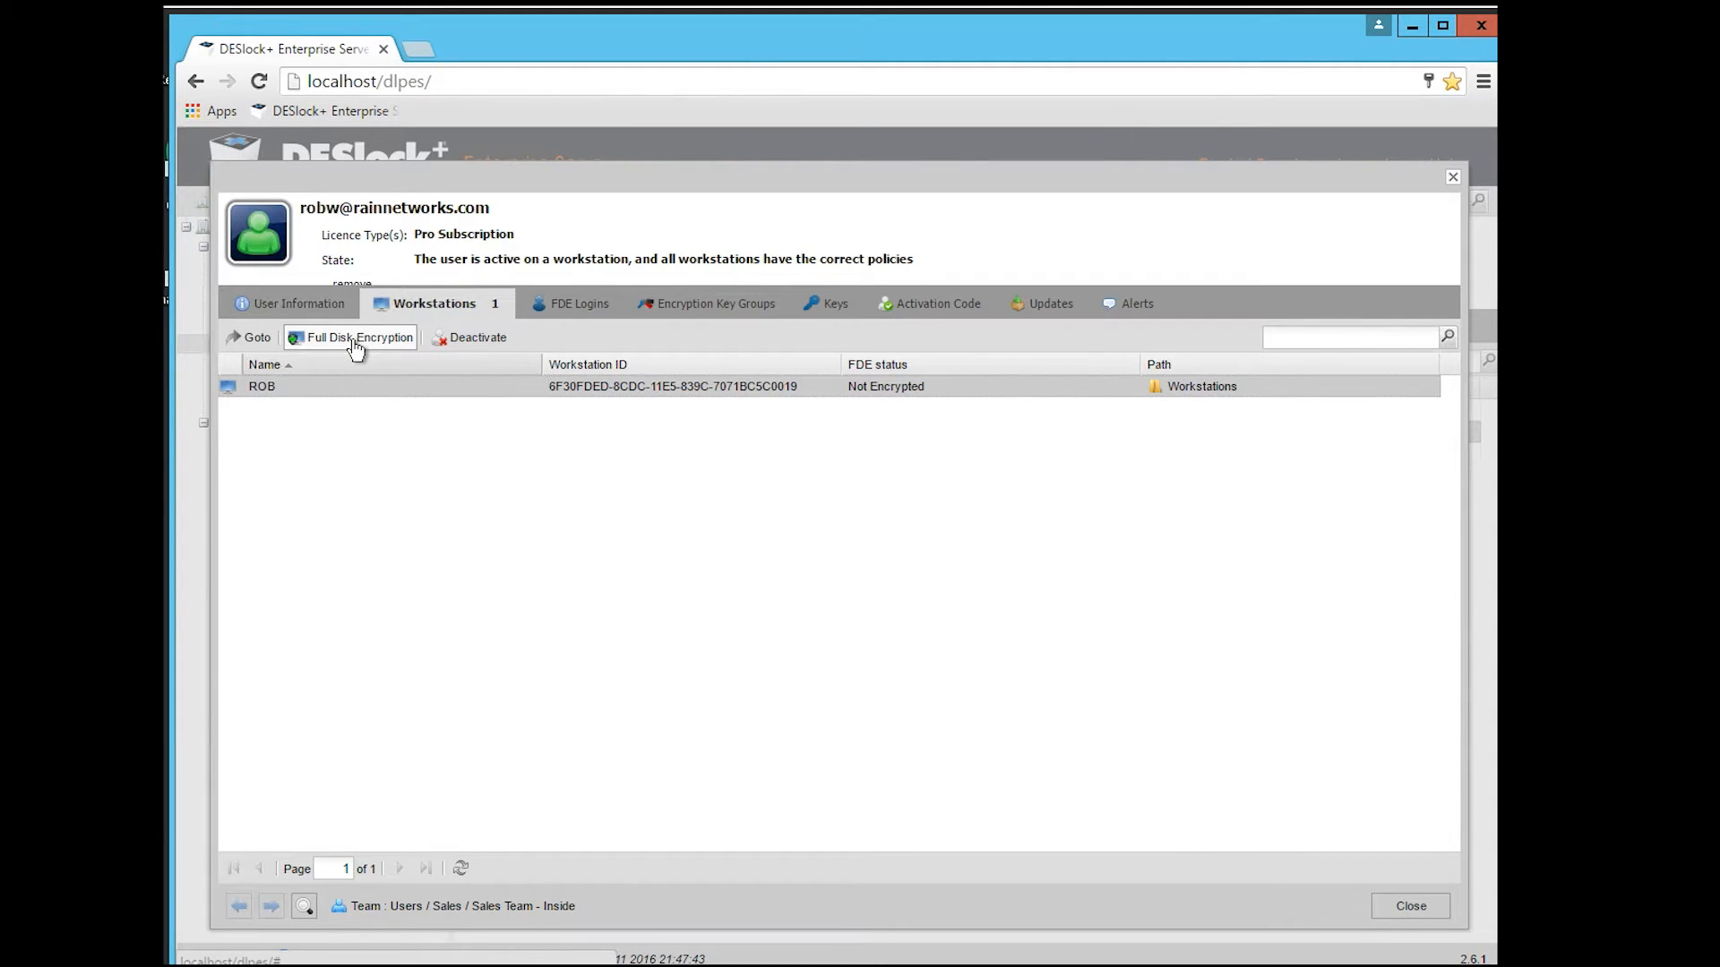
{"action": "mouse_move", "coordinate": [335, 329]}
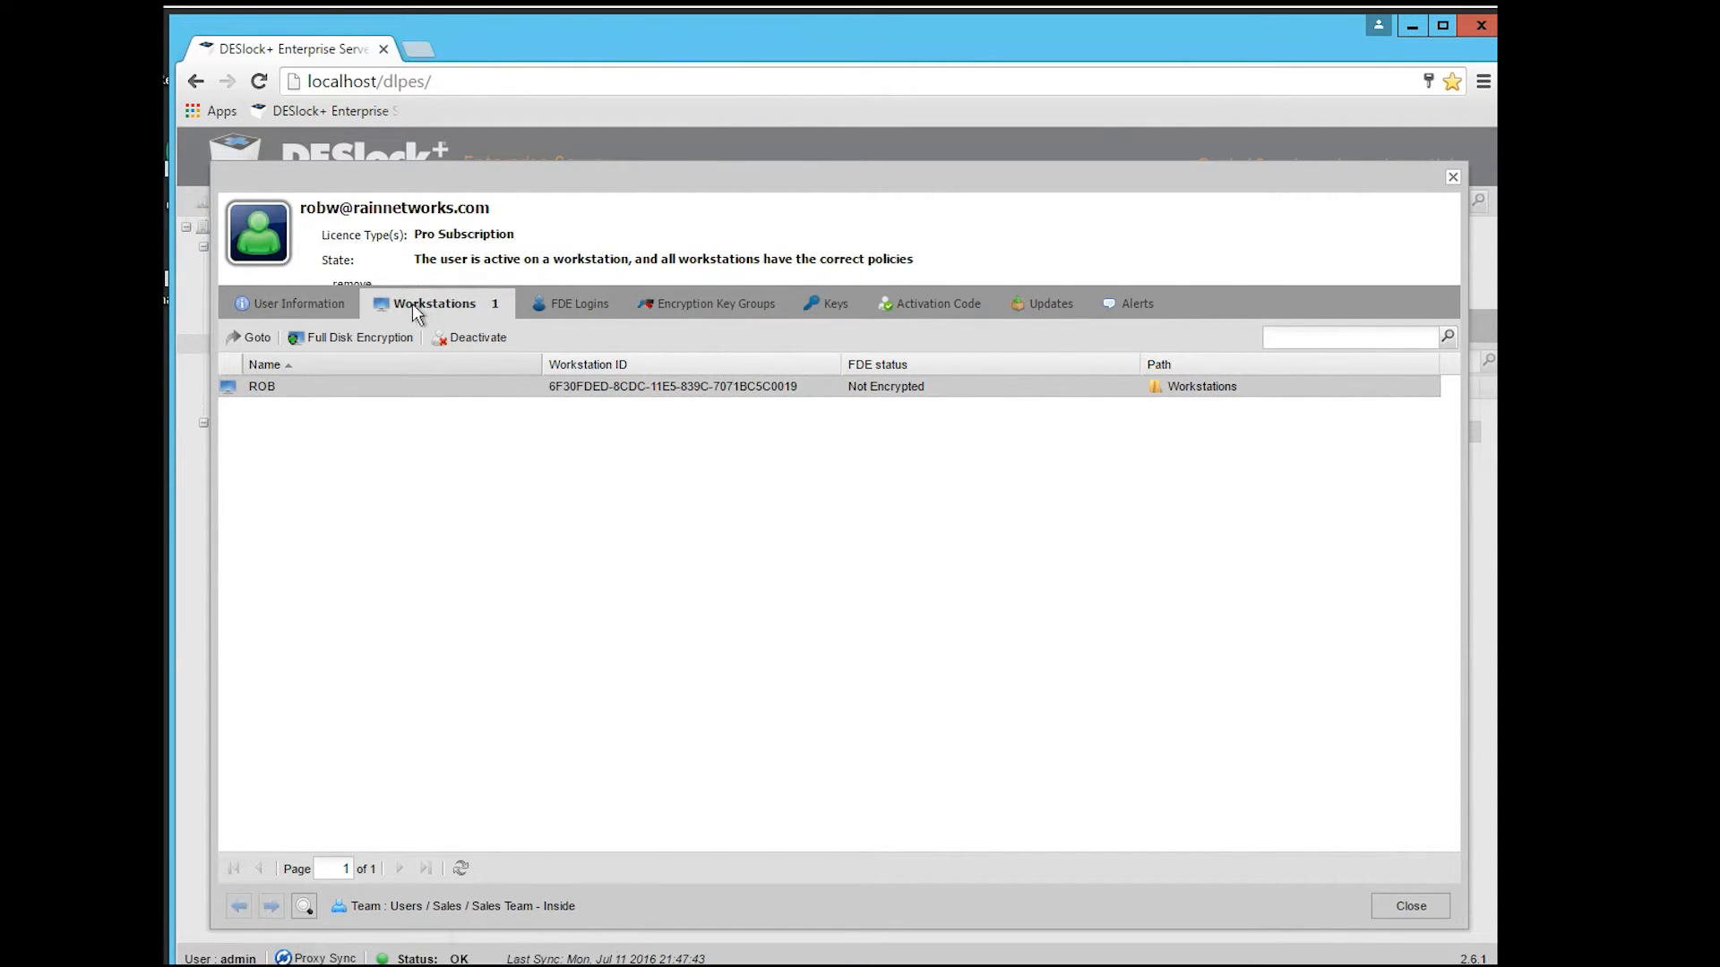
{"action": "mouse_move", "coordinate": [385, 266]}
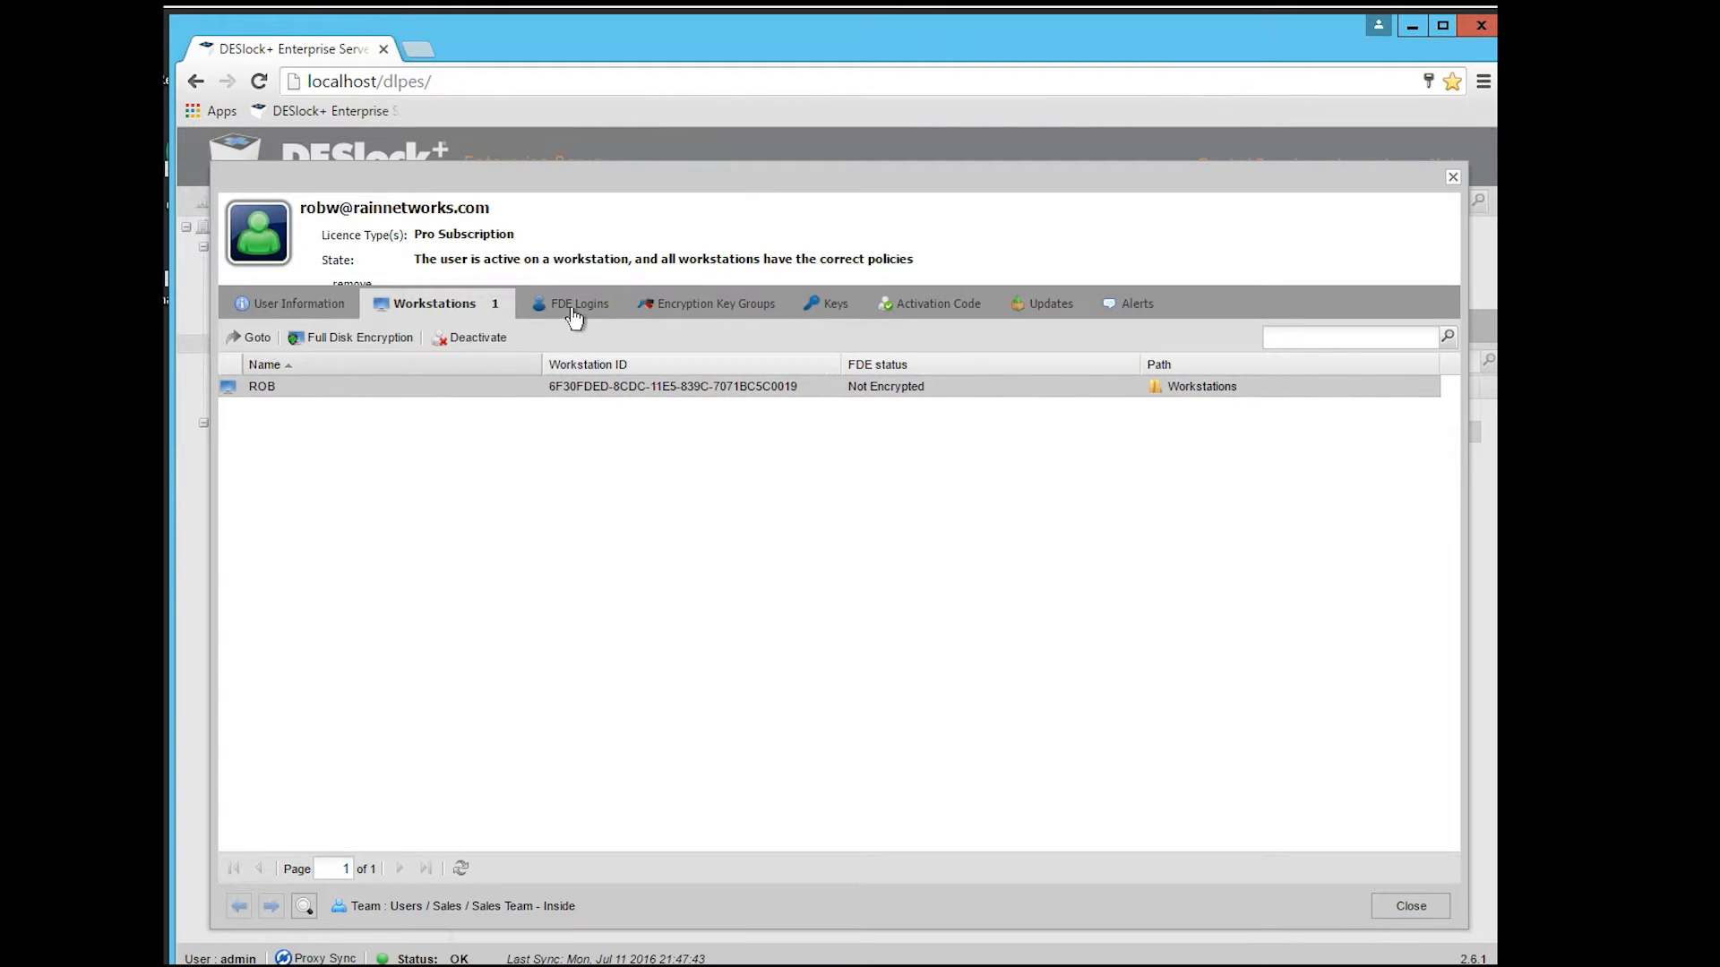
{"action": "left_click", "coordinate": [576, 304]}
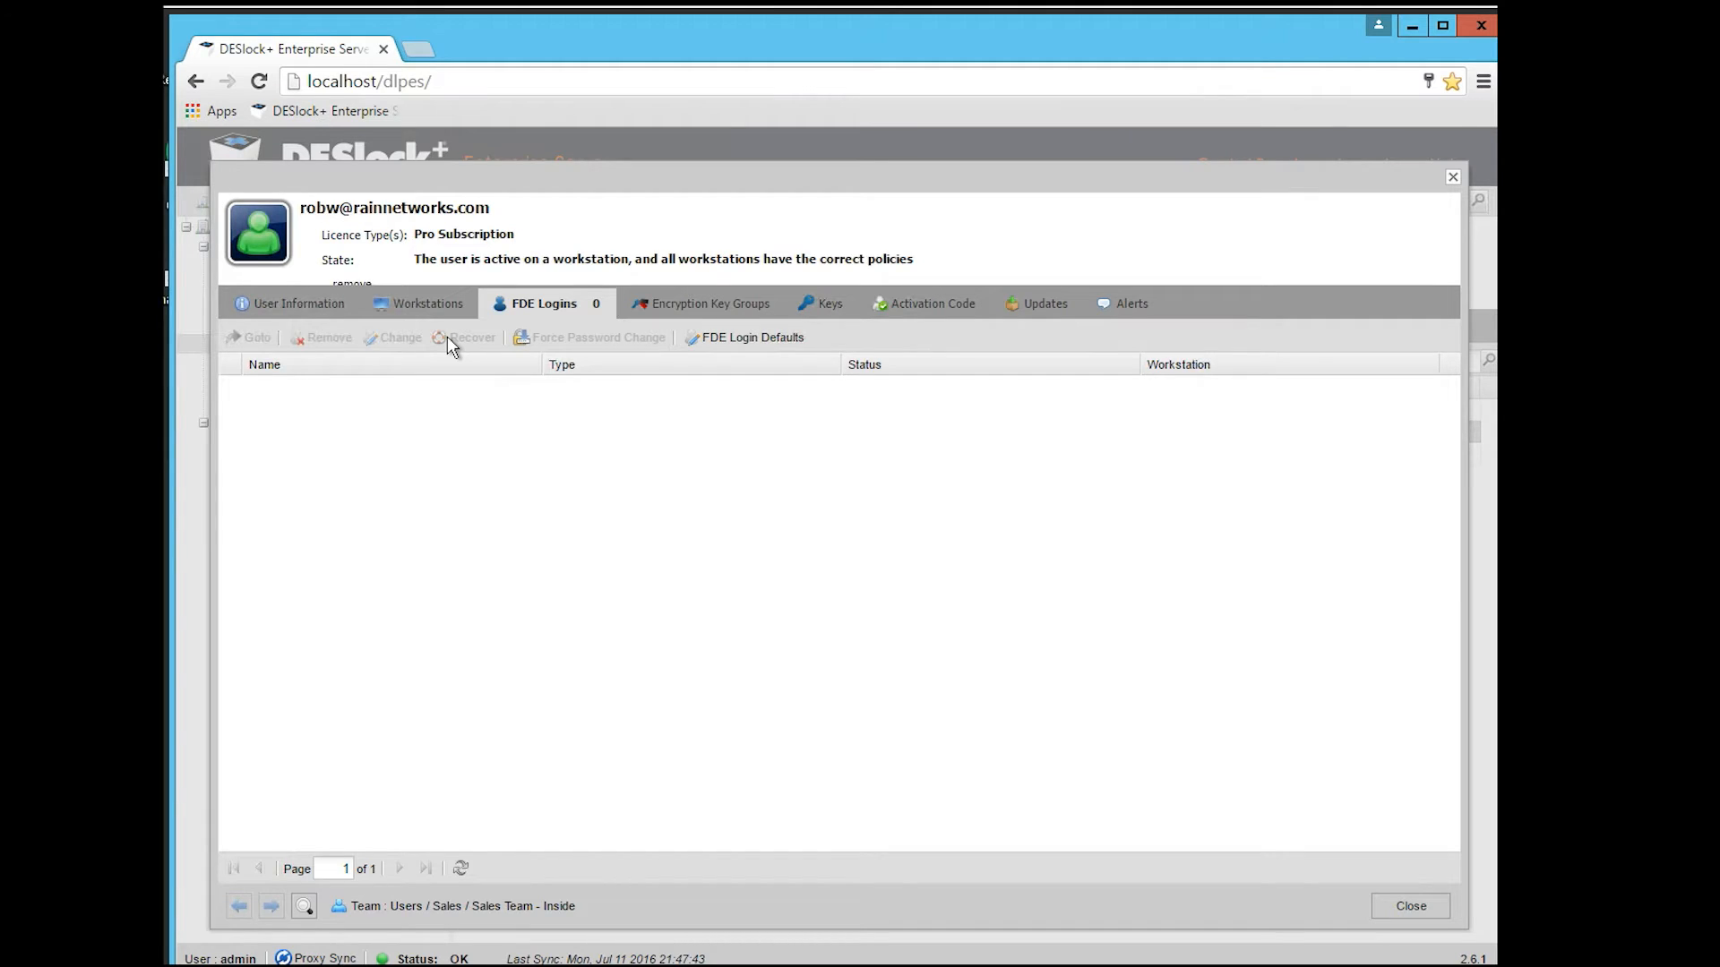
{"action": "left_click", "coordinate": [419, 304]}
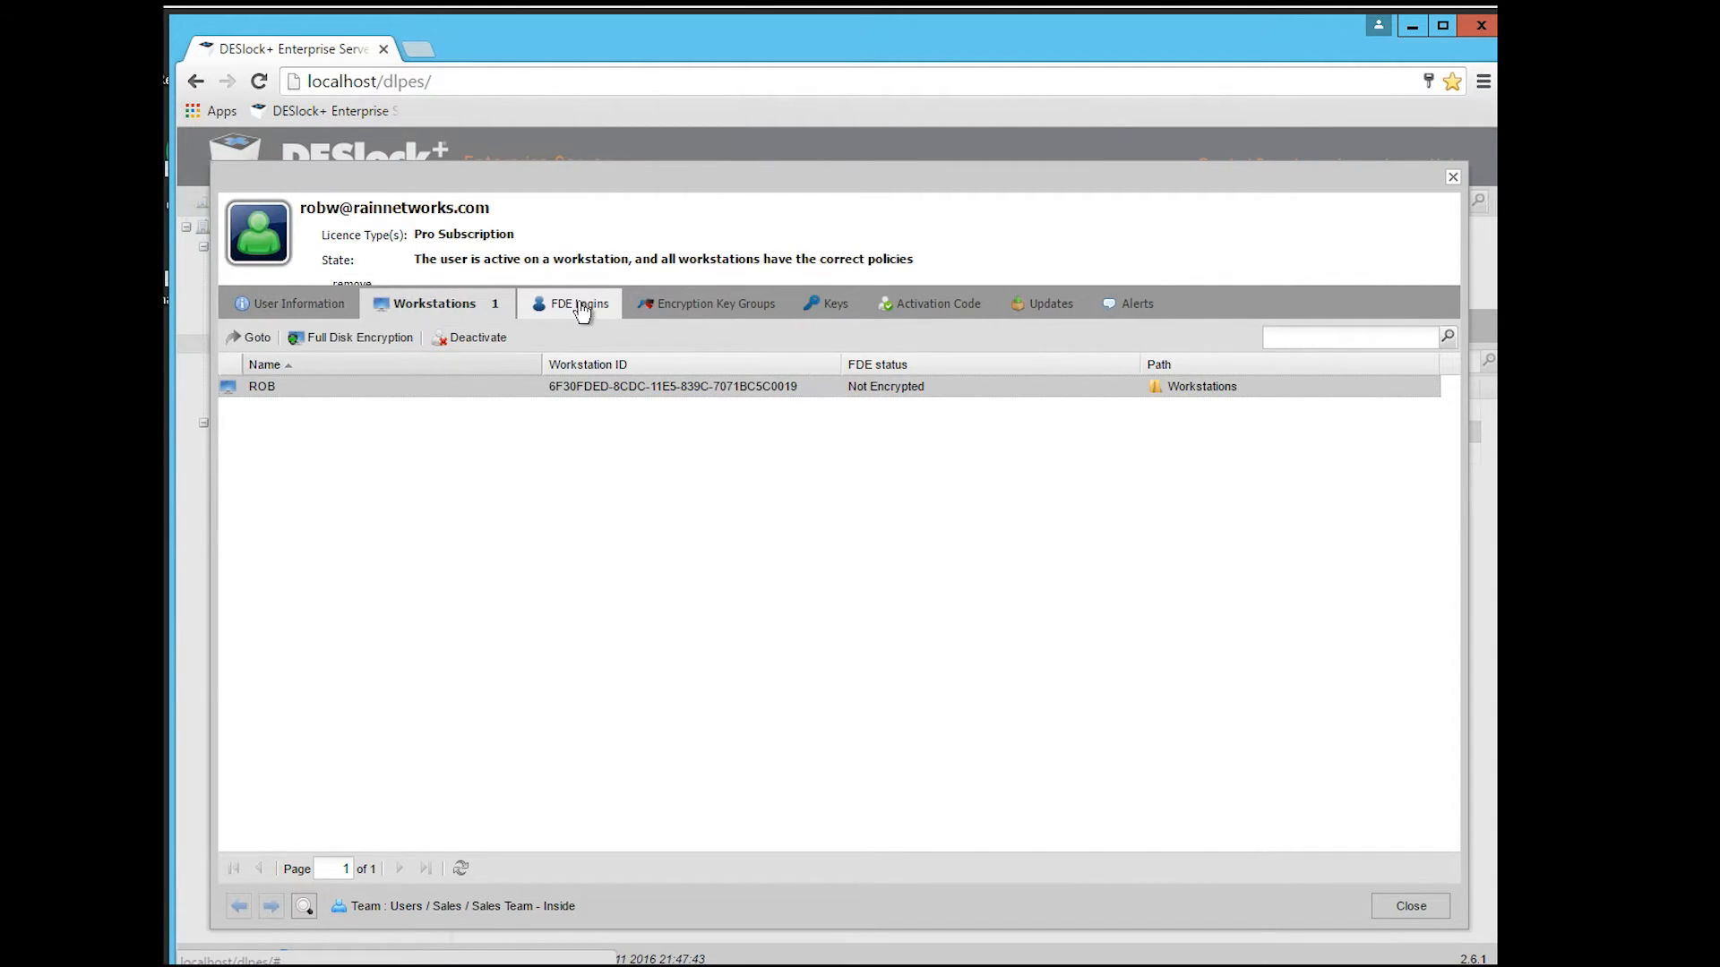
{"action": "left_click", "coordinate": [566, 304]}
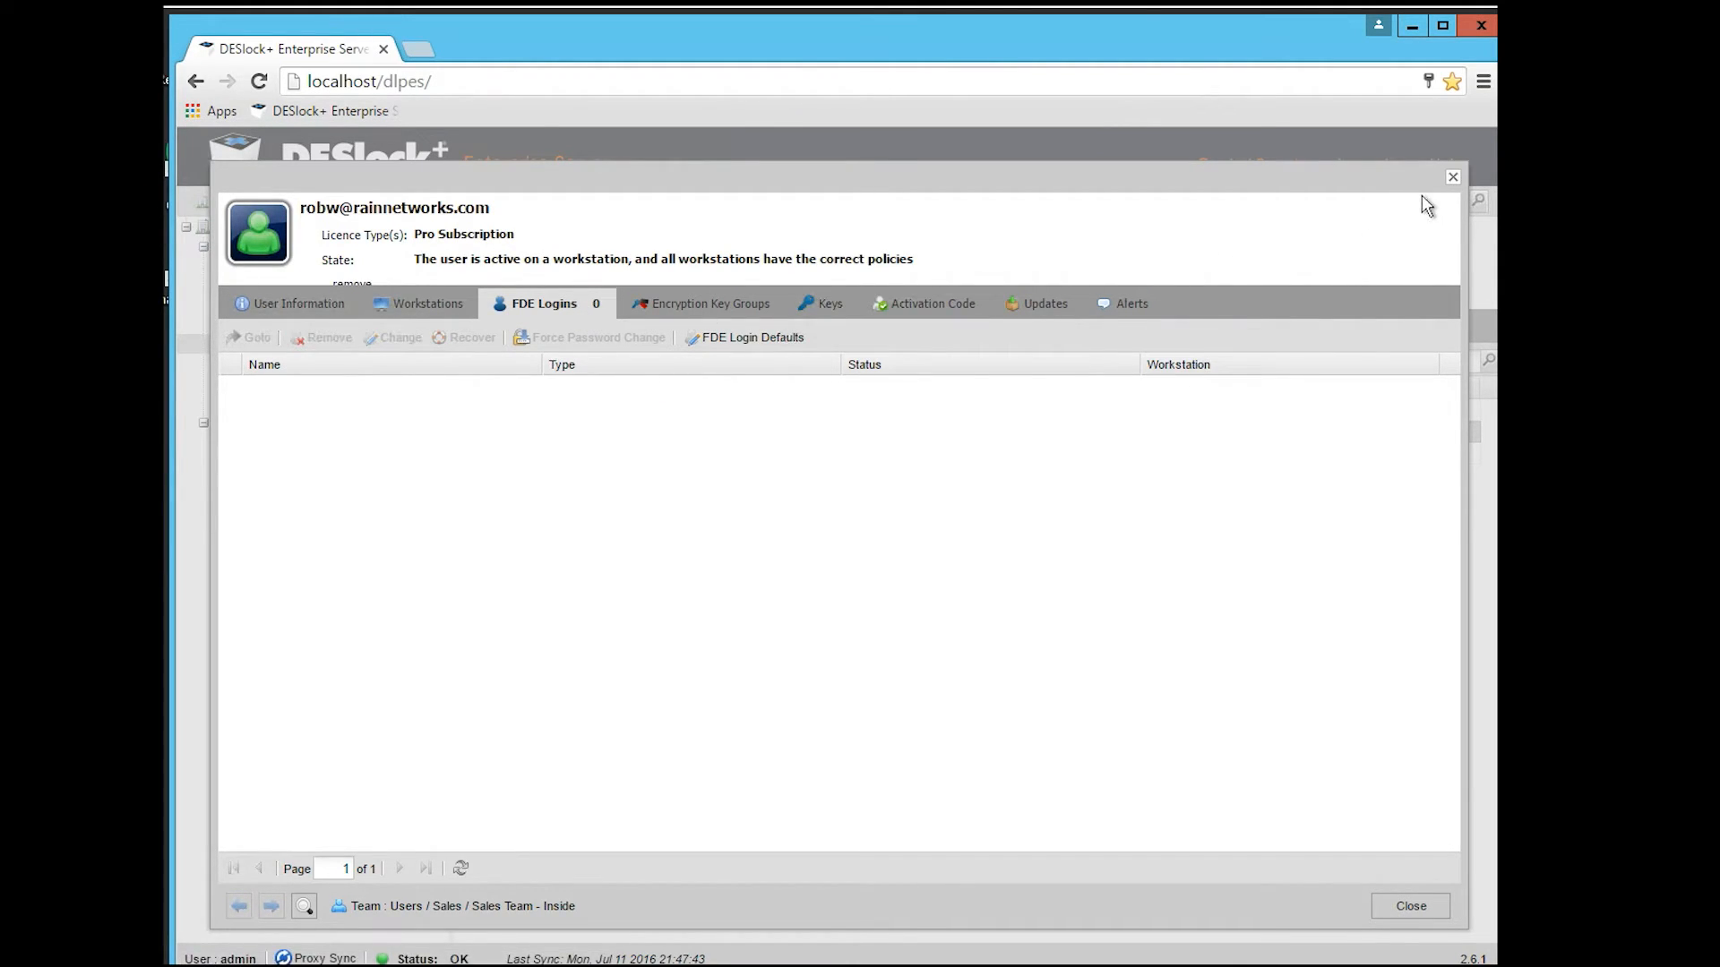
{"action": "left_click", "coordinate": [1409, 906]}
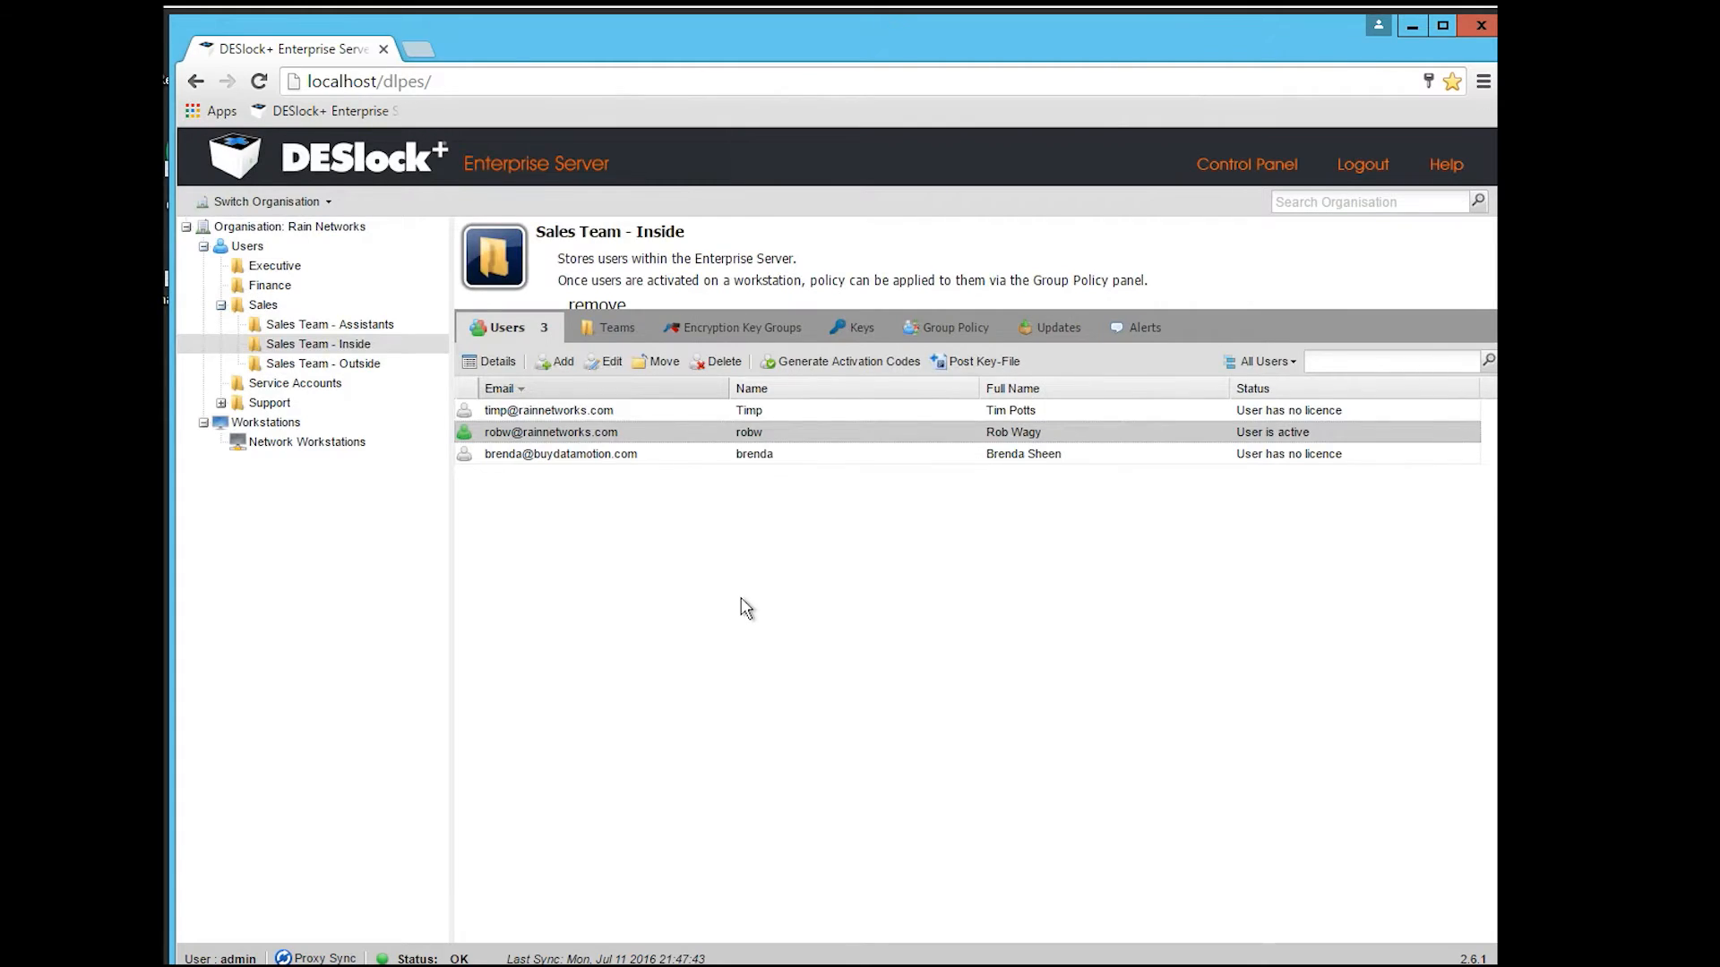
{"action": "mouse_move", "coordinate": [555, 592]}
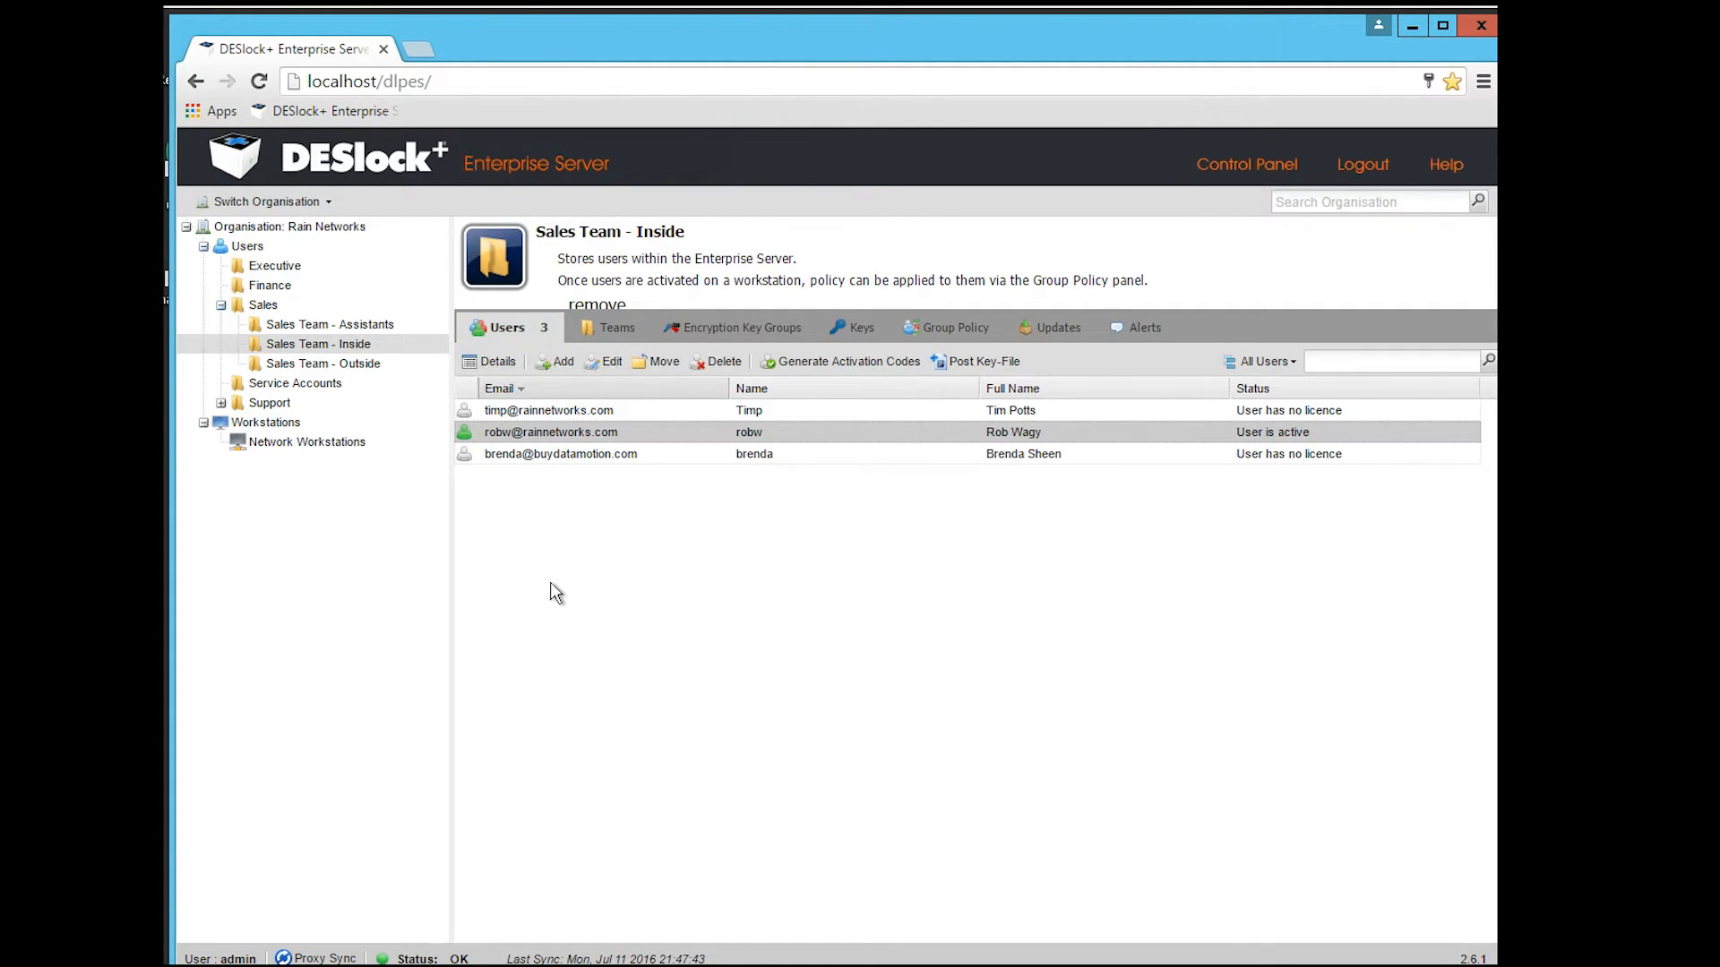
{"action": "mouse_move", "coordinate": [340, 471]}
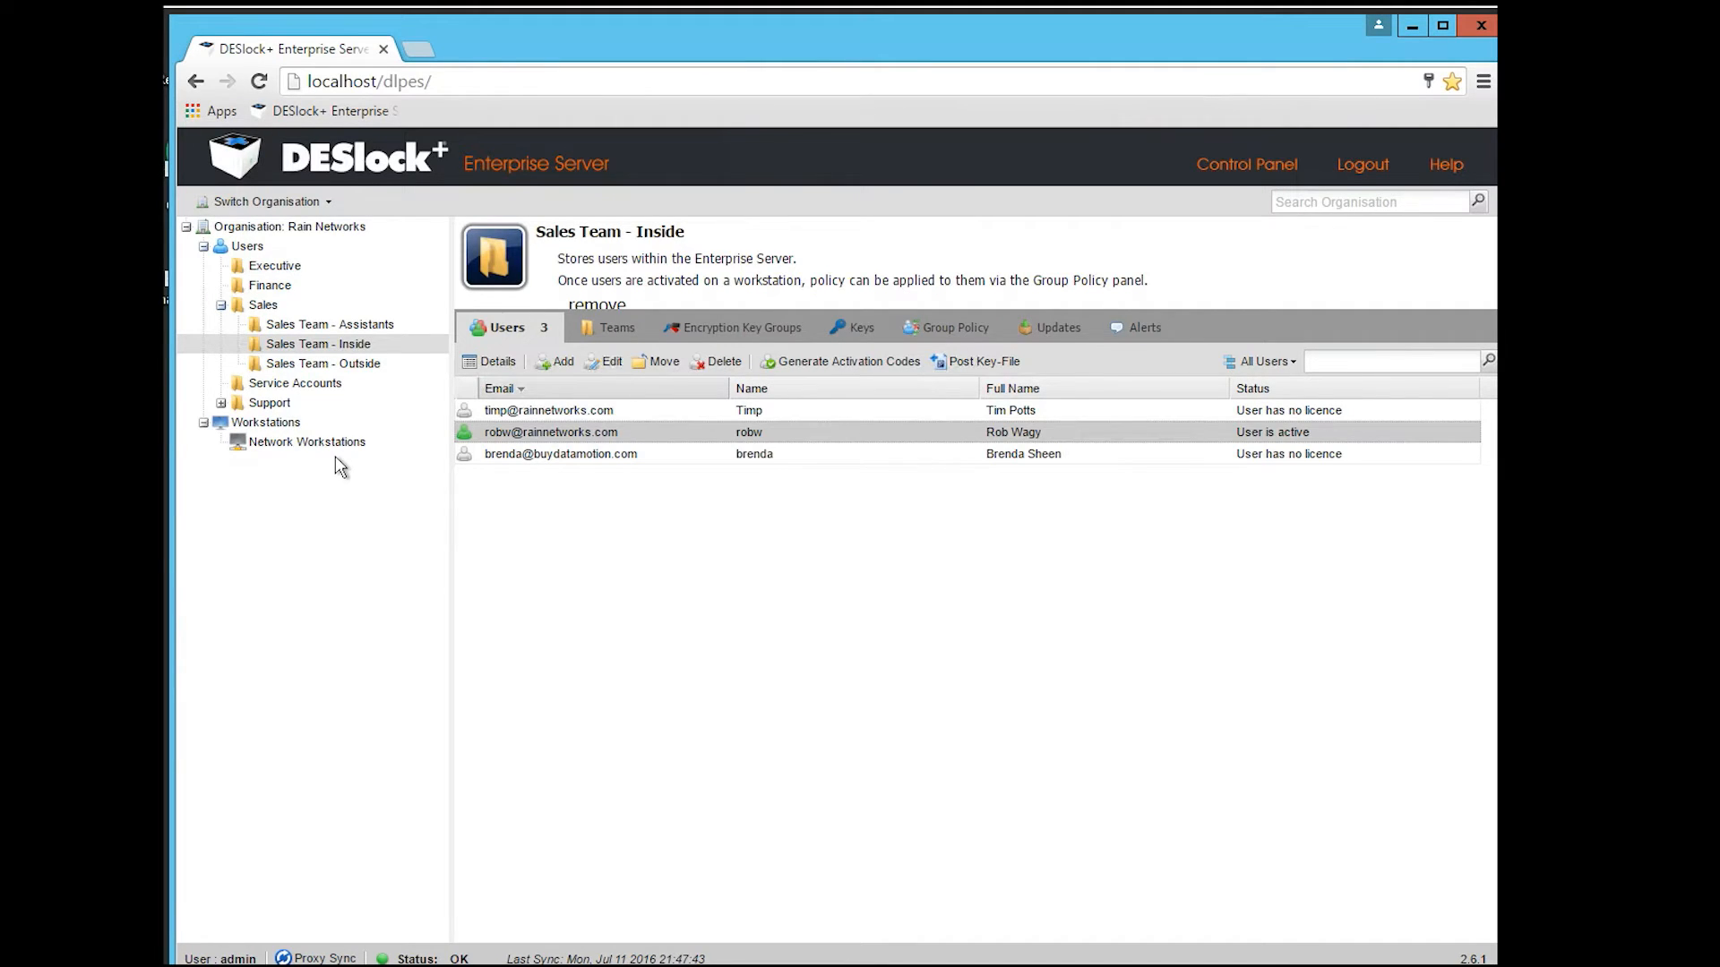
{"action": "mouse_move", "coordinate": [435, 430]}
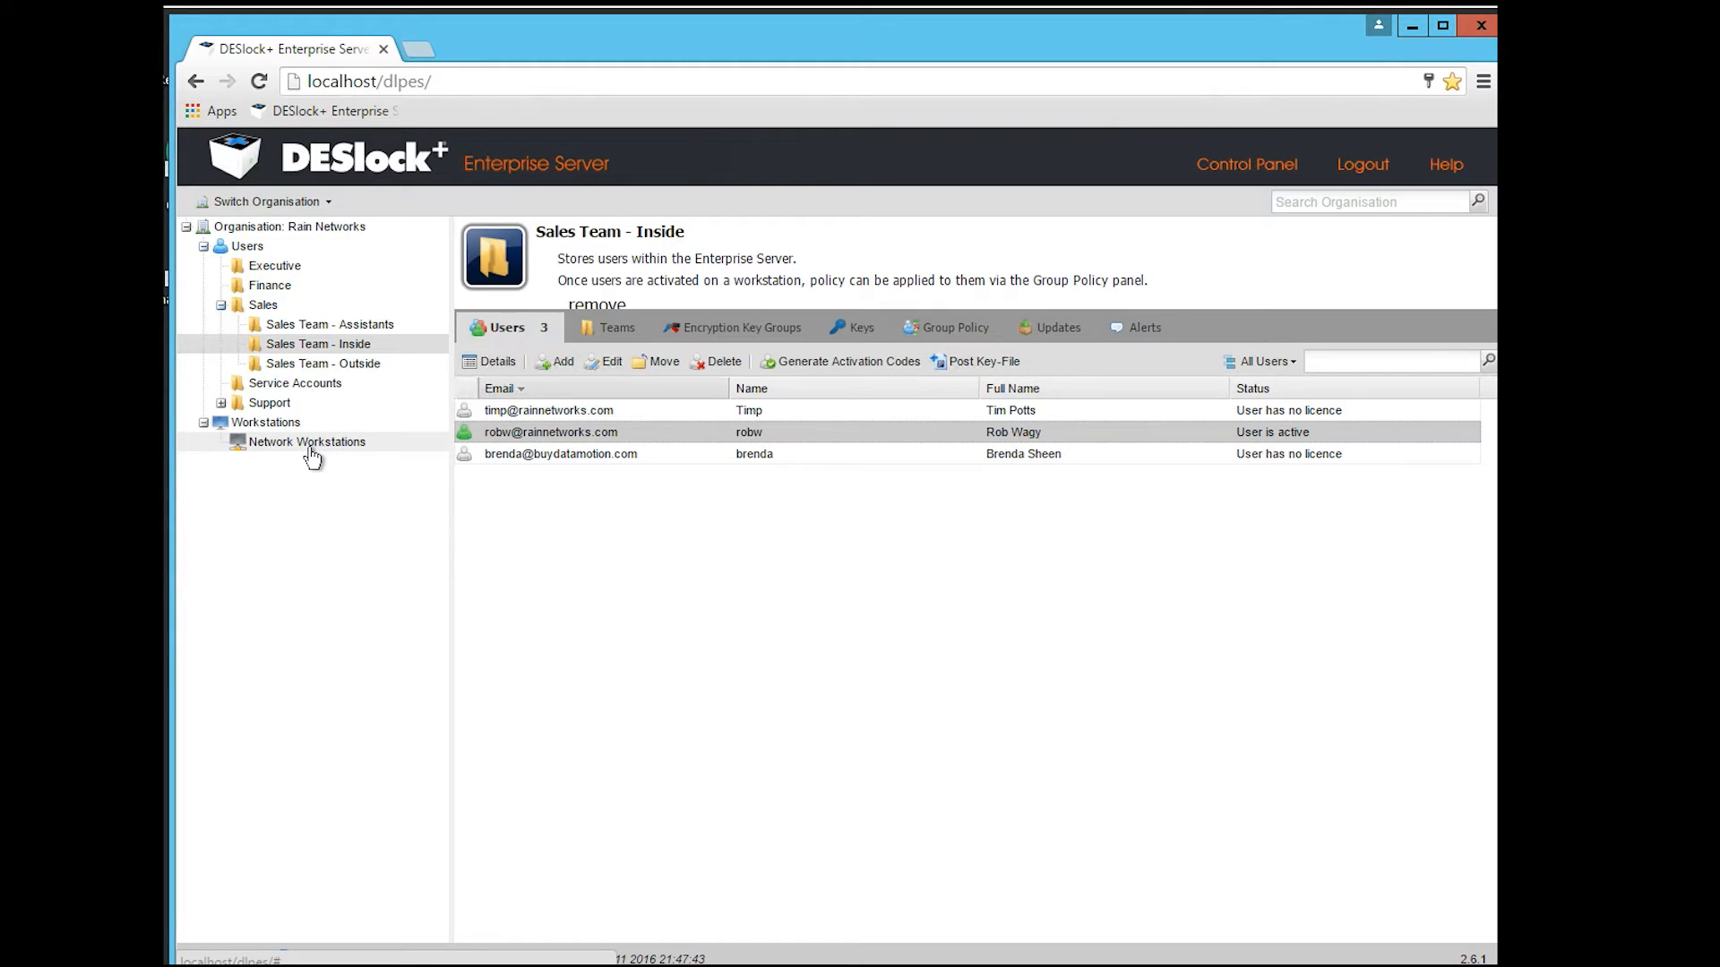
{"action": "mouse_move", "coordinate": [268, 450]}
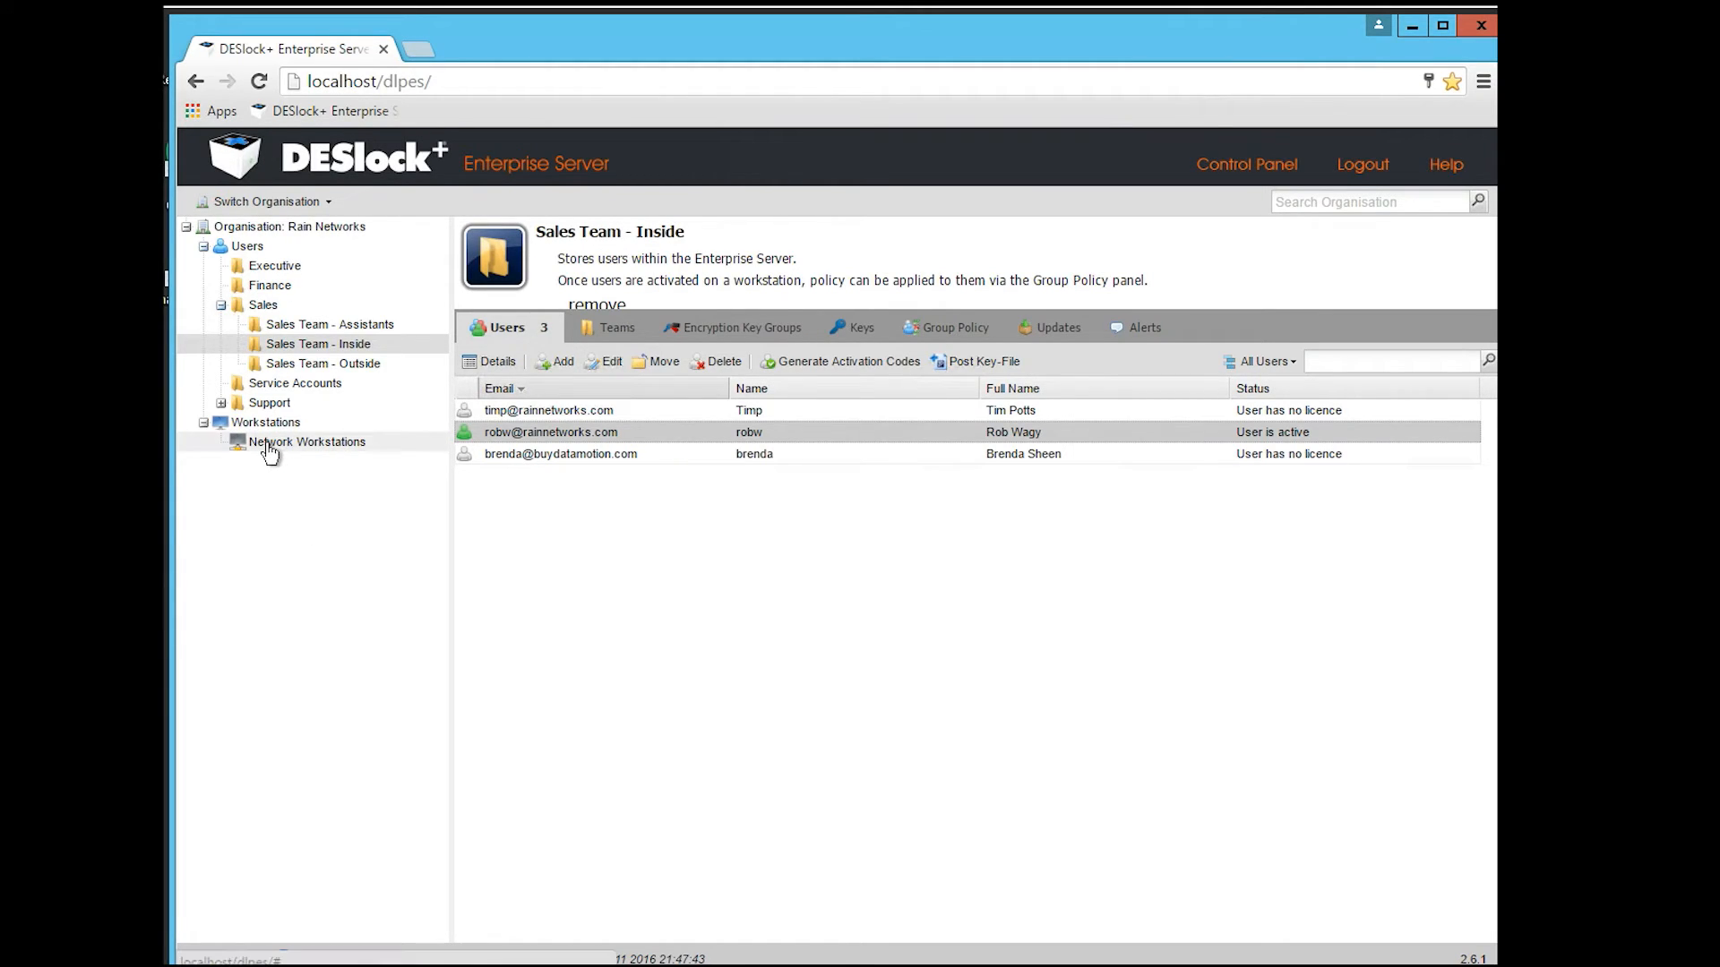
Open the twelve scanned network workstations and select ROBERT for remote install
{"action": "left_click", "coordinate": [307, 442]}
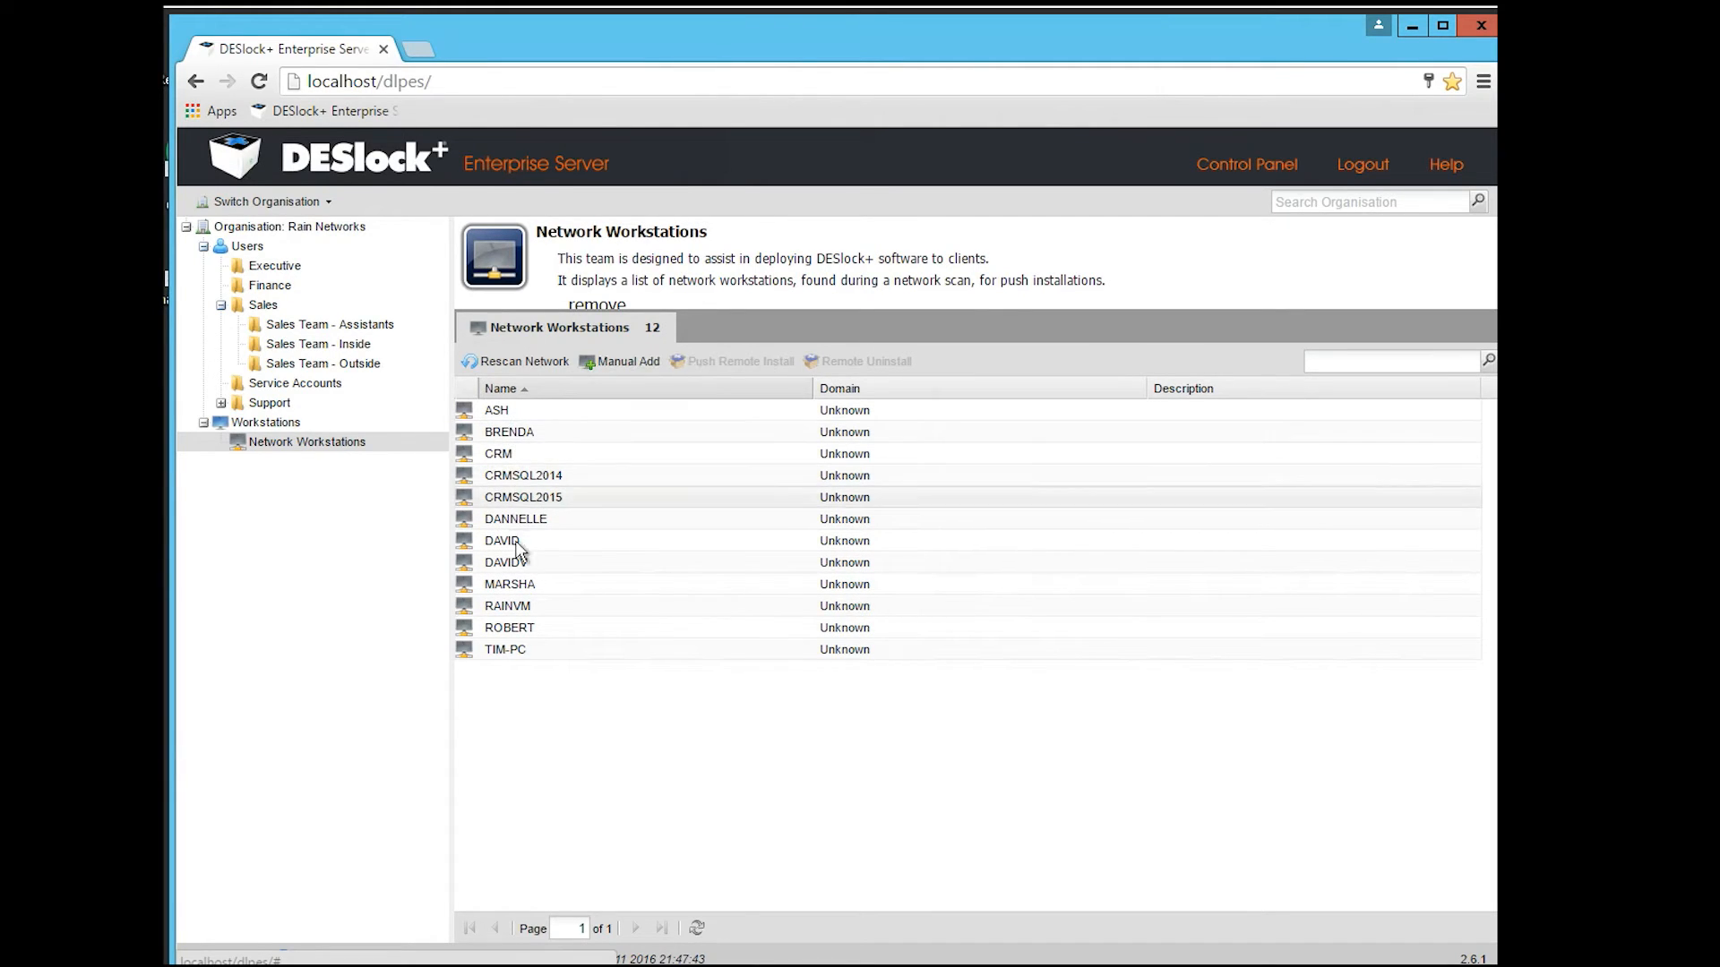
{"action": "mouse_move", "coordinate": [524, 636]}
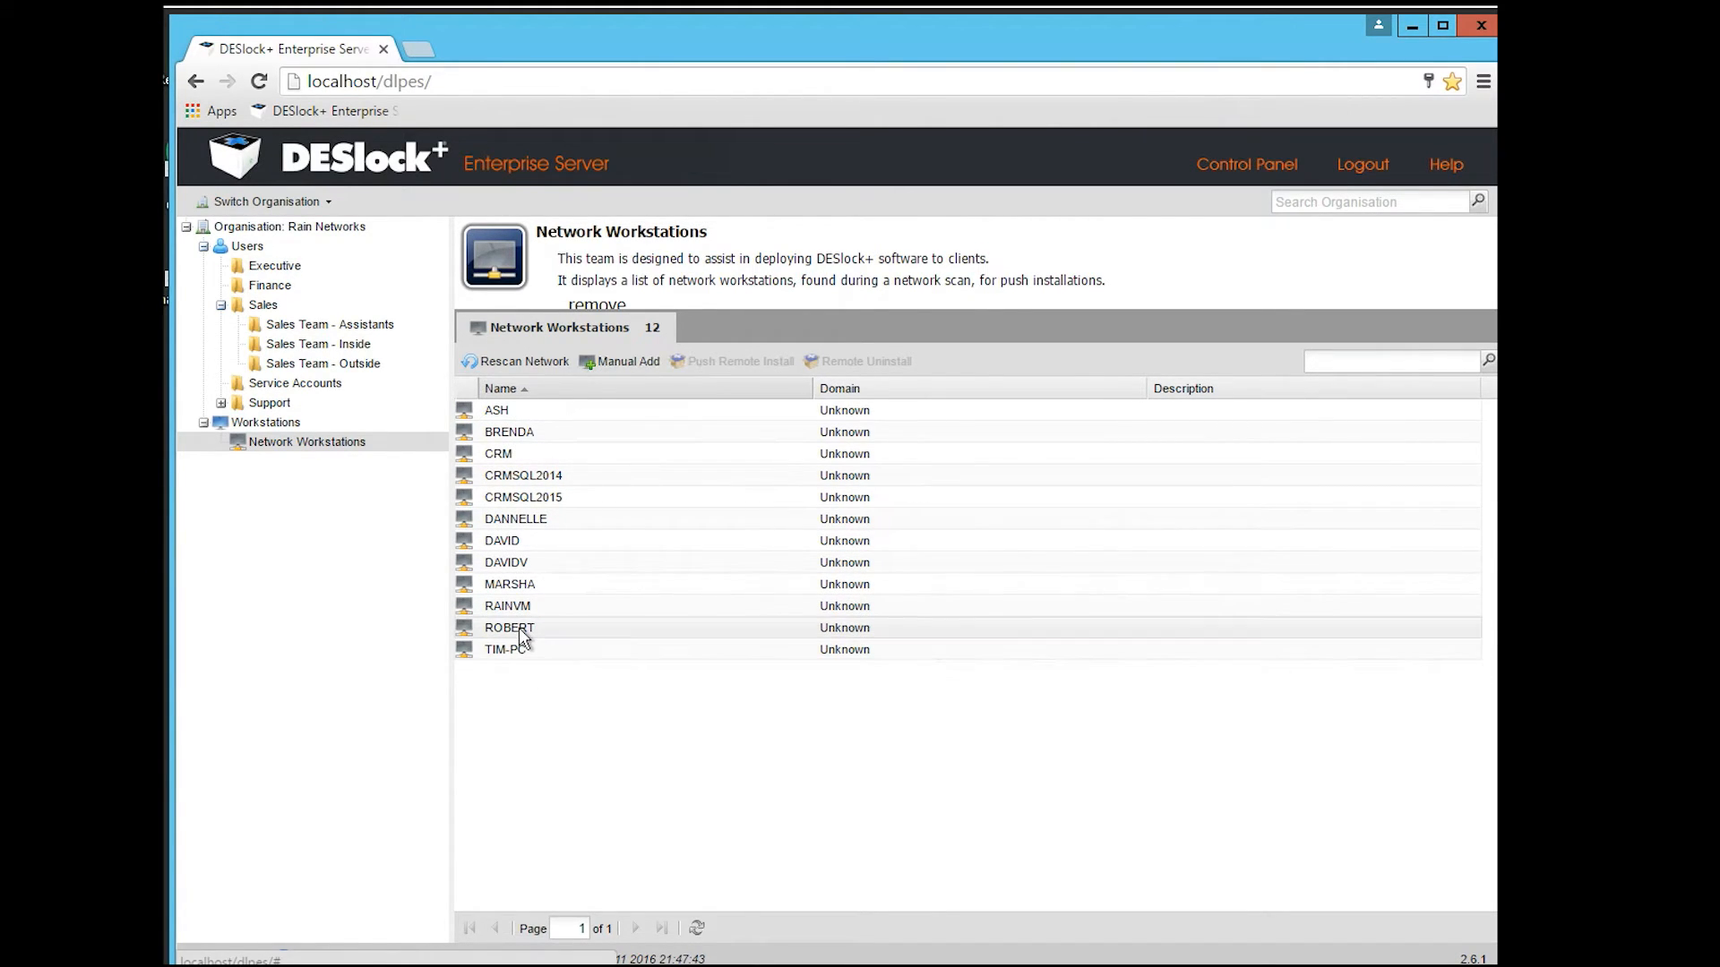
{"action": "left_click", "coordinate": [509, 628]}
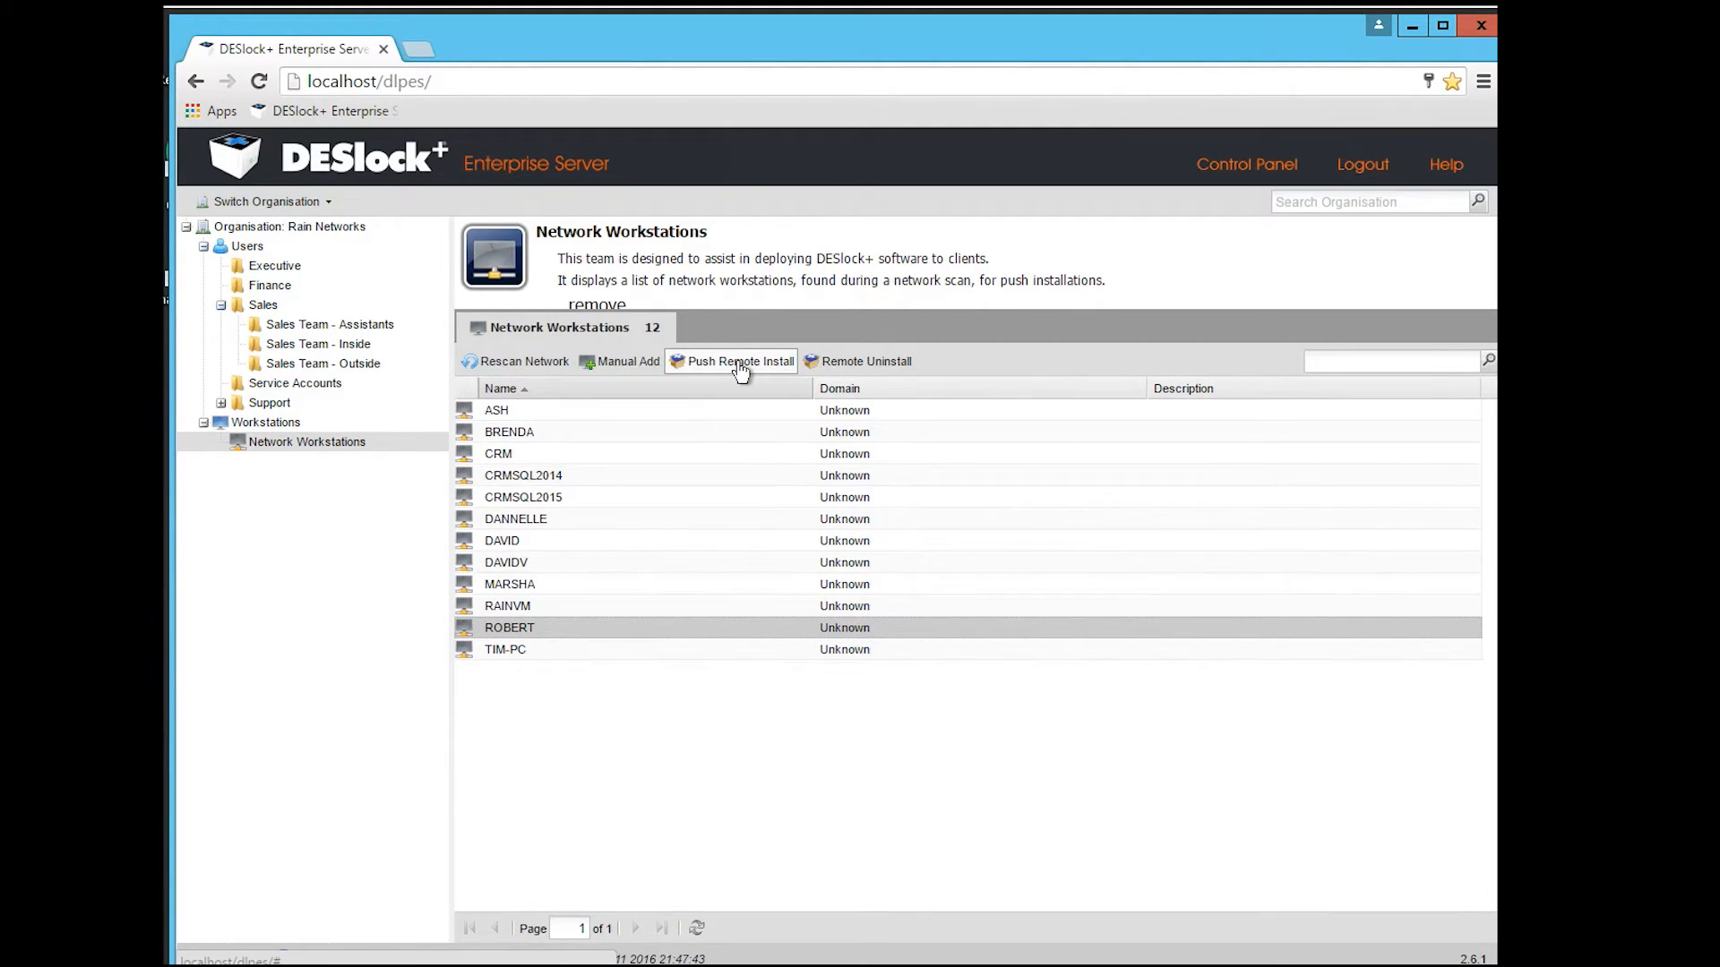
{"action": "mouse_move", "coordinate": [734, 358]}
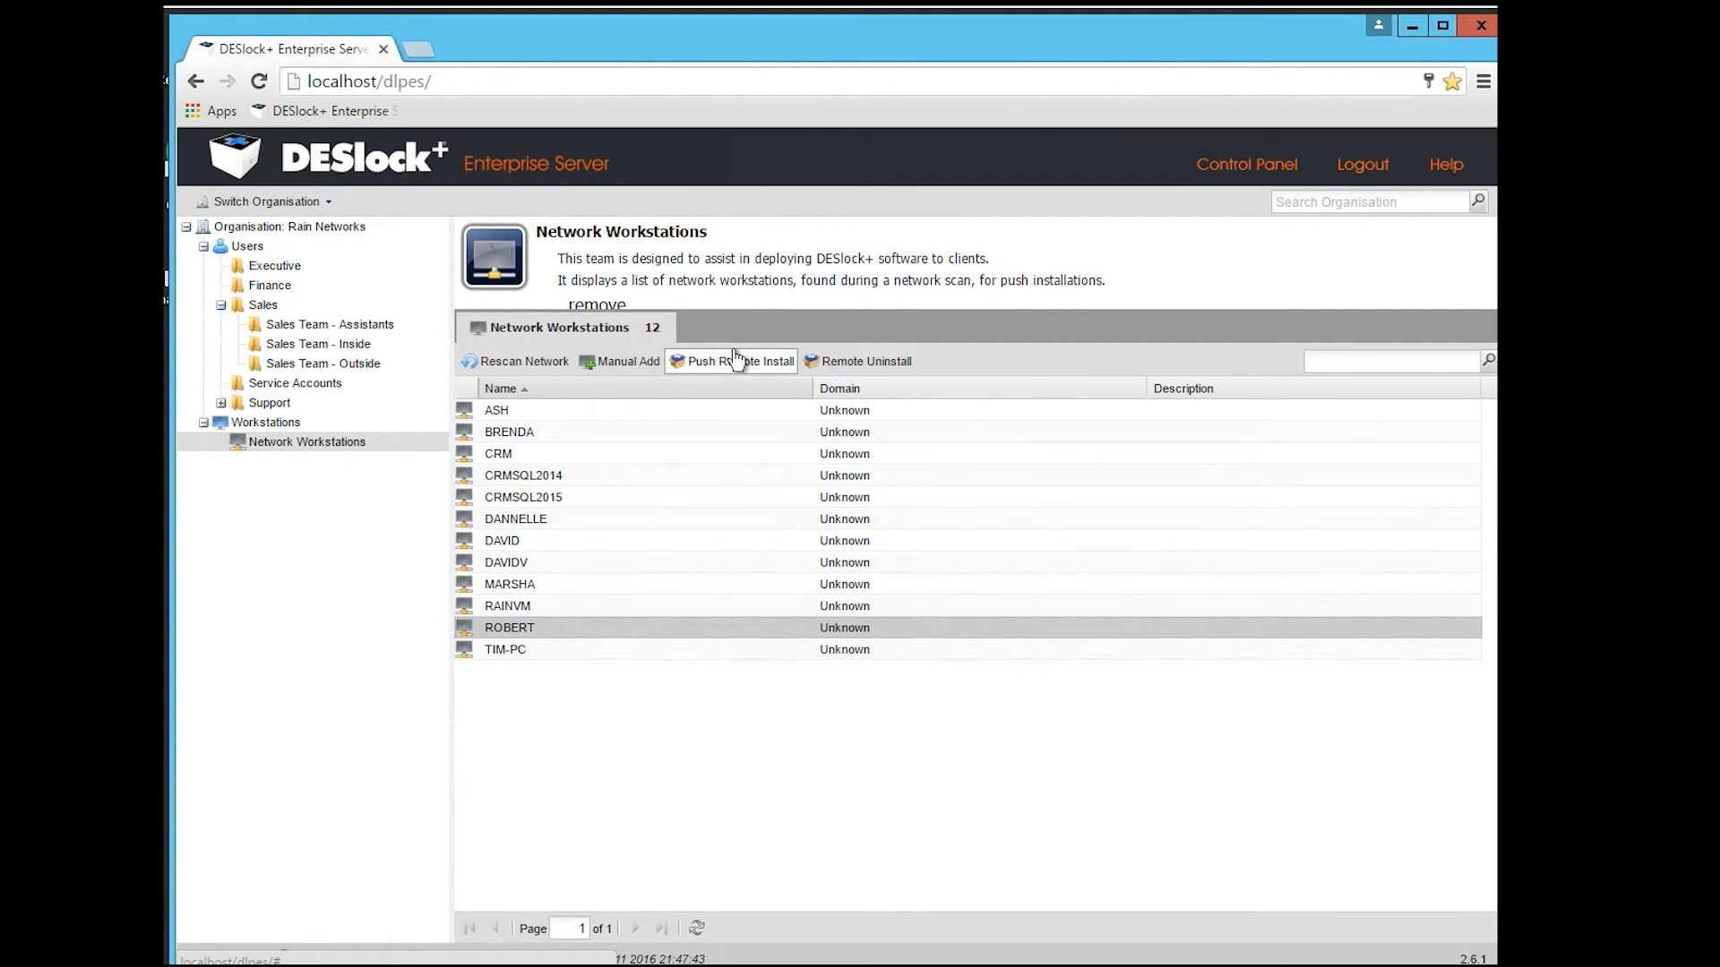
{"action": "mouse_move", "coordinate": [733, 350]}
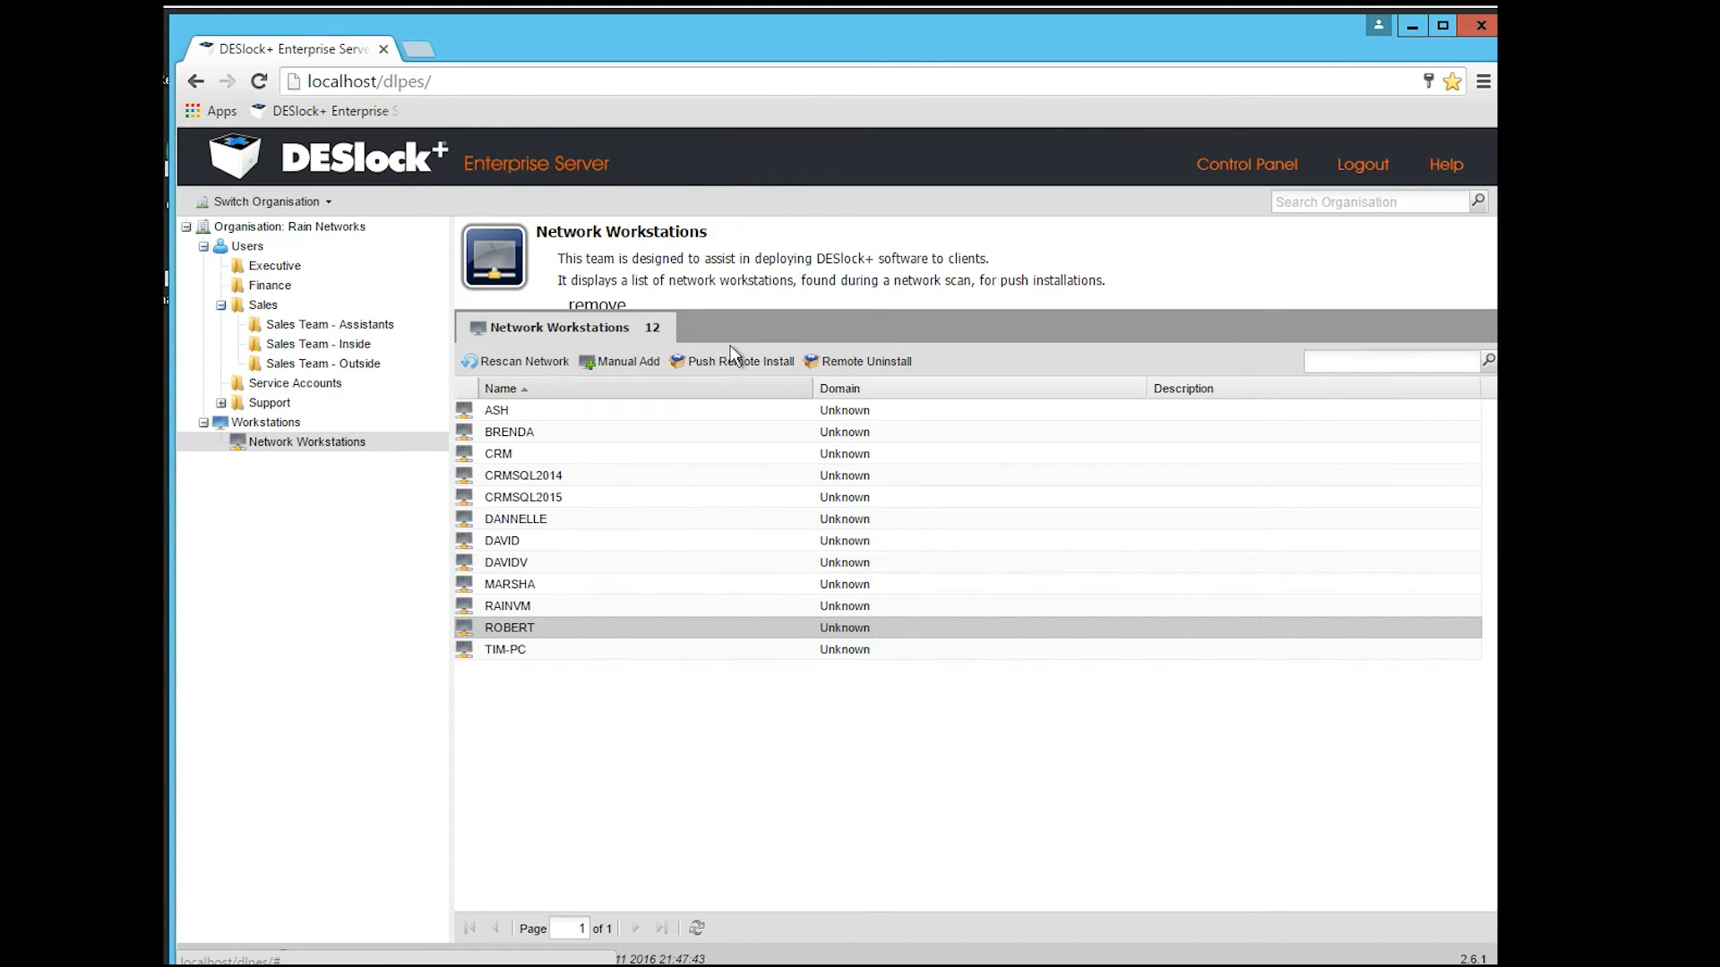
{"action": "mouse_move", "coordinate": [721, 367]}
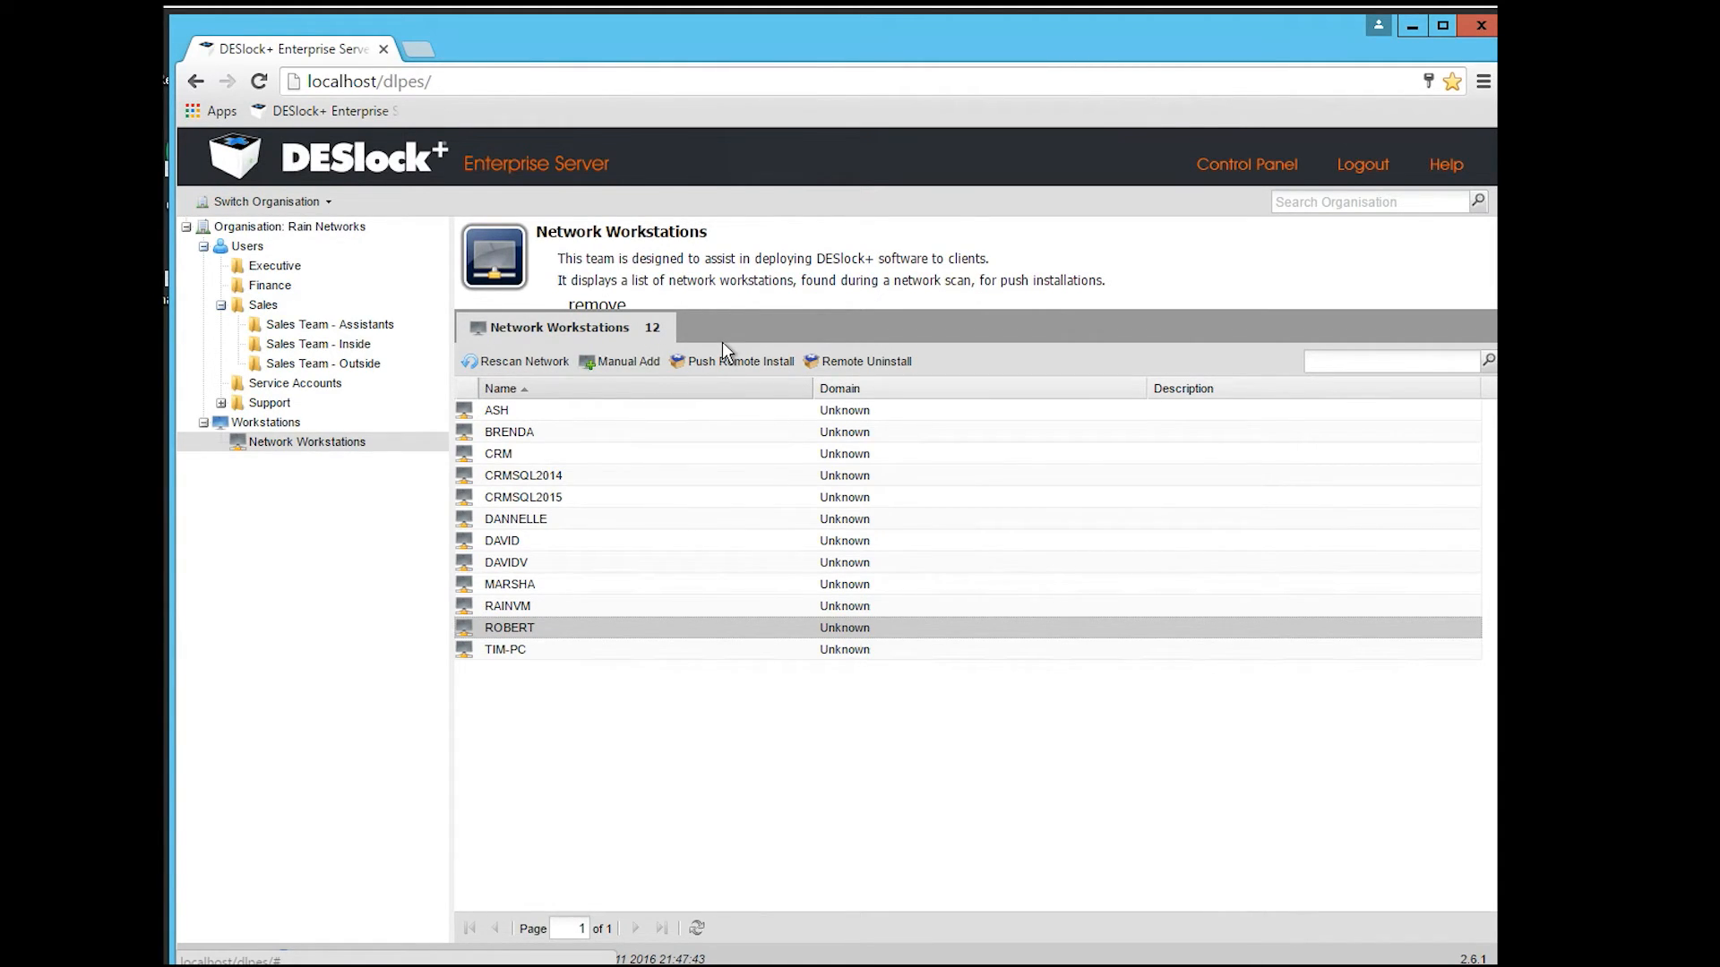
{"action": "mouse_move", "coordinate": [750, 377]}
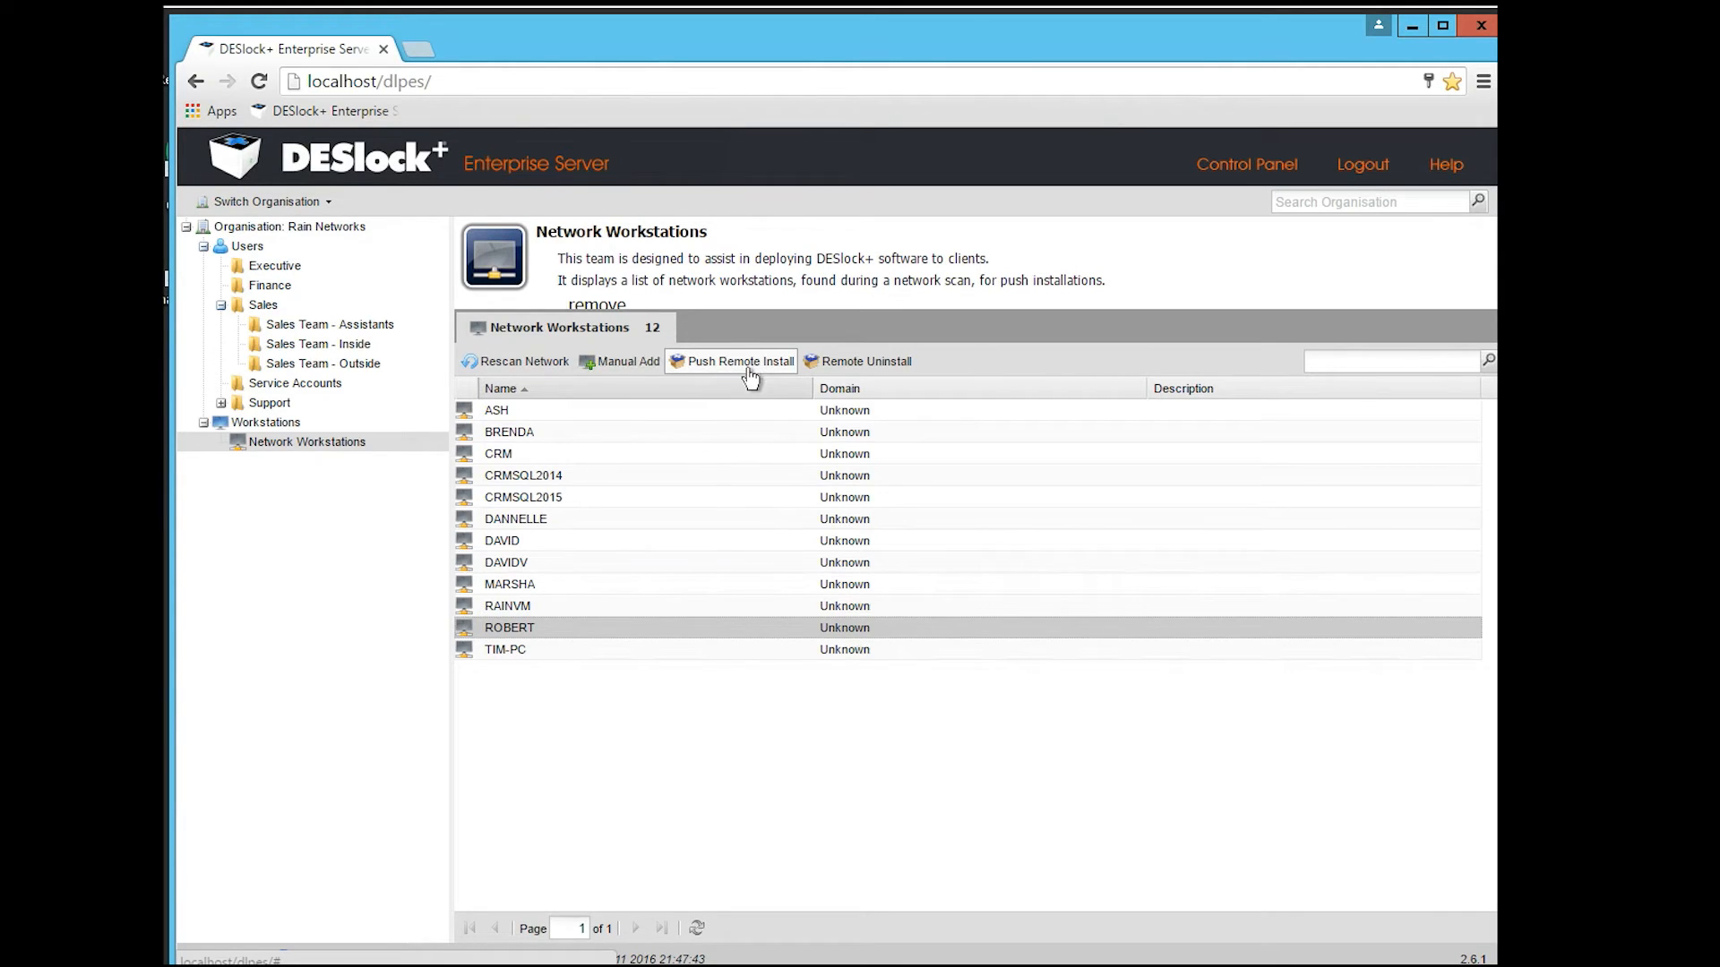
{"action": "mouse_move", "coordinate": [287, 240]}
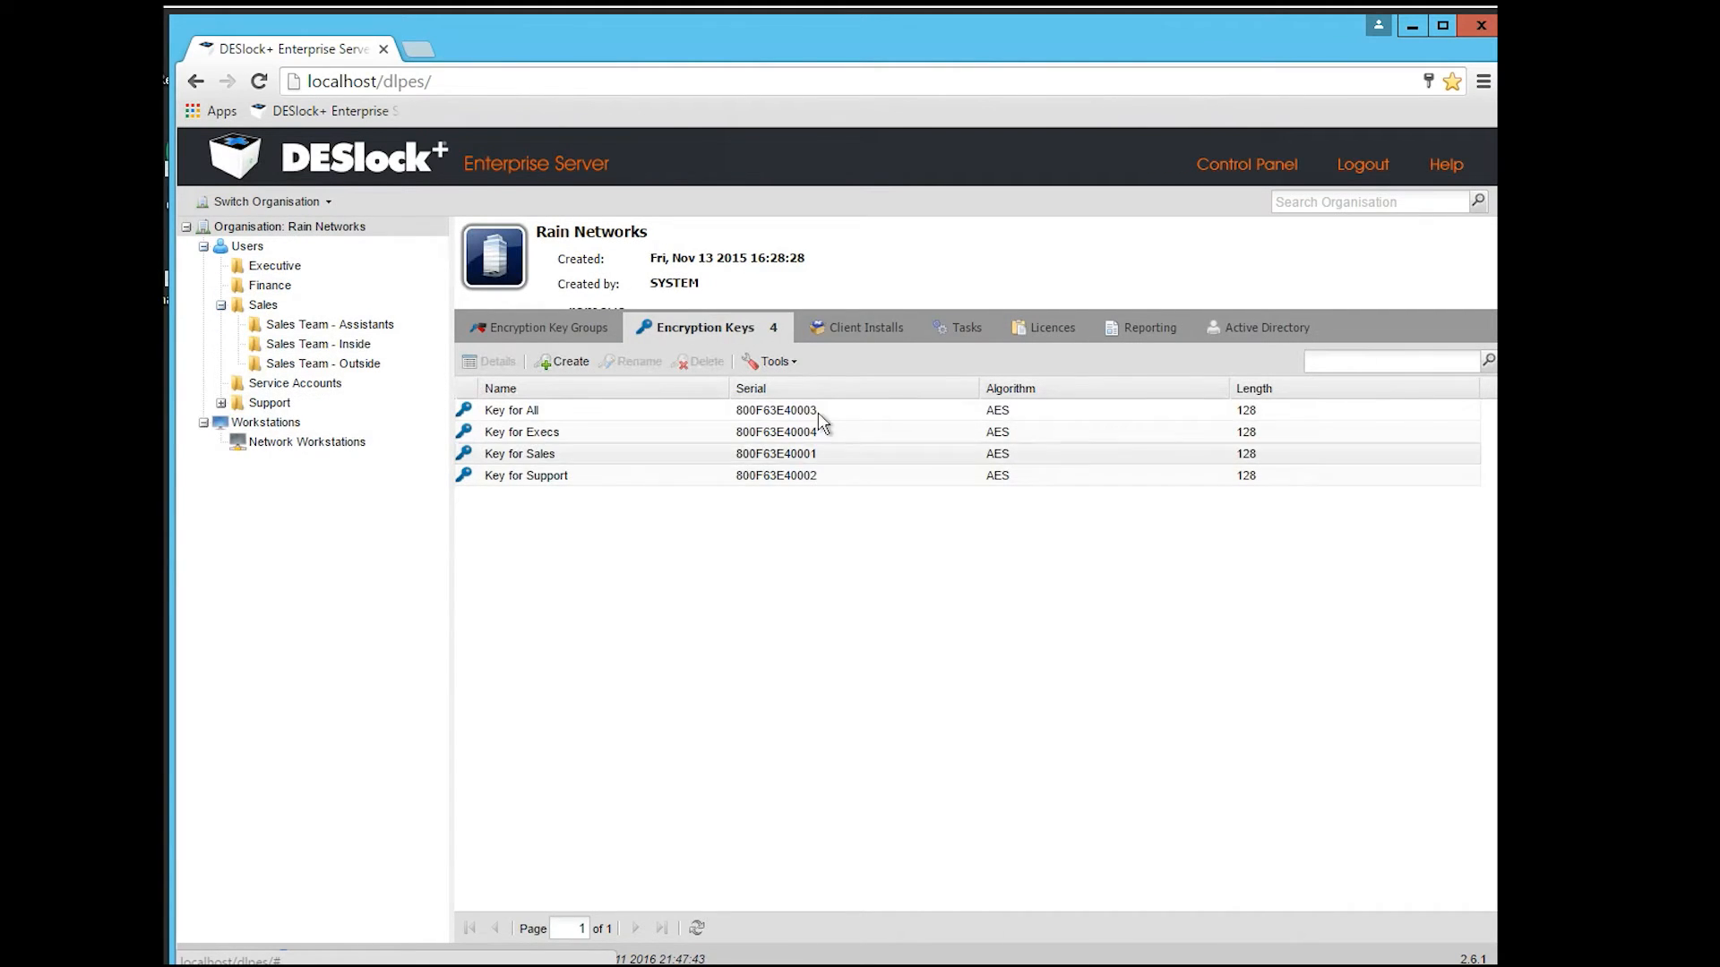
List the four client installers and select DESlock+ (64bit) version 4.8.2
{"action": "left_click", "coordinate": [838, 327]}
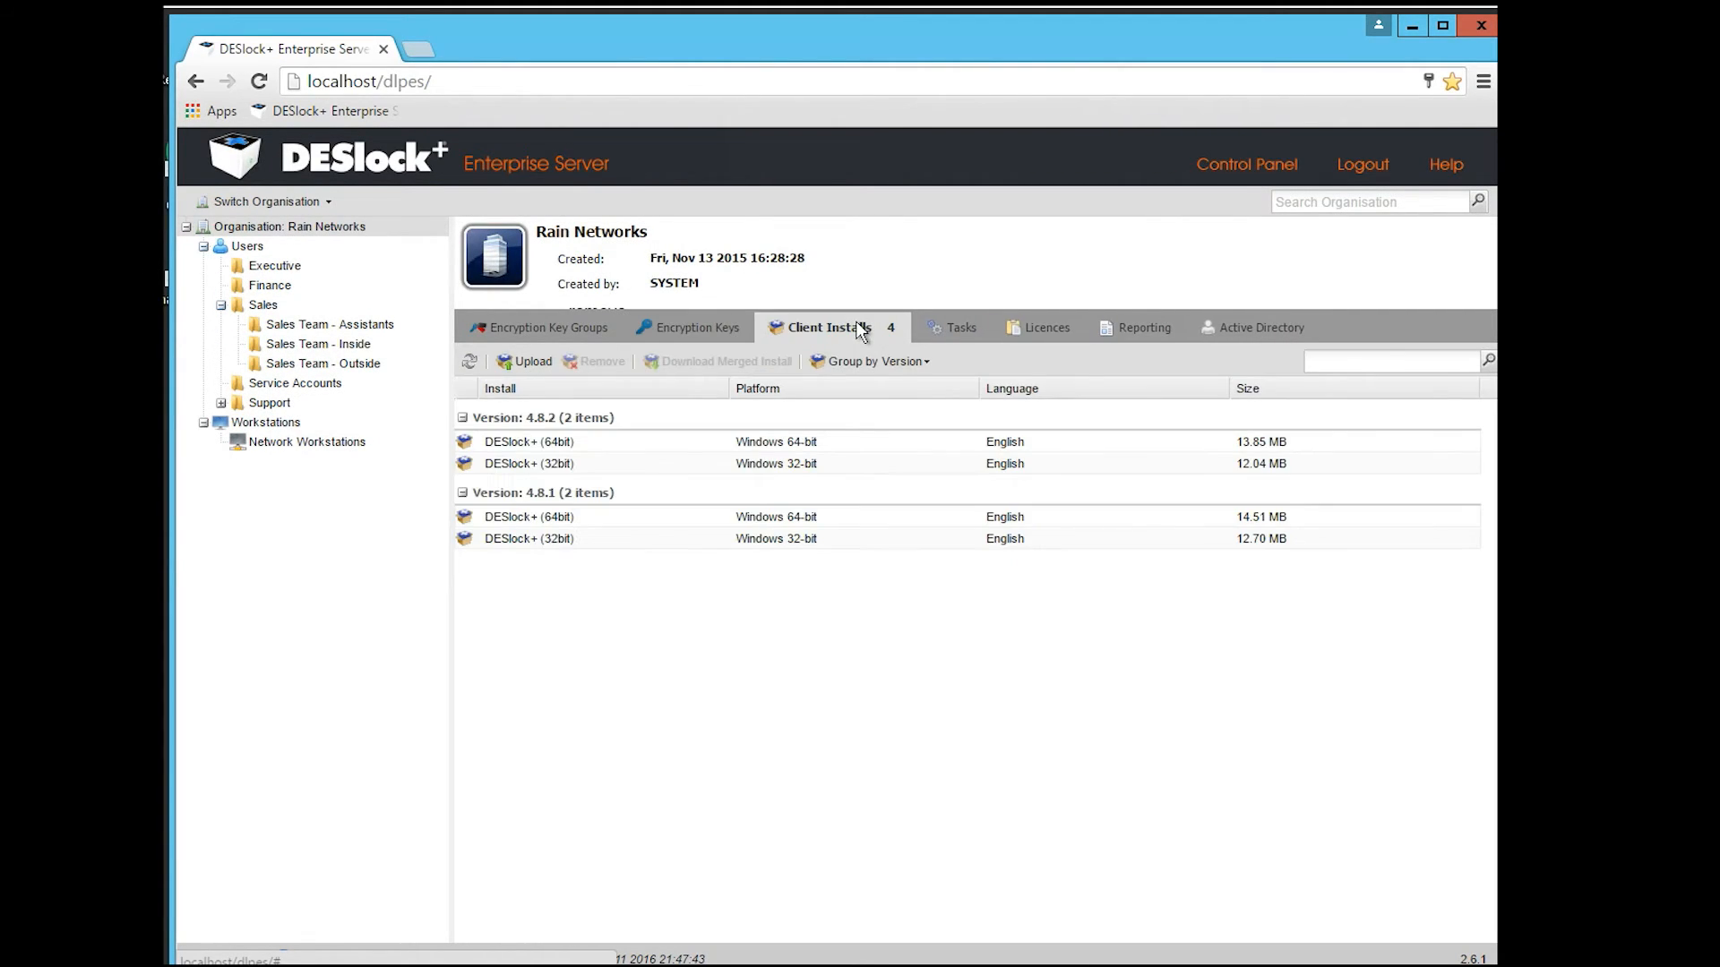
{"action": "left_click", "coordinate": [529, 442]}
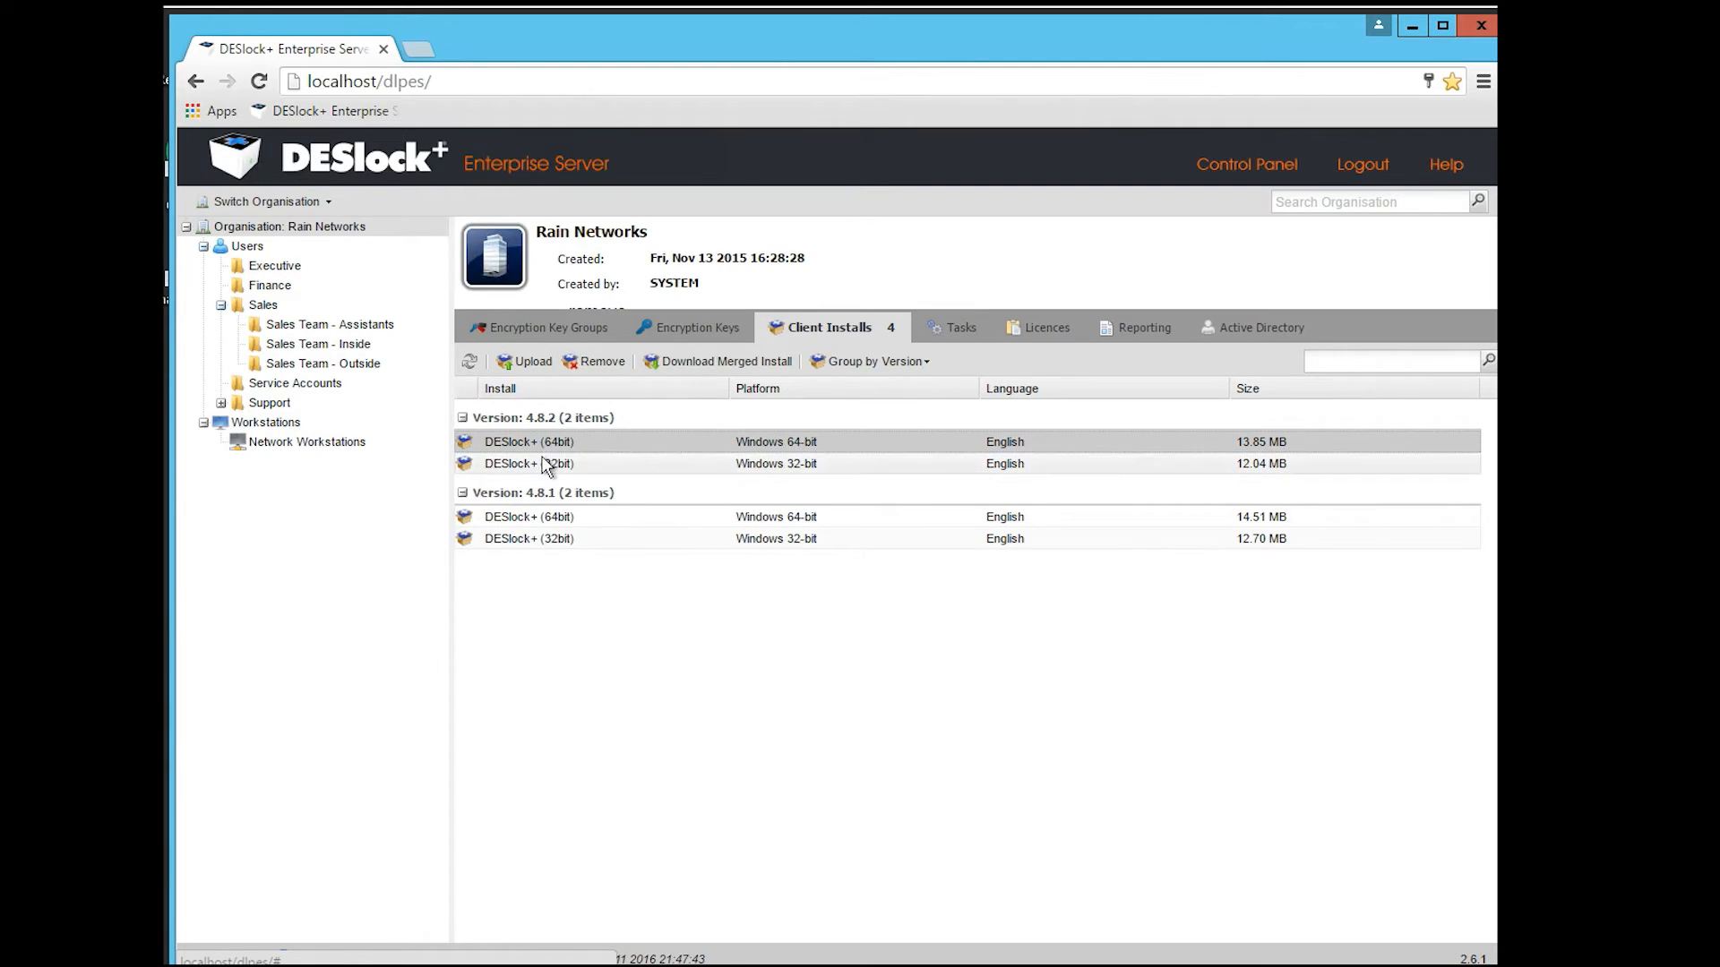